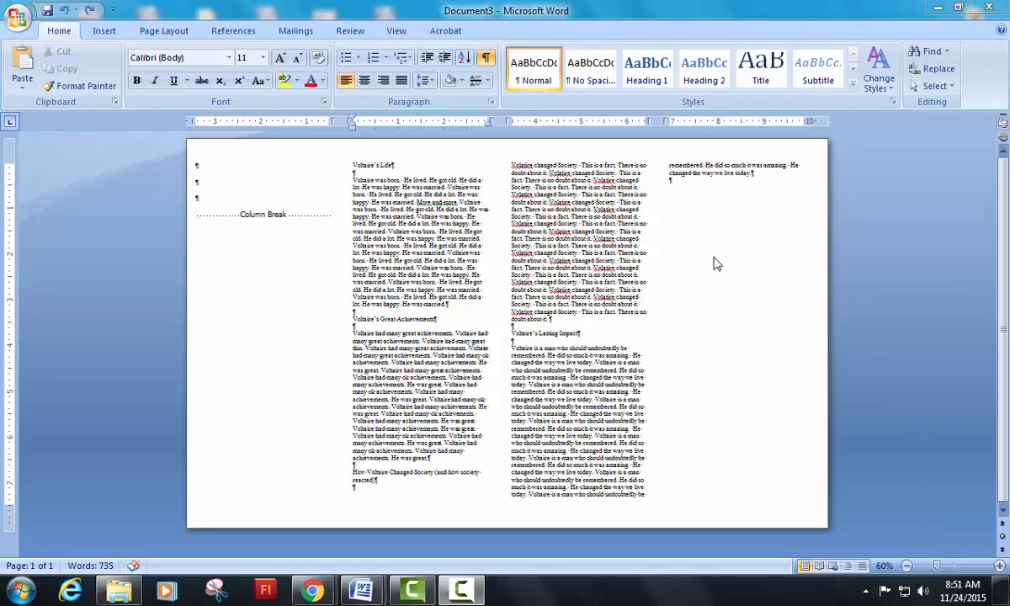
{"action": "mouse_move", "coordinate": [556, 290]}
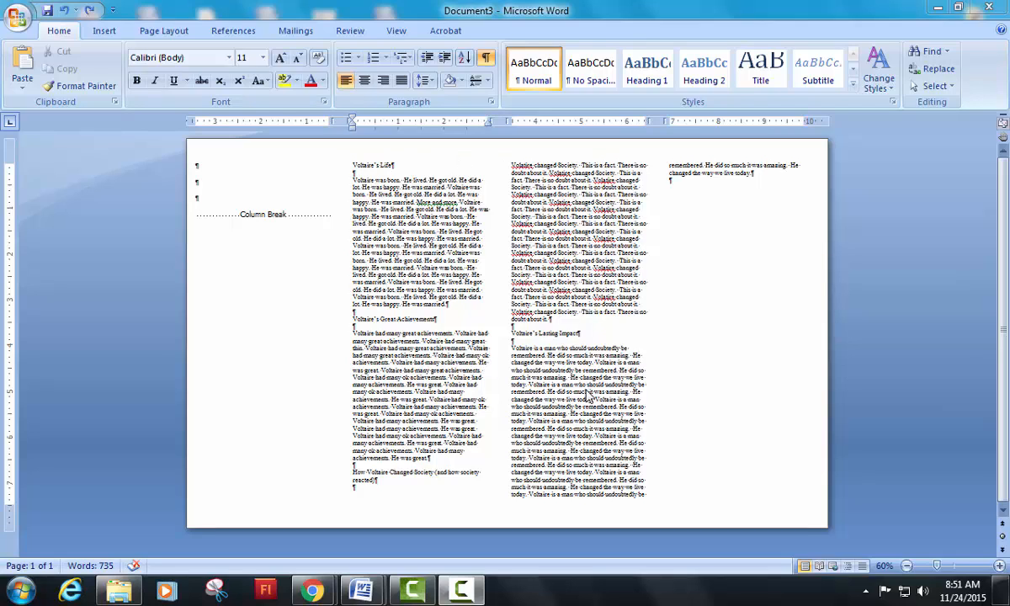
{"action": "mouse_move", "coordinate": [774, 202]}
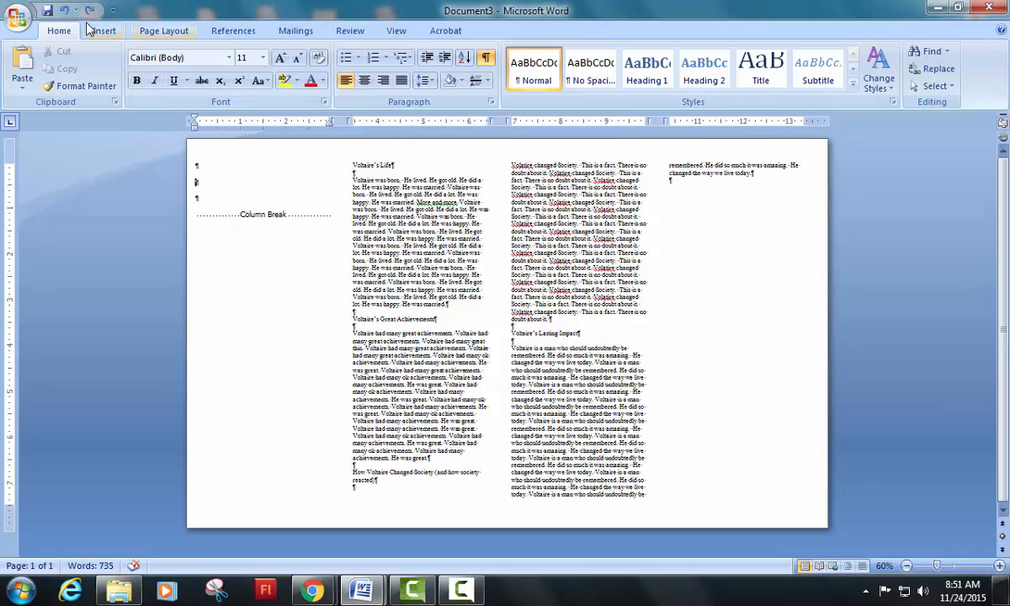
Create an arched WordArt title reading 'Voltaire' in Arial.
{"action": "left_click", "coordinate": [103, 30]}
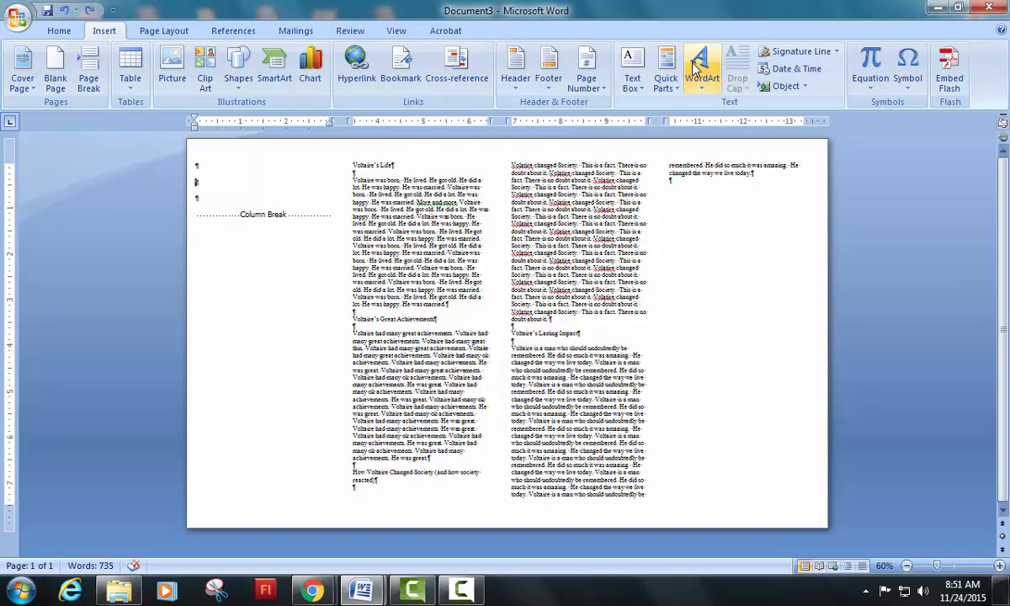
{"action": "left_click", "coordinate": [702, 68]}
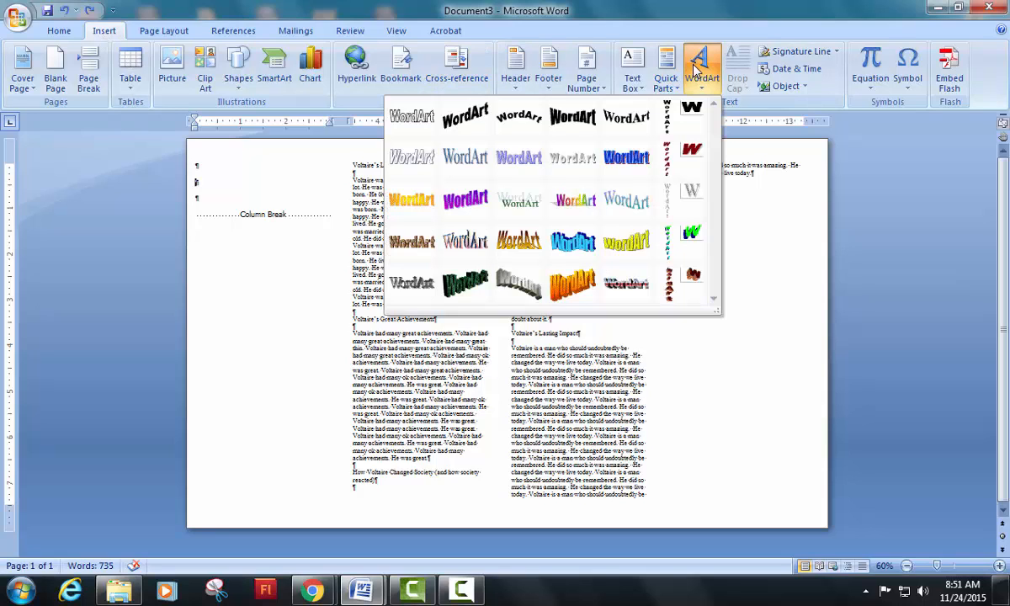
{"action": "mouse_move", "coordinate": [518, 116]}
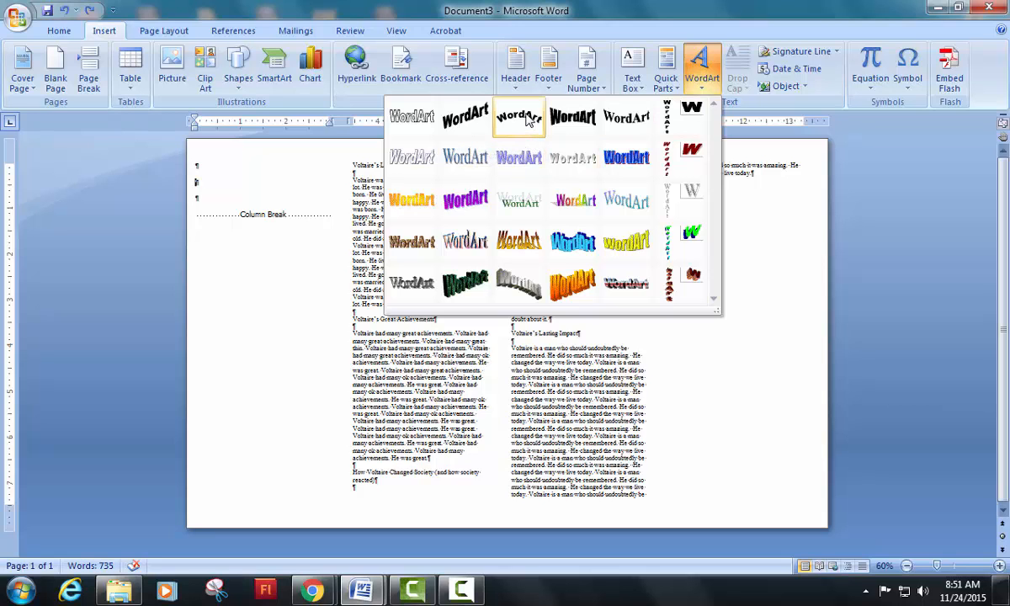
{"action": "left_click", "coordinate": [518, 117]}
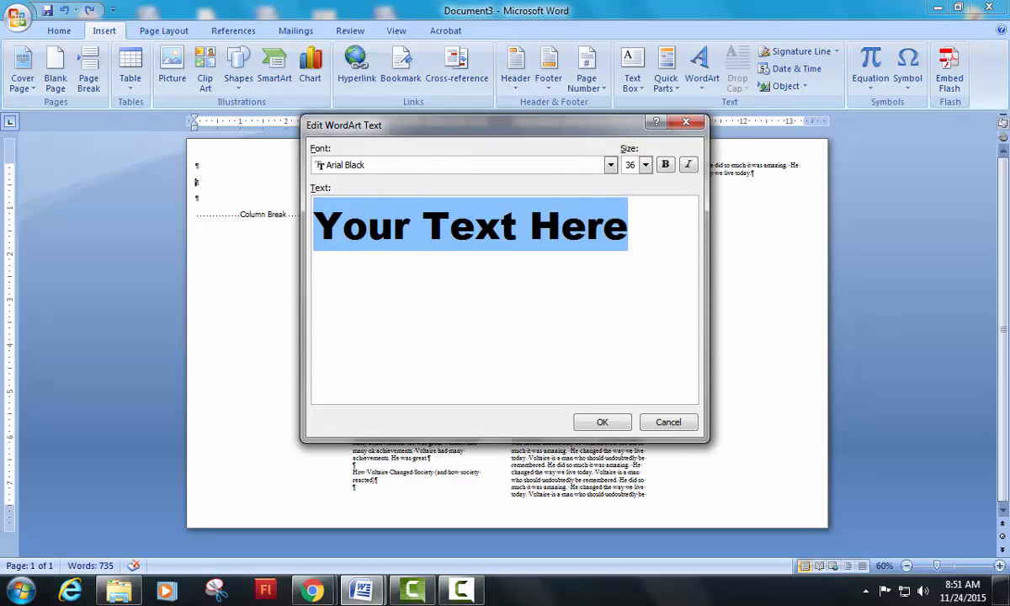
{"action": "type", "text": "Voltaire"}
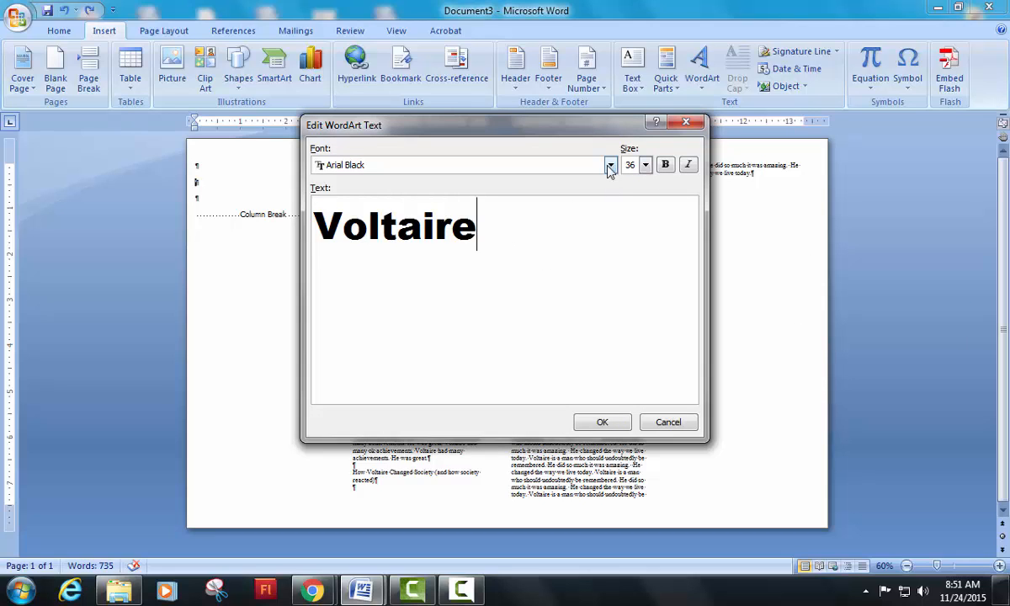
{"action": "left_click", "coordinate": [610, 165]}
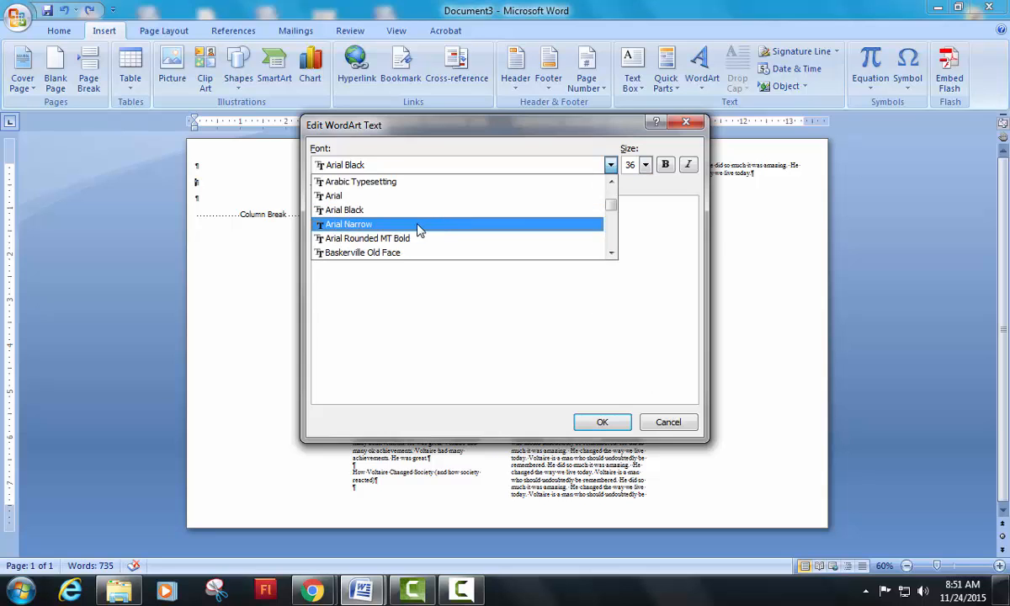
{"action": "scroll", "scroll_direction": "down", "scroll_amount": 3}
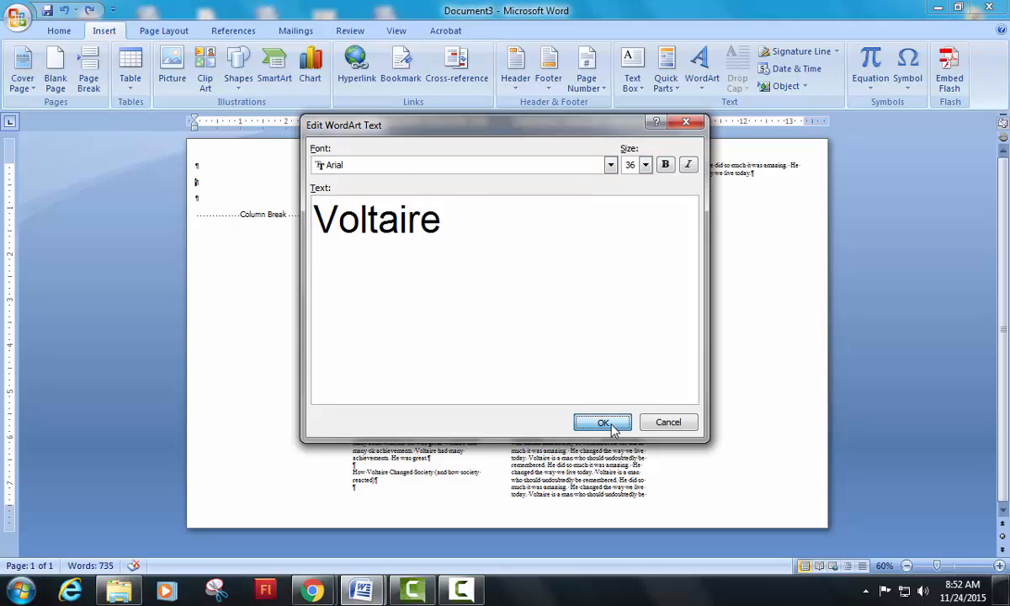
{"action": "left_click", "coordinate": [603, 421]}
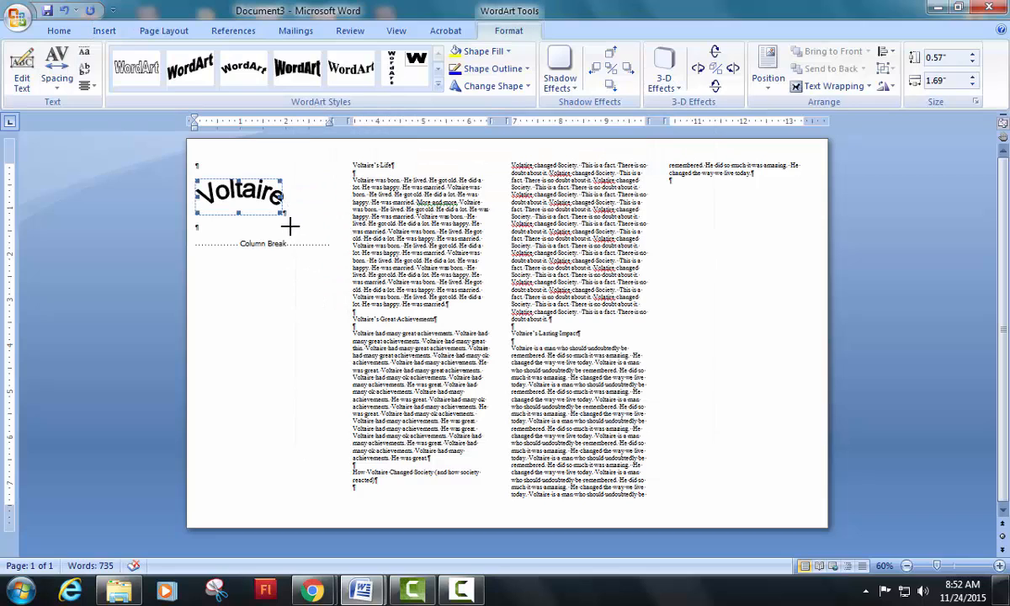
Enlarge the Voltaire title and center it in the first column.
{"action": "left_click_drag", "start_coordinate": [280, 225], "coordinate": [319, 275]}
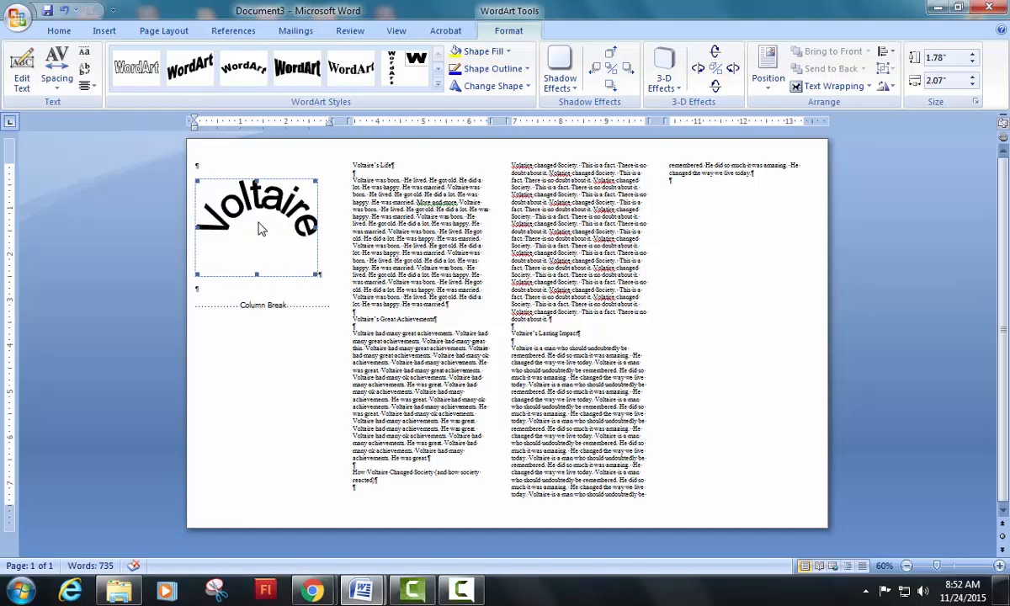
{"action": "left_click", "coordinate": [58, 31]}
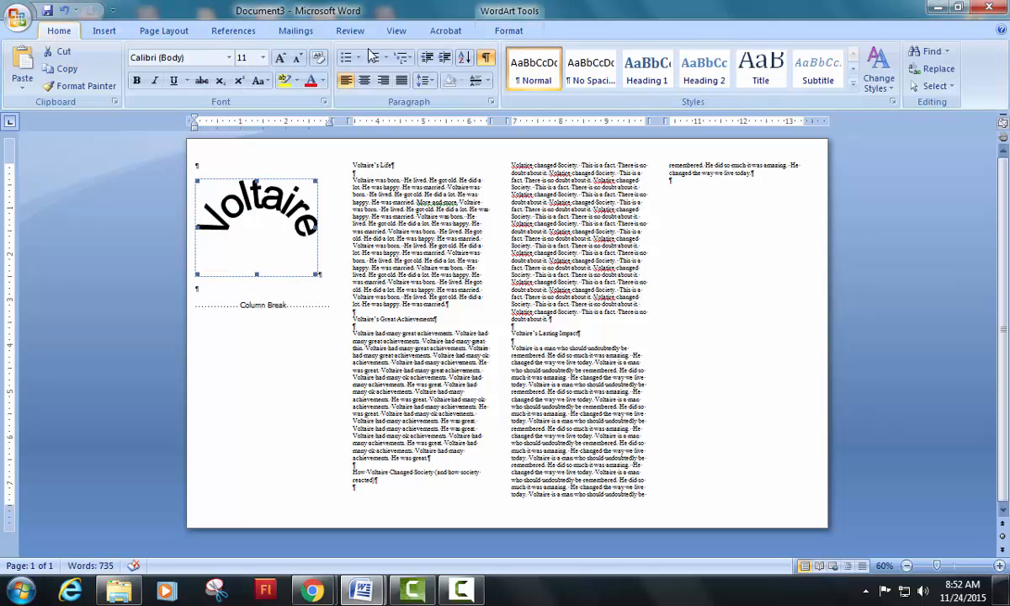
{"action": "left_click", "coordinate": [330, 255]}
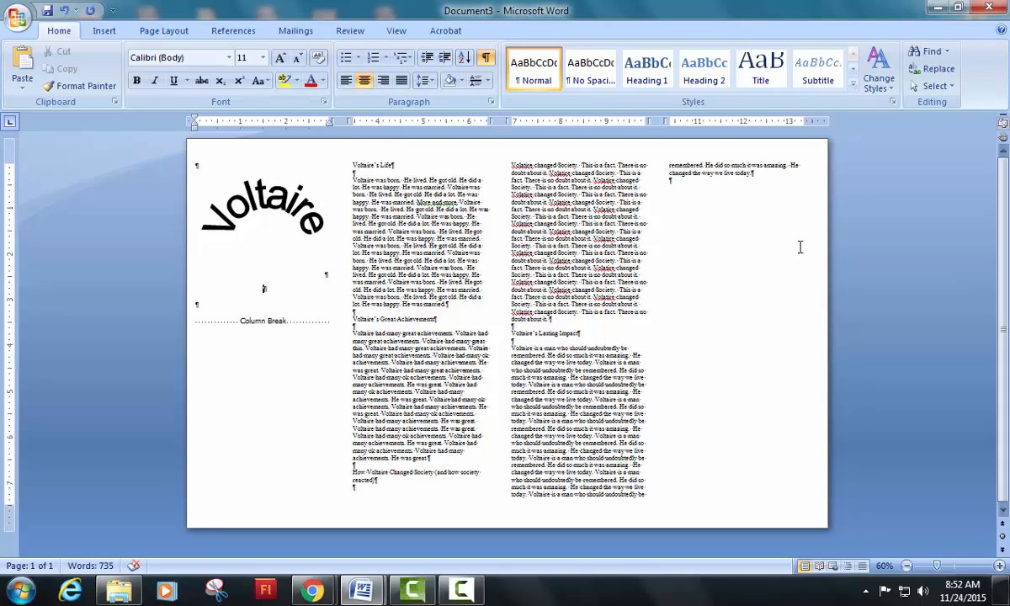
Open the desktop voltaire folder, preview the voltaire cover image, then return to Word.
{"action": "left_click", "coordinate": [958, 7]}
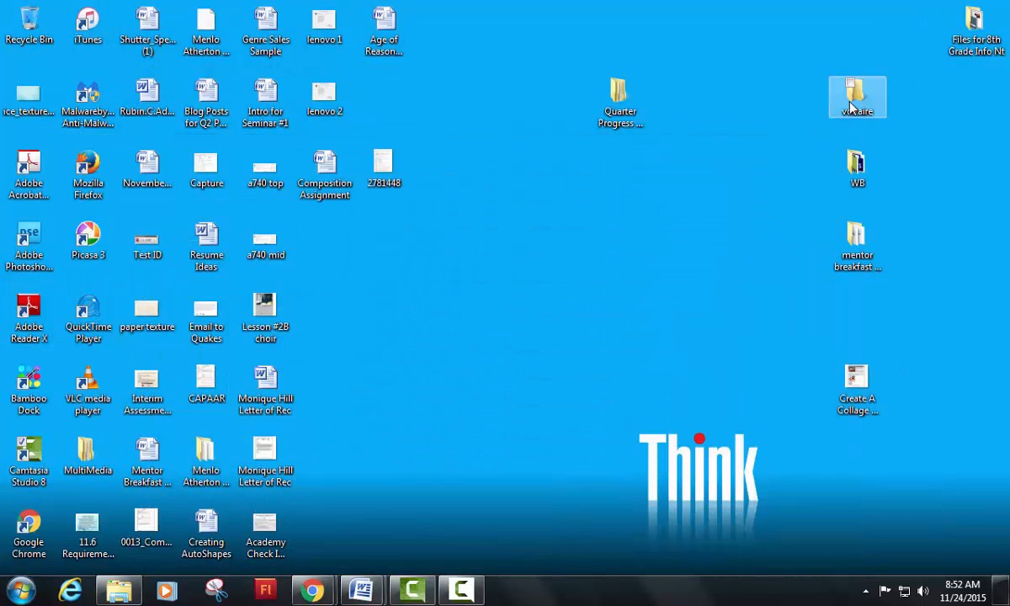
{"action": "double_click", "coordinate": [856, 97]}
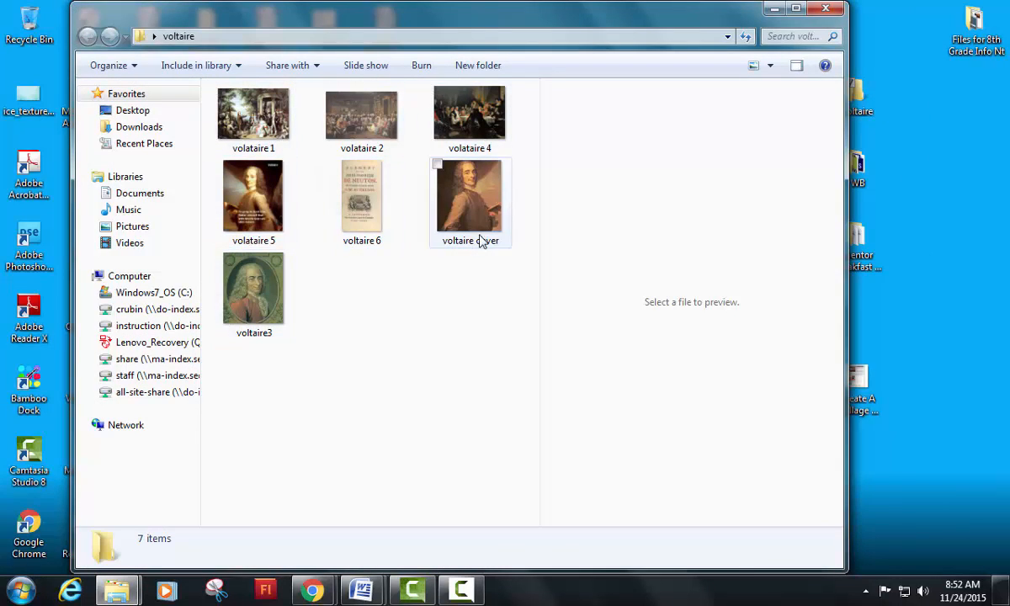
{"action": "left_click", "coordinate": [469, 195]}
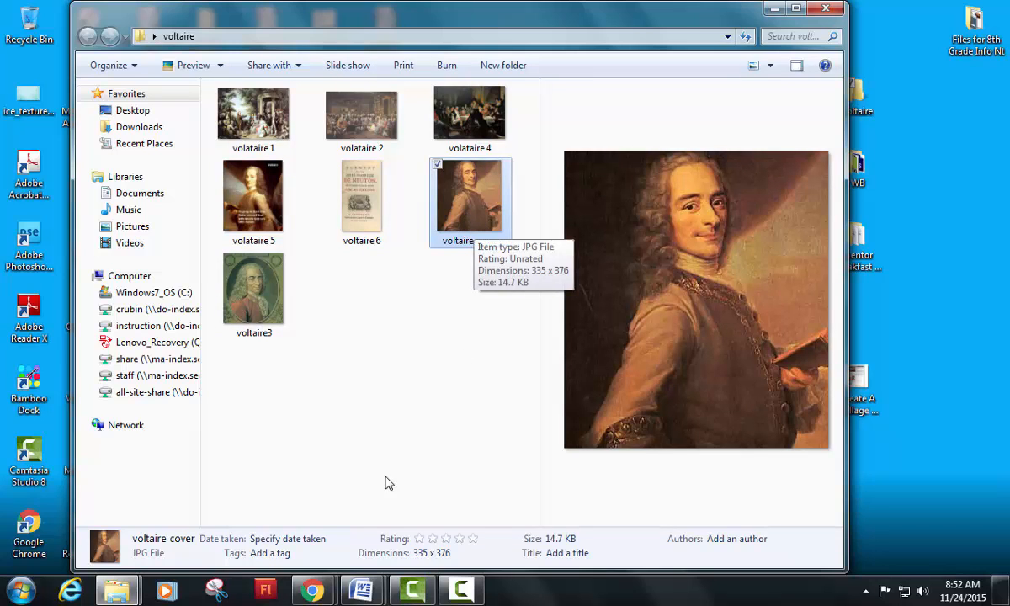
{"action": "left_click", "coordinate": [360, 589]}
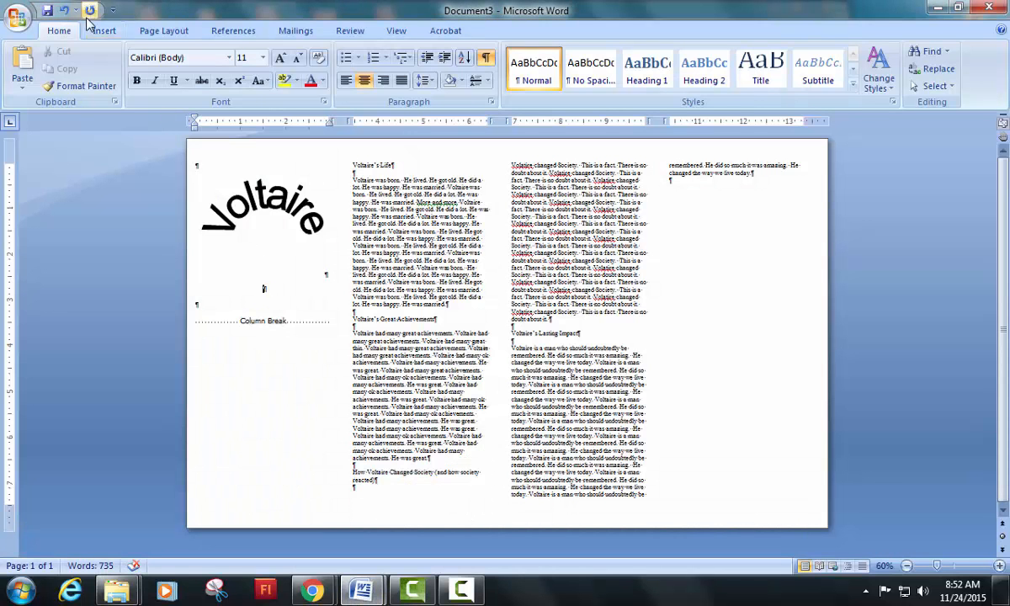
Insert the voltaire cover picture under the title and shrink it to fit.
{"action": "left_click", "coordinate": [103, 31]}
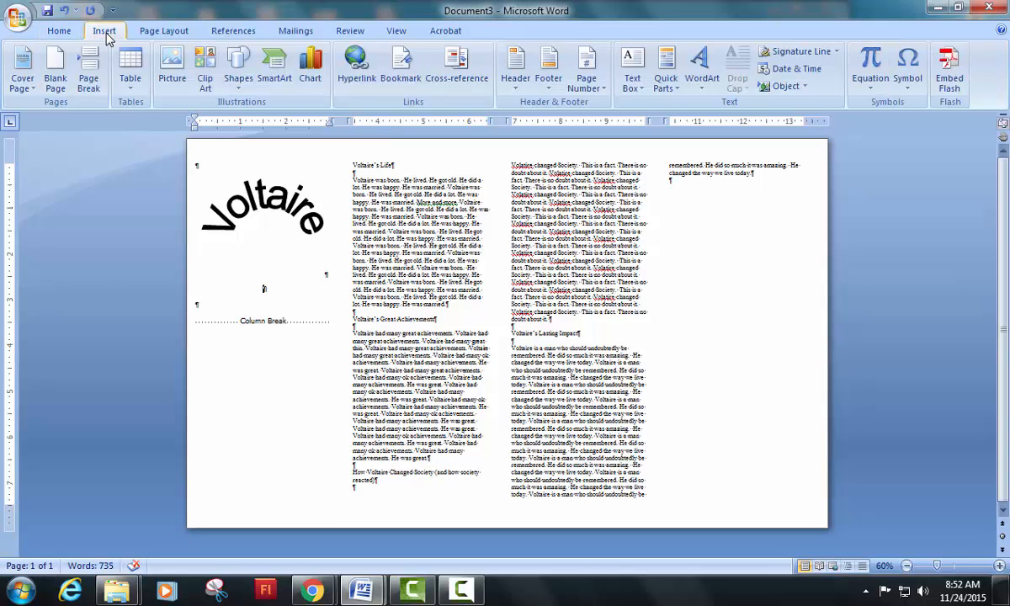
{"action": "left_click", "coordinate": [171, 63]}
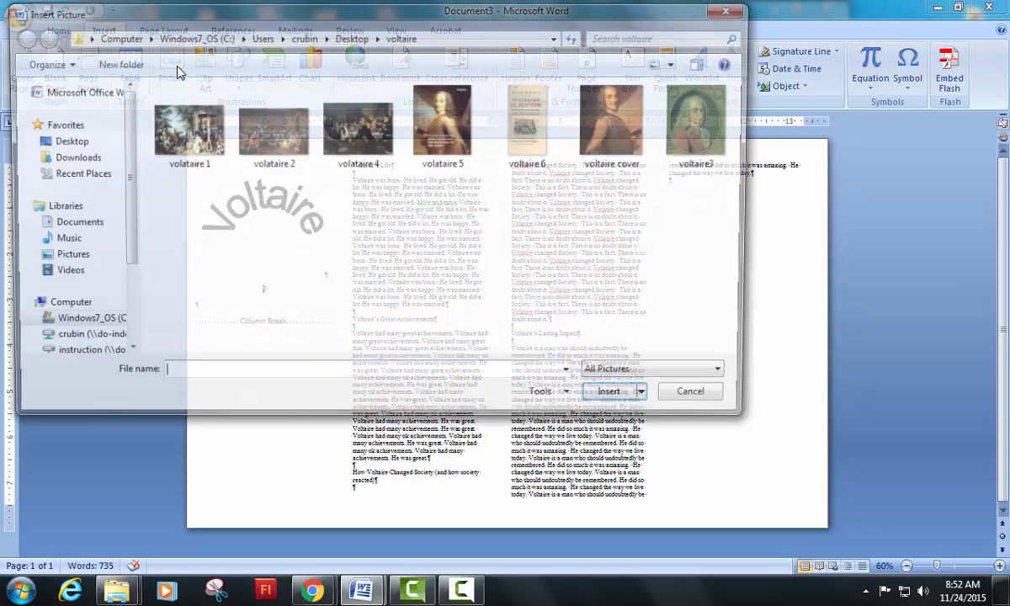
{"action": "left_click", "coordinate": [609, 122]}
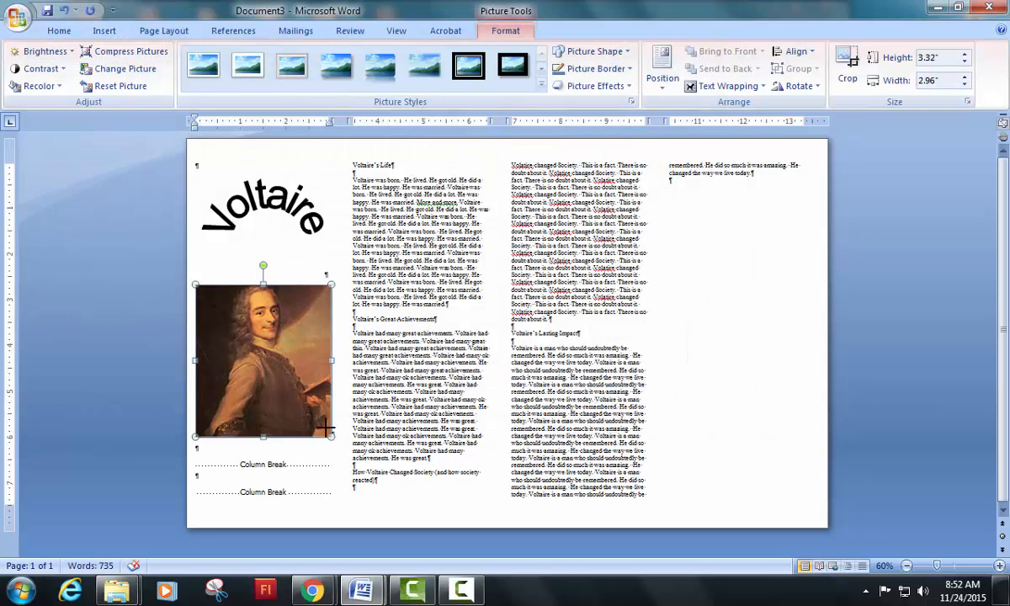
{"action": "left_click_drag", "start_coordinate": [330, 436], "coordinate": [324, 422]}
{"action": "type", "text": "Created b"}
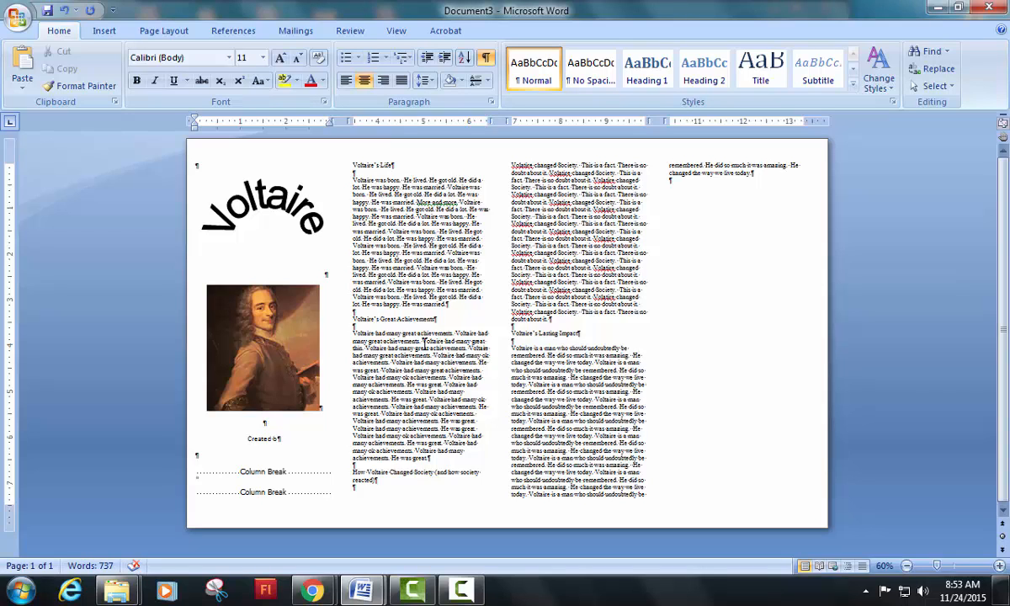
Type the 'Brochure Created by' credit with Chris's name and tighten its line spacing.
{"action": "type", "text": "Brochure"}
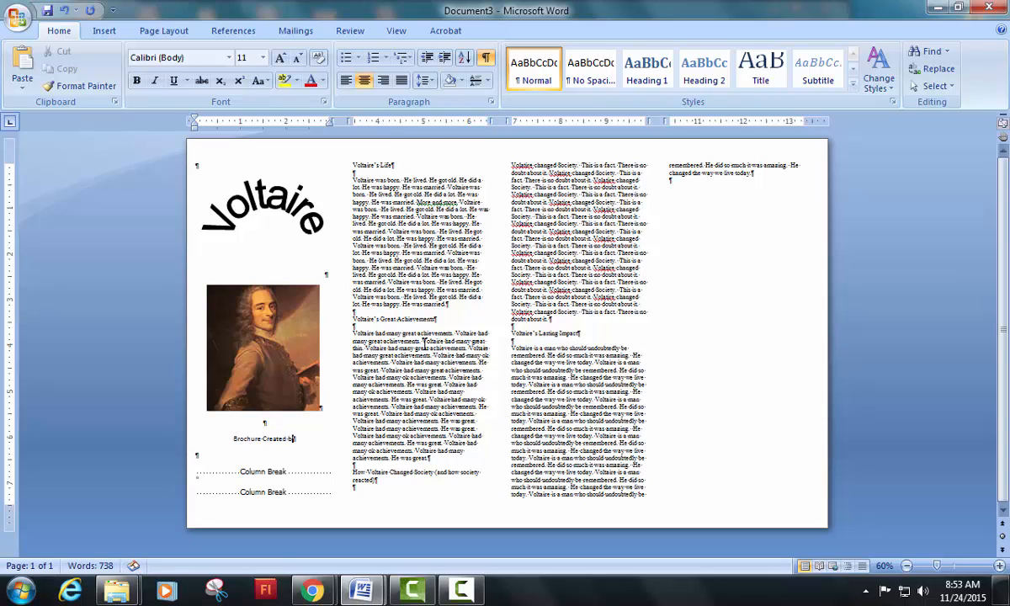
{"action": "type", "text": "Christopher Rubin"}
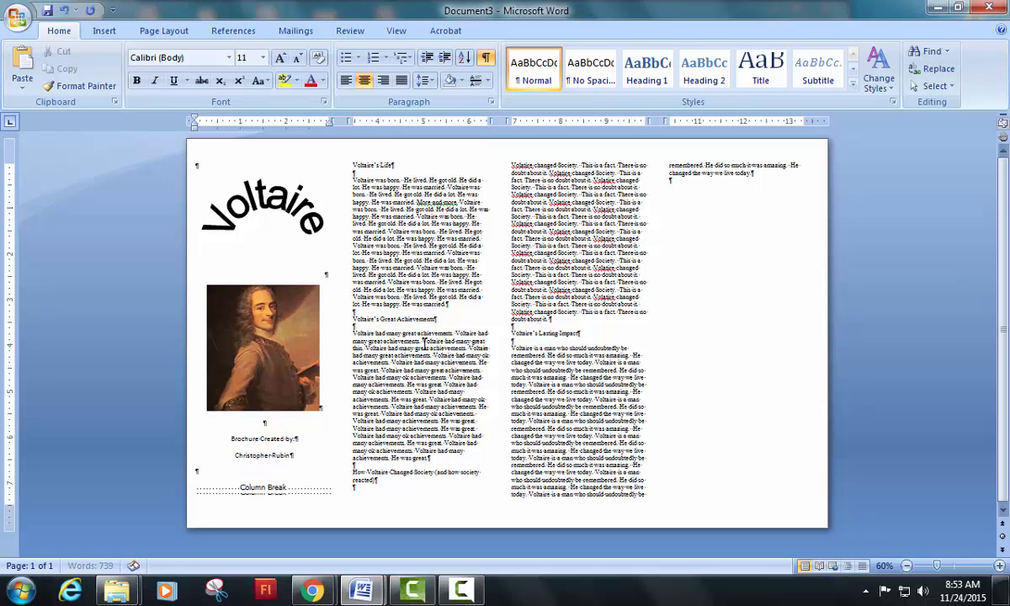
{"action": "left_click_drag", "start_coordinate": [234, 437], "coordinate": [294, 459]}
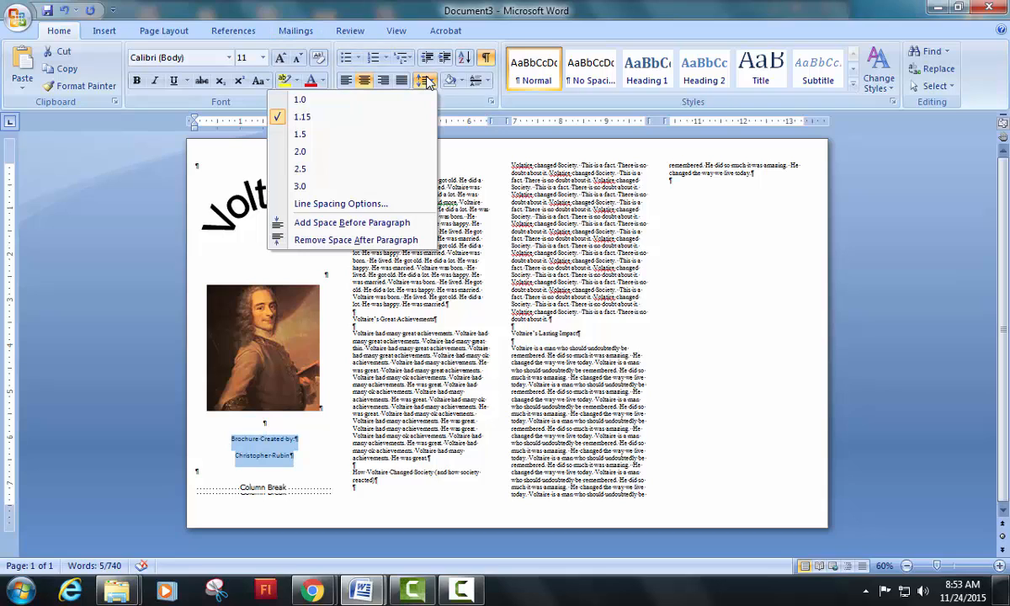
{"action": "mouse_move", "coordinate": [300, 151]}
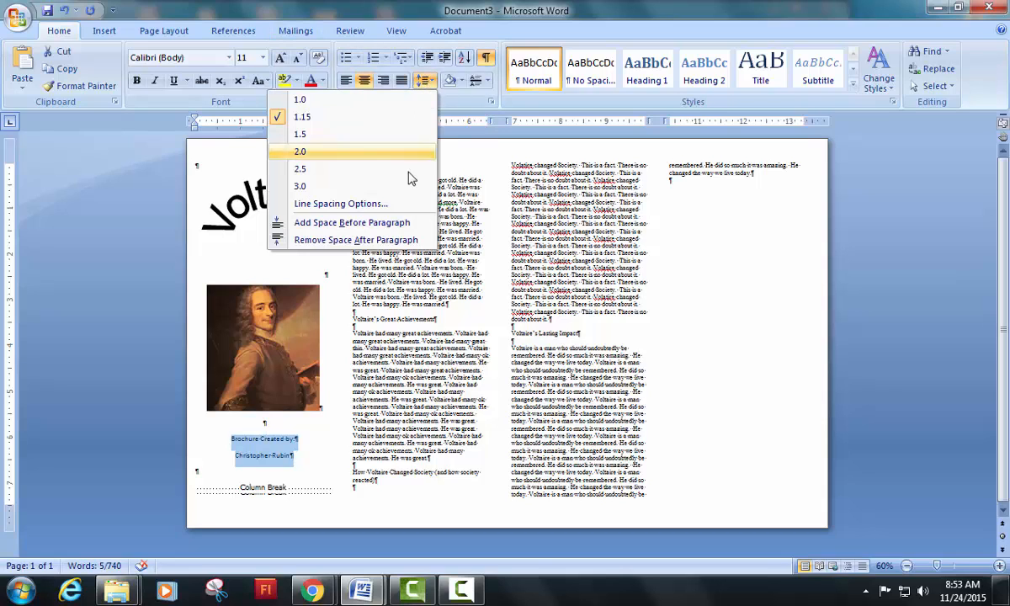
{"action": "left_click", "coordinate": [299, 151]}
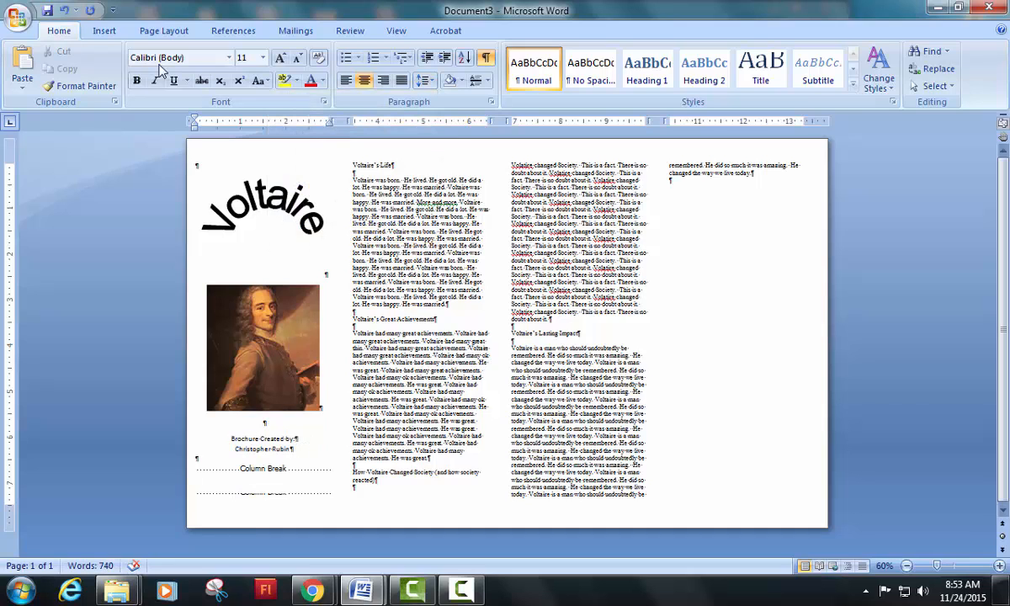
Draw a rounded rectangle shape beneath the two credit lines.
{"action": "left_click", "coordinate": [104, 31]}
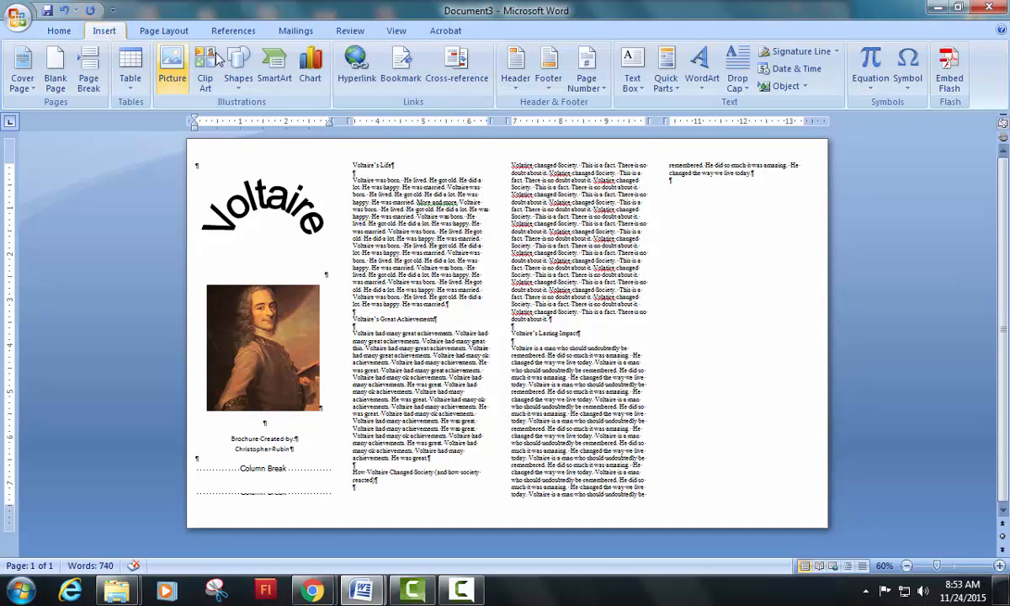
{"action": "left_click", "coordinate": [238, 67]}
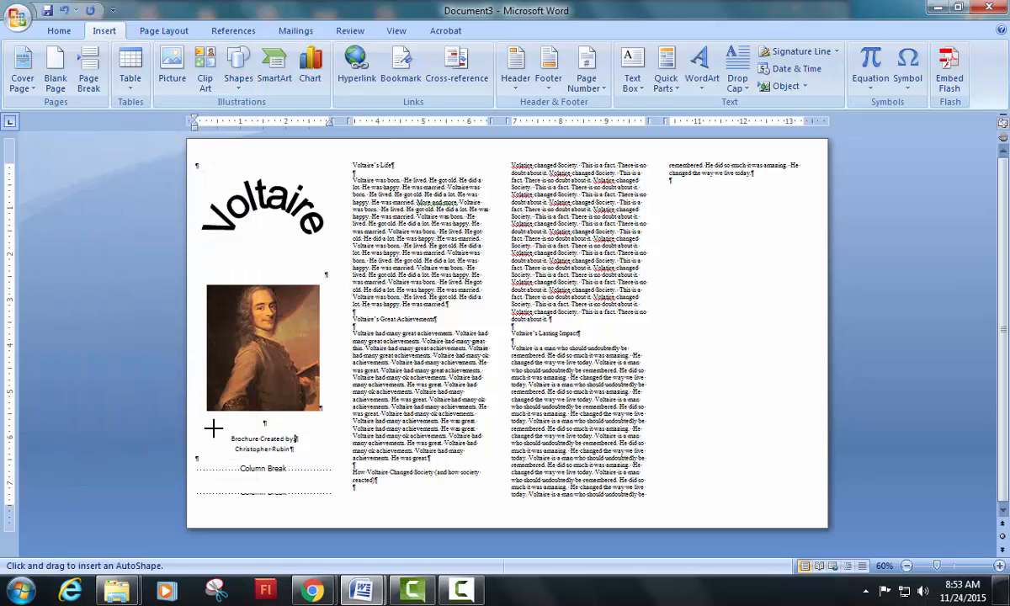
{"action": "left_click_drag", "start_coordinate": [213, 428], "coordinate": [300, 468]}
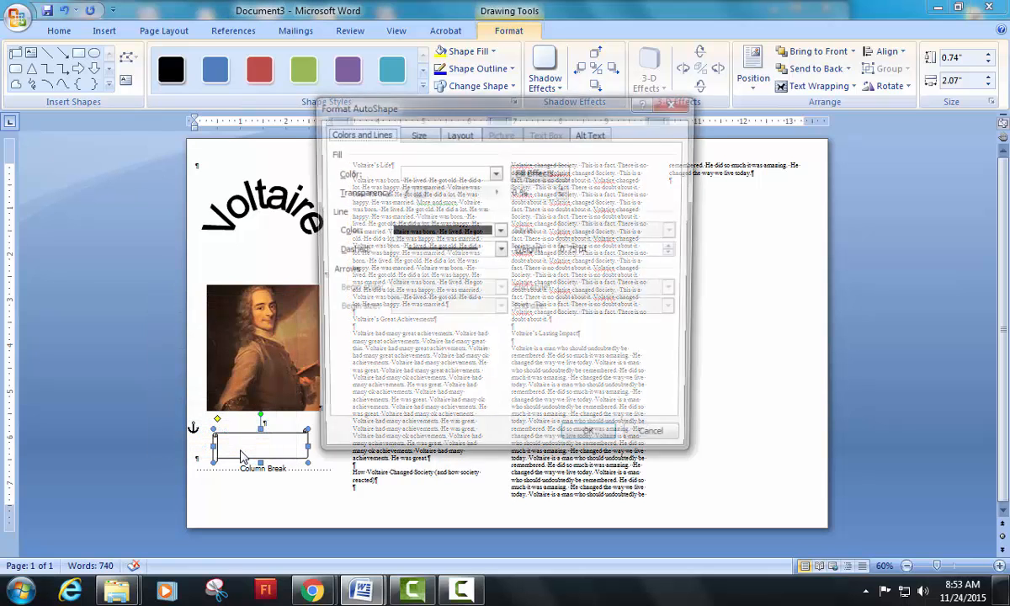
Format the box with a light green fill and a 1 pt dark blue outline.
{"action": "left_click", "coordinate": [495, 171]}
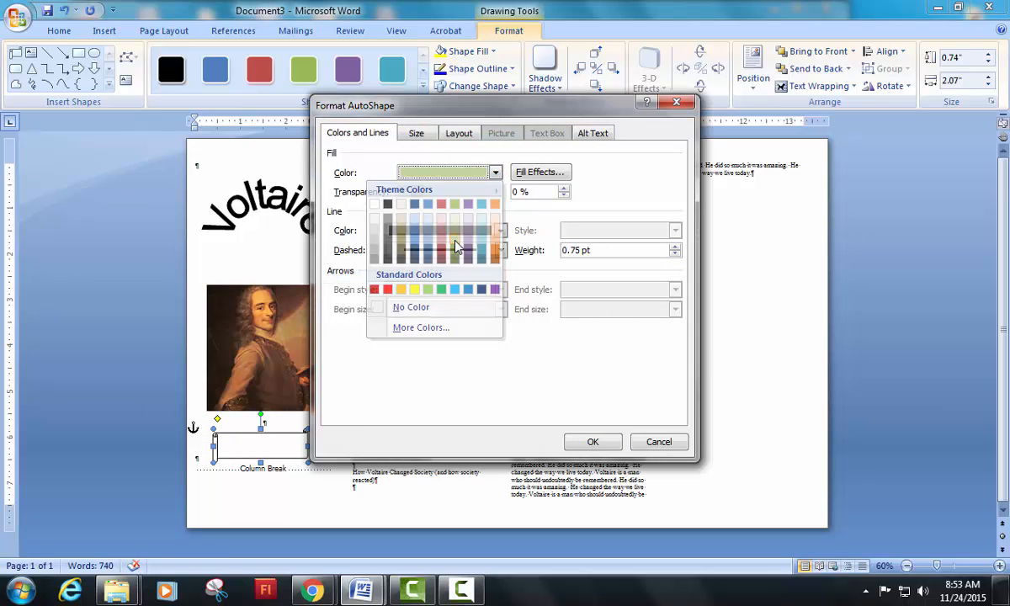
{"action": "left_click", "coordinate": [500, 231]}
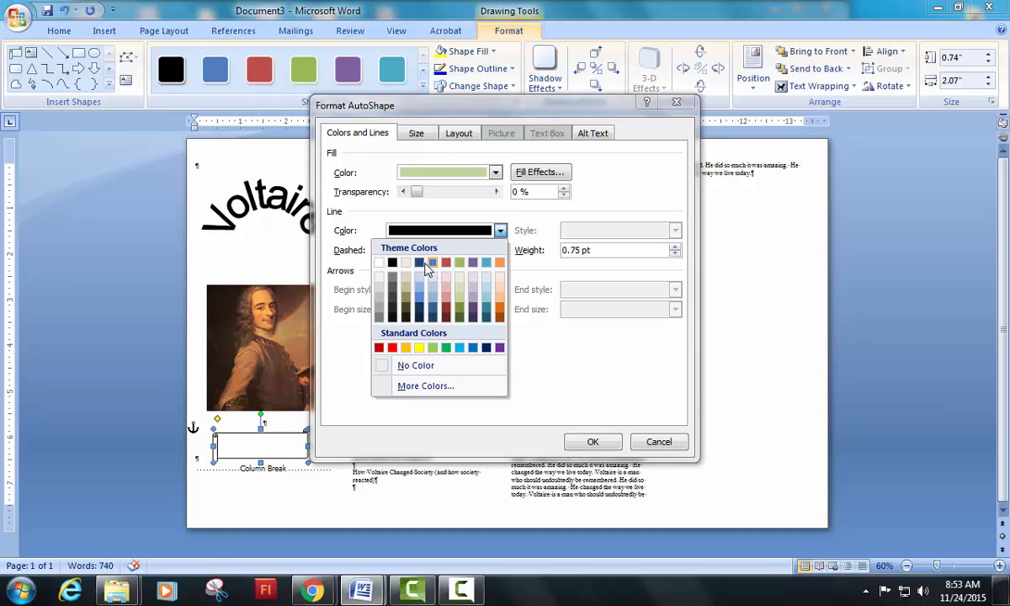
{"action": "left_click", "coordinate": [433, 262]}
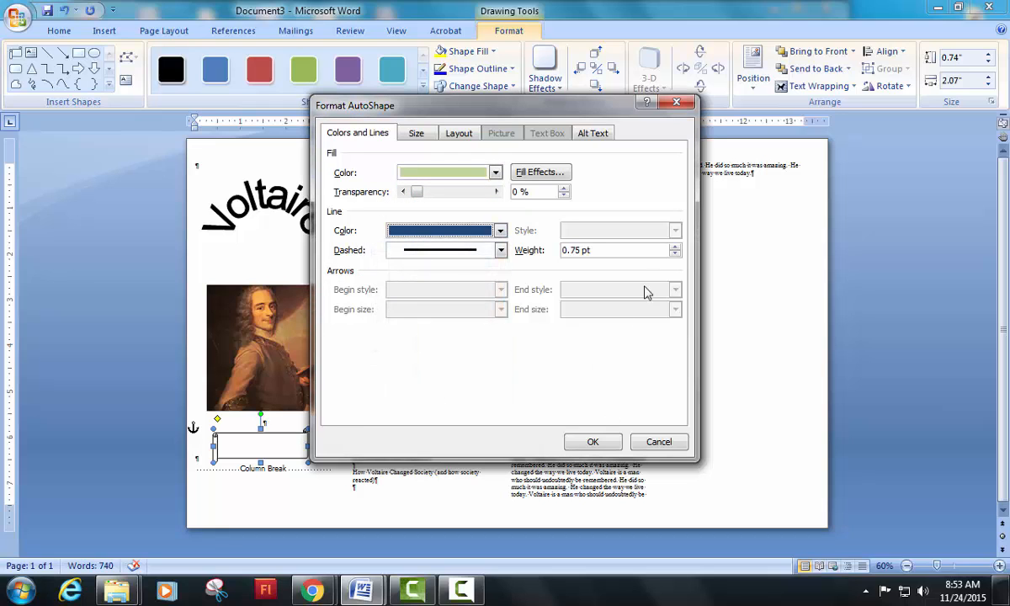
{"action": "left_click", "coordinate": [674, 253]}
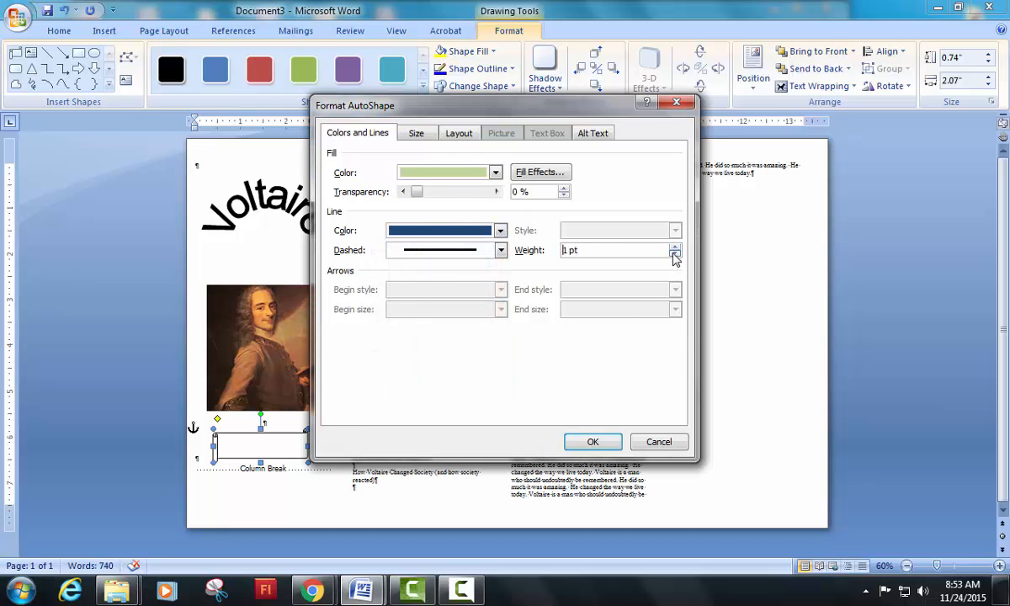
{"action": "left_click", "coordinate": [592, 441]}
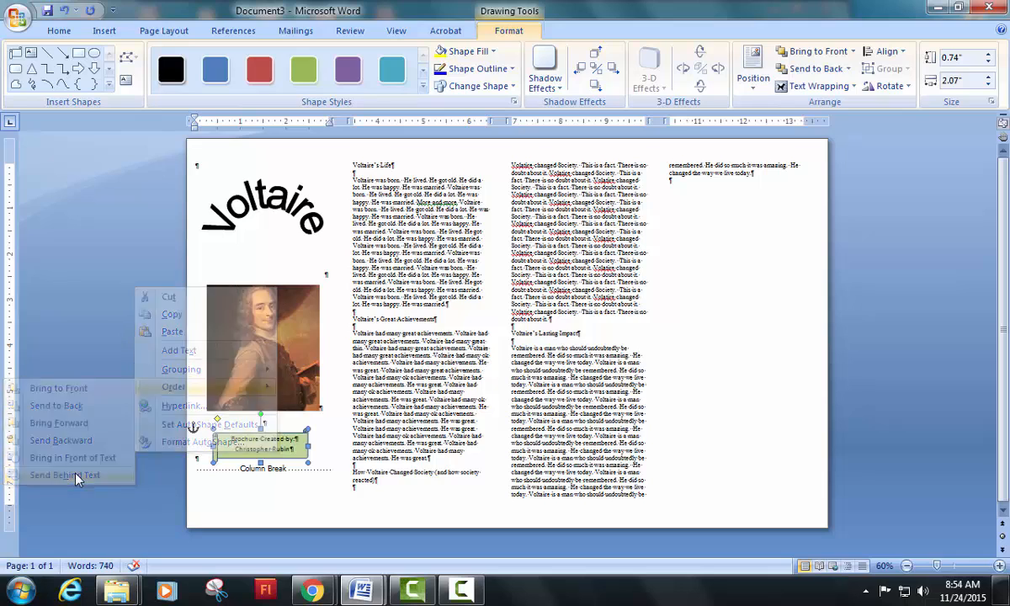
Send the green credit box behind the text, then deselect it.
{"action": "left_click", "coordinate": [64, 474]}
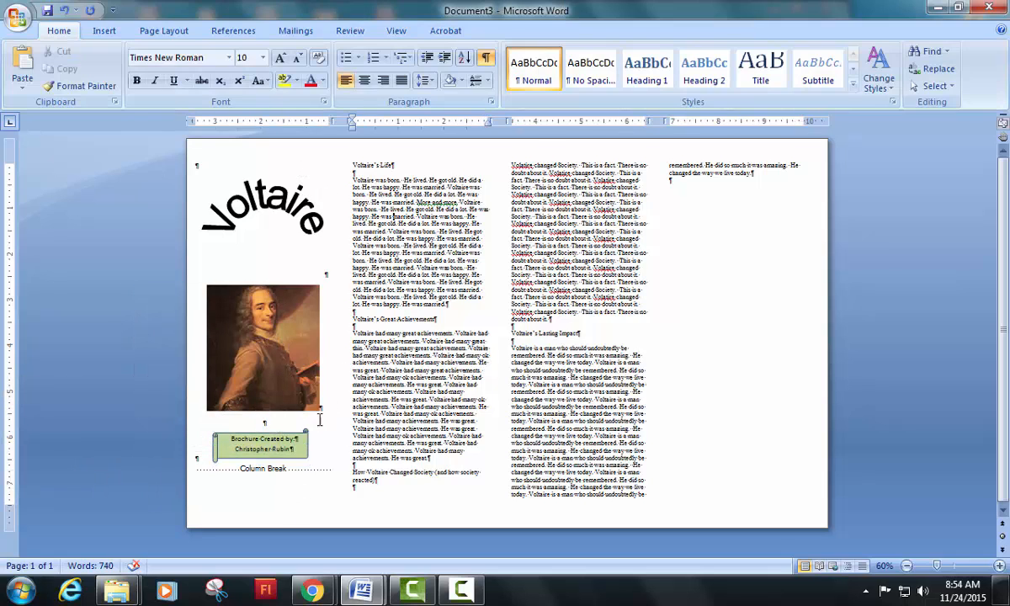
{"action": "left_click", "coordinate": [261, 443]}
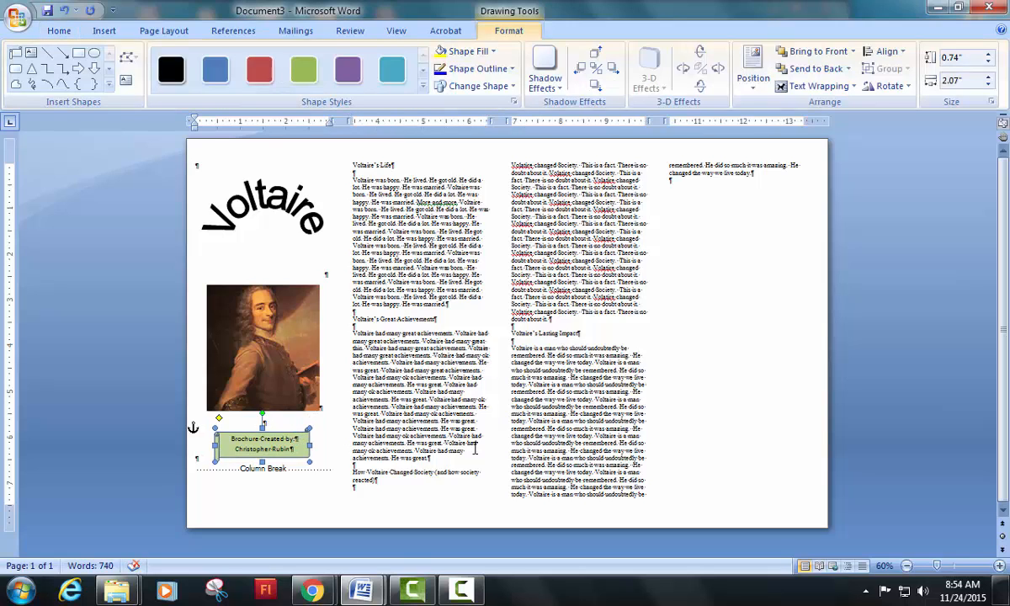
{"action": "left_click", "coordinate": [261, 311]}
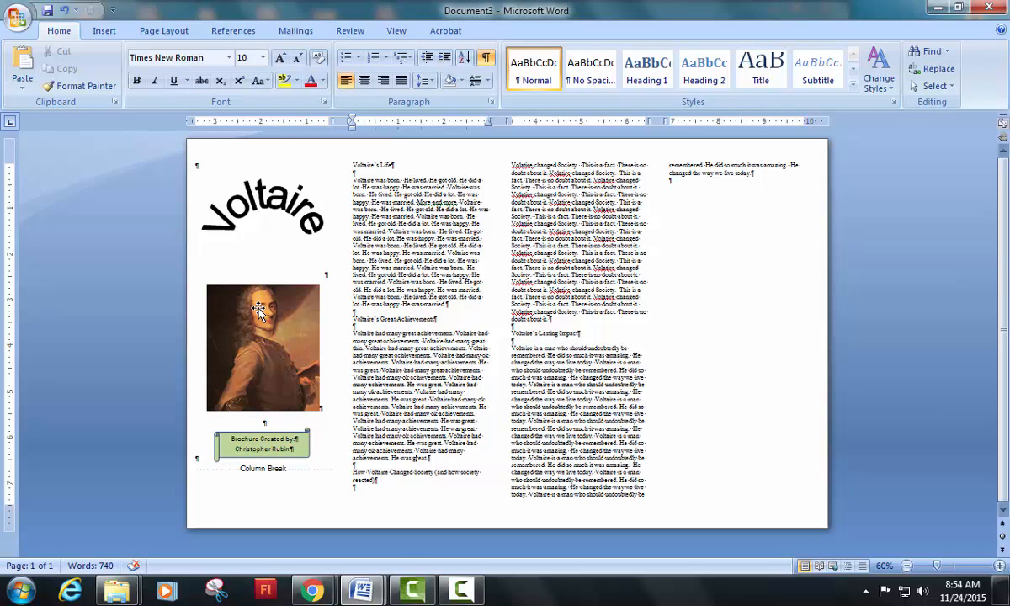
{"action": "mouse_move", "coordinate": [283, 305]}
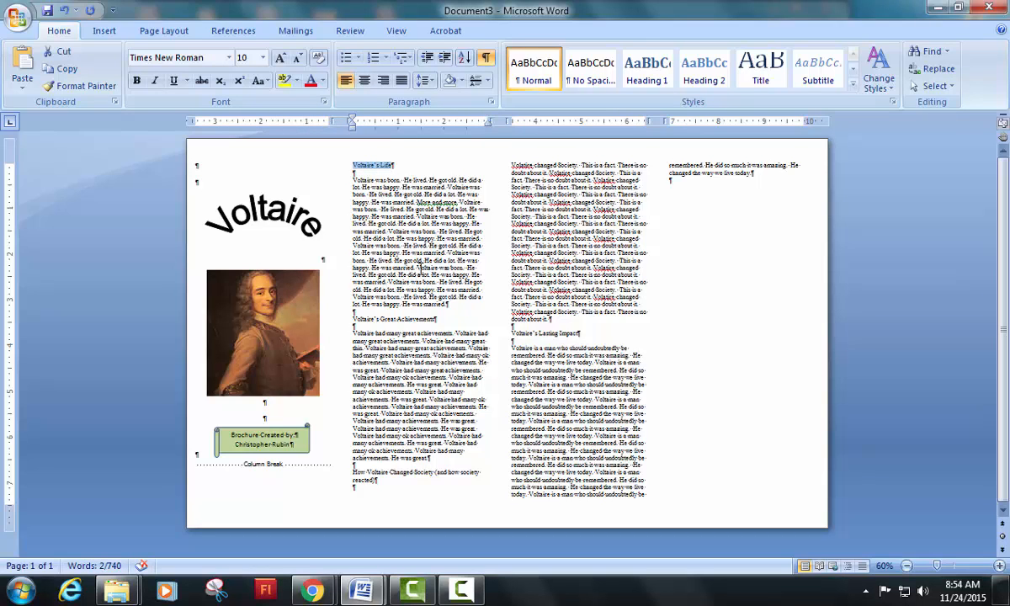
{"action": "mouse_move", "coordinate": [103, 31]}
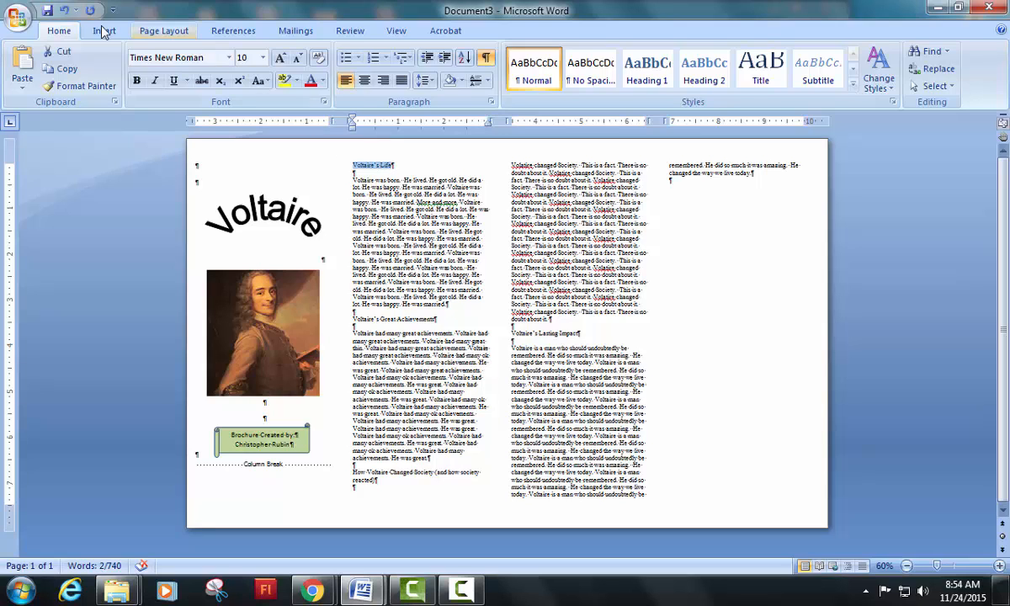
Insert 'Voltaire's Life' as WordArt set in Freestyle Script.
{"action": "left_click", "coordinate": [104, 30]}
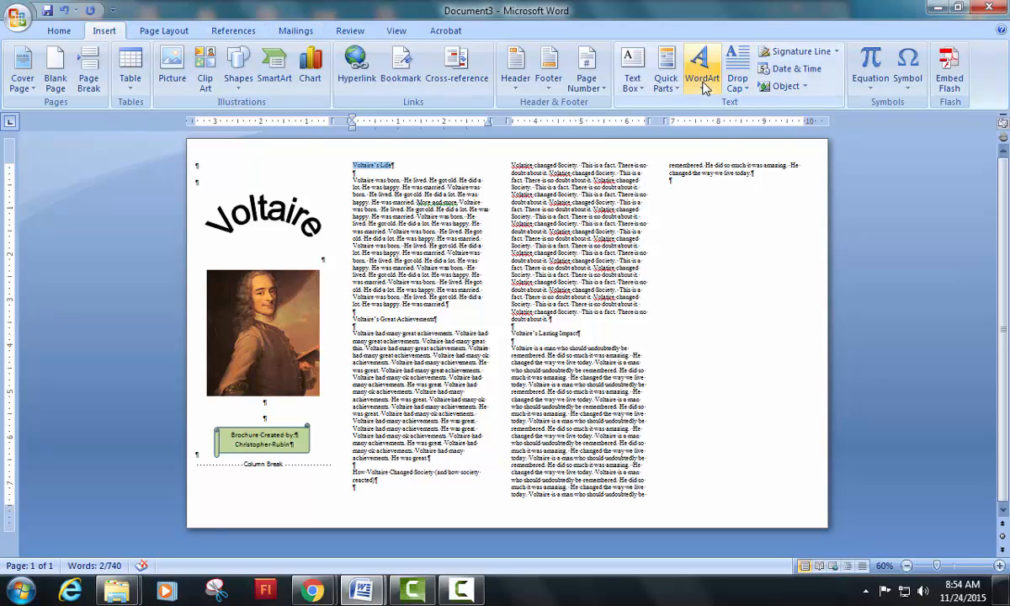
{"action": "left_click", "coordinate": [702, 67]}
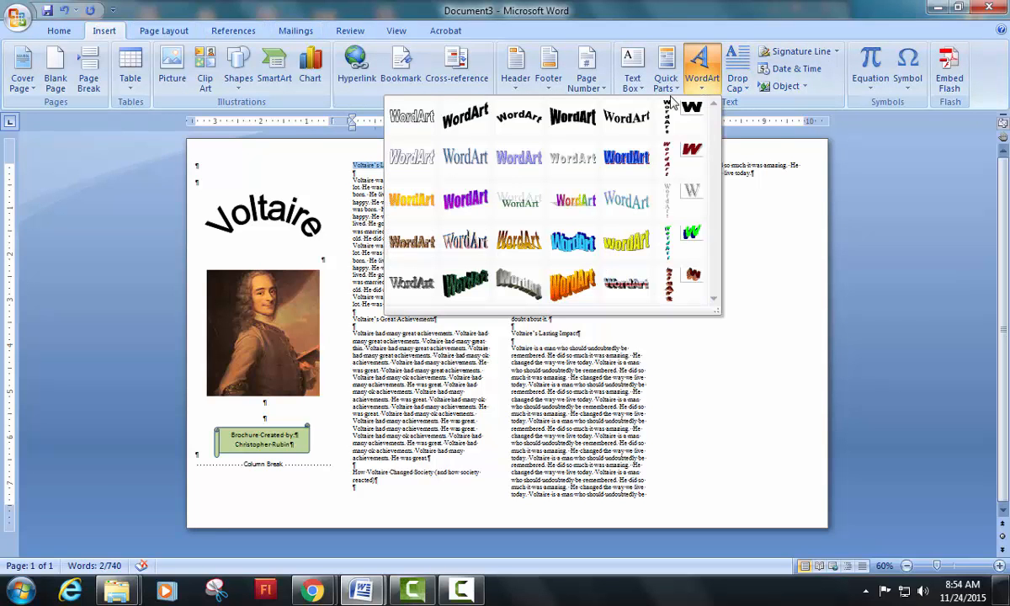
{"action": "mouse_move", "coordinate": [411, 242]}
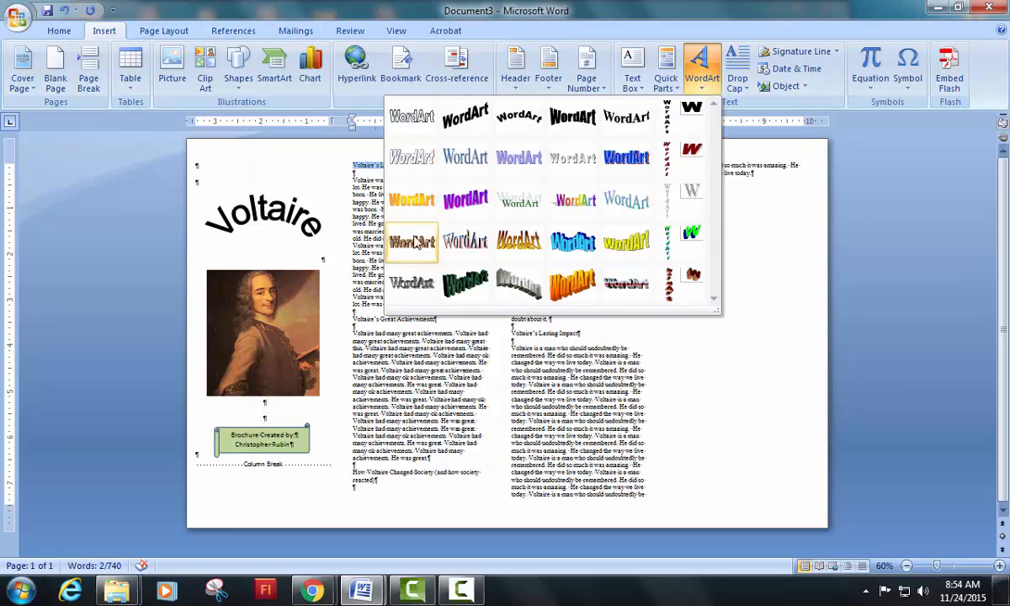
{"action": "mouse_move", "coordinate": [518, 158]}
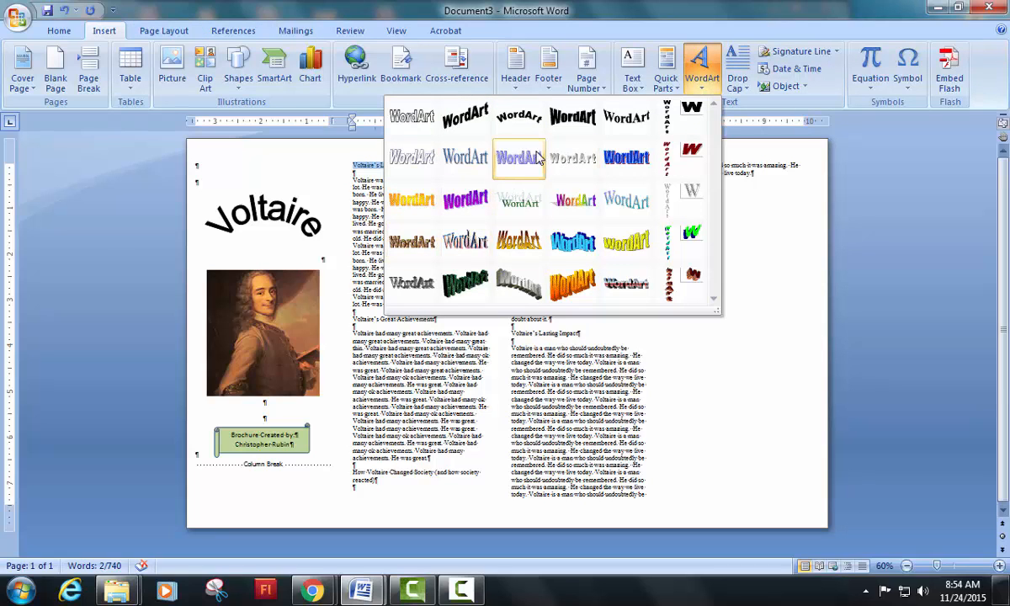
{"action": "mouse_move", "coordinate": [626, 158]}
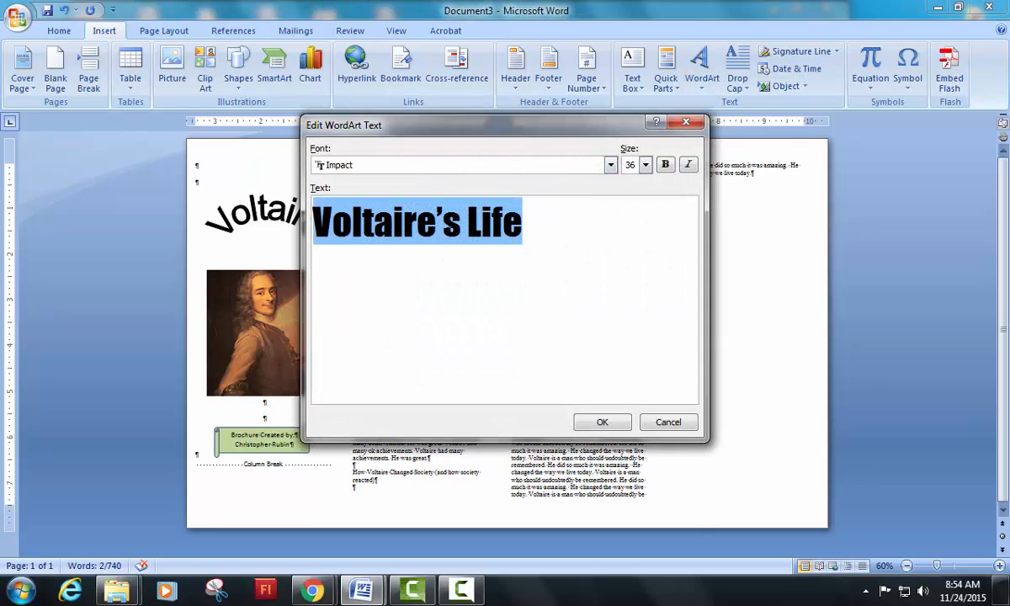
{"action": "mouse_move", "coordinate": [617, 200]}
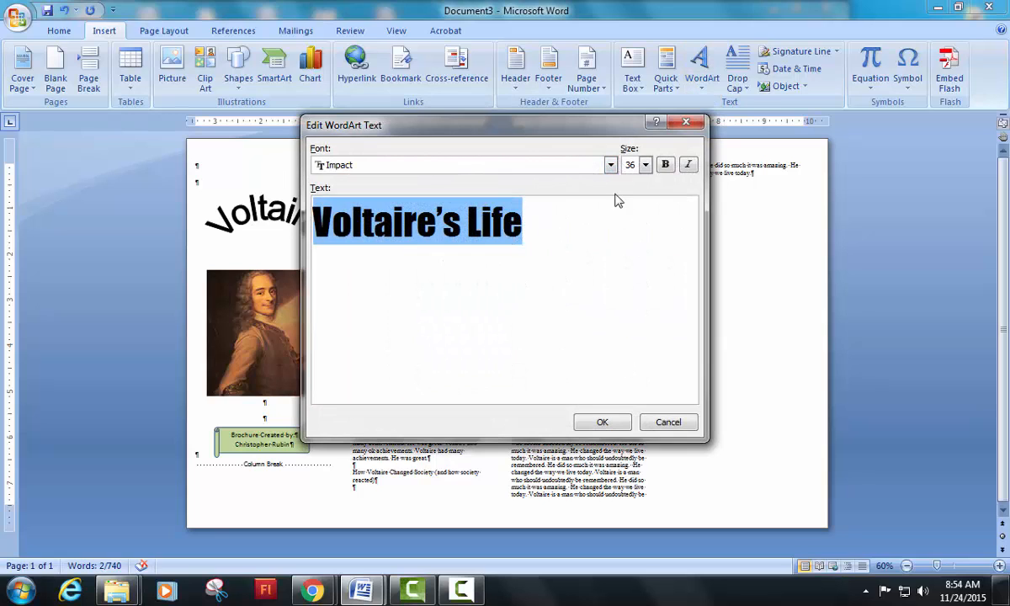
{"action": "left_click", "coordinate": [610, 164]}
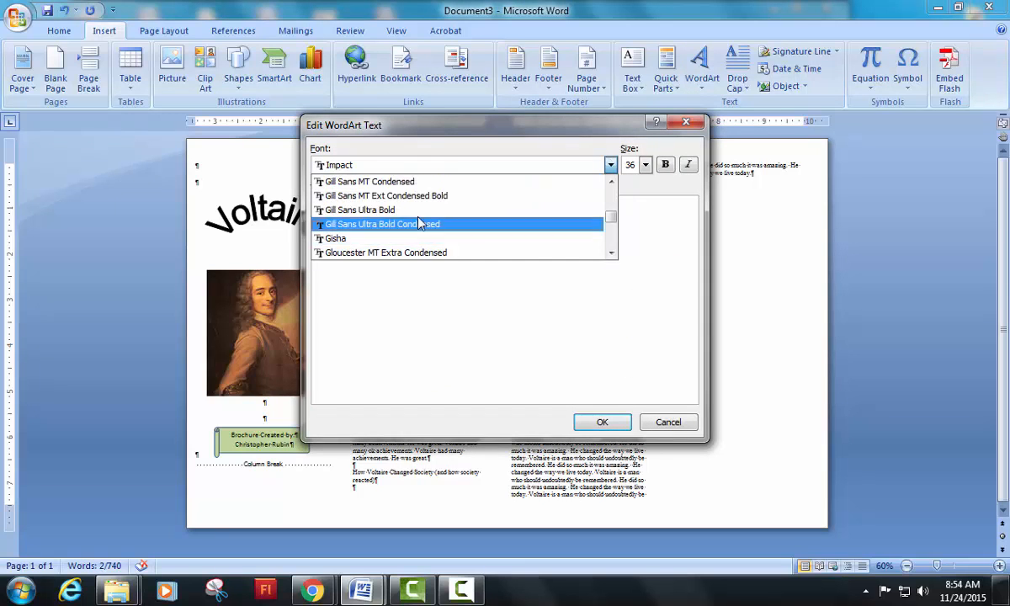
{"action": "scroll", "scroll_direction": "up", "scroll_amount": 3}
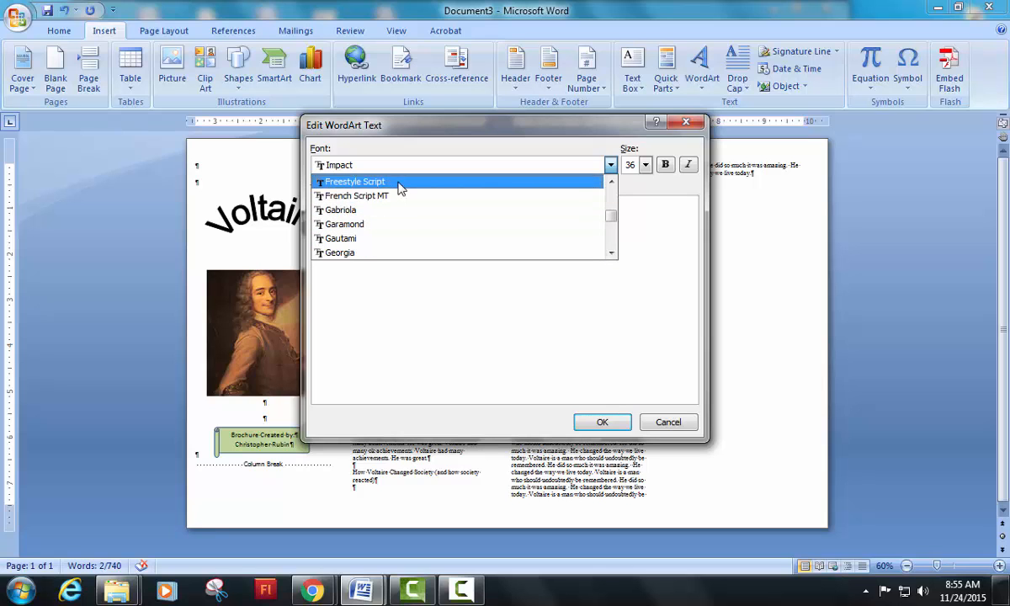
{"action": "left_click", "coordinate": [354, 181]}
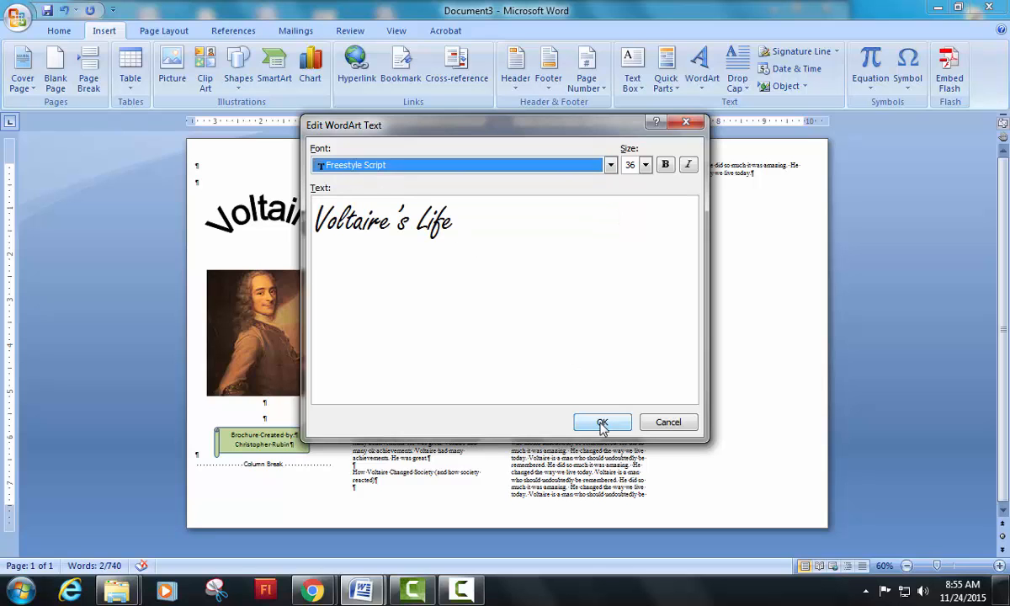
{"action": "left_click", "coordinate": [602, 422]}
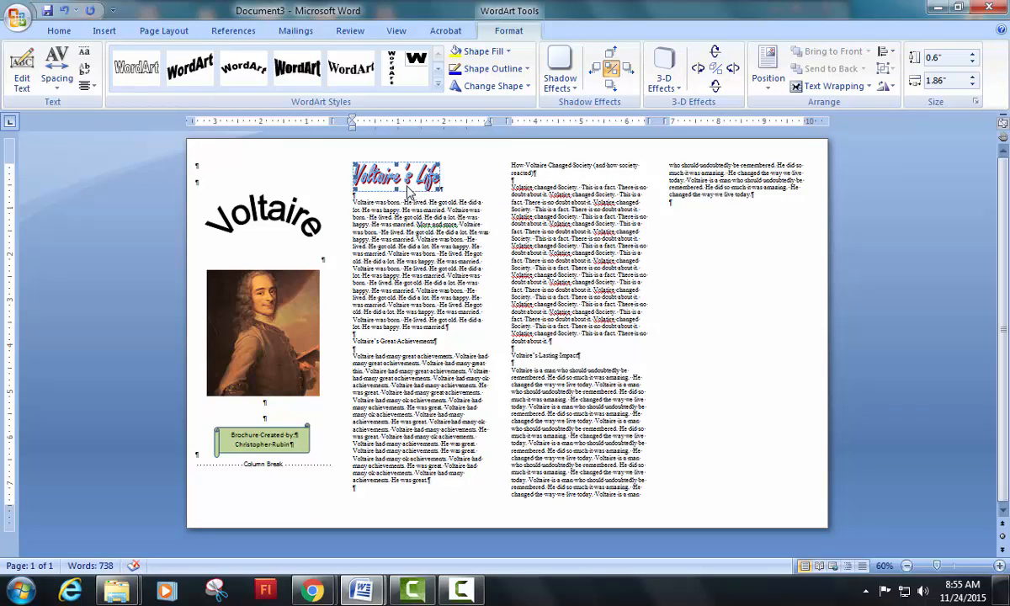
Center the Voltaire's Life title and begin inserting WordArt for the next heading.
{"action": "left_click", "coordinate": [58, 30]}
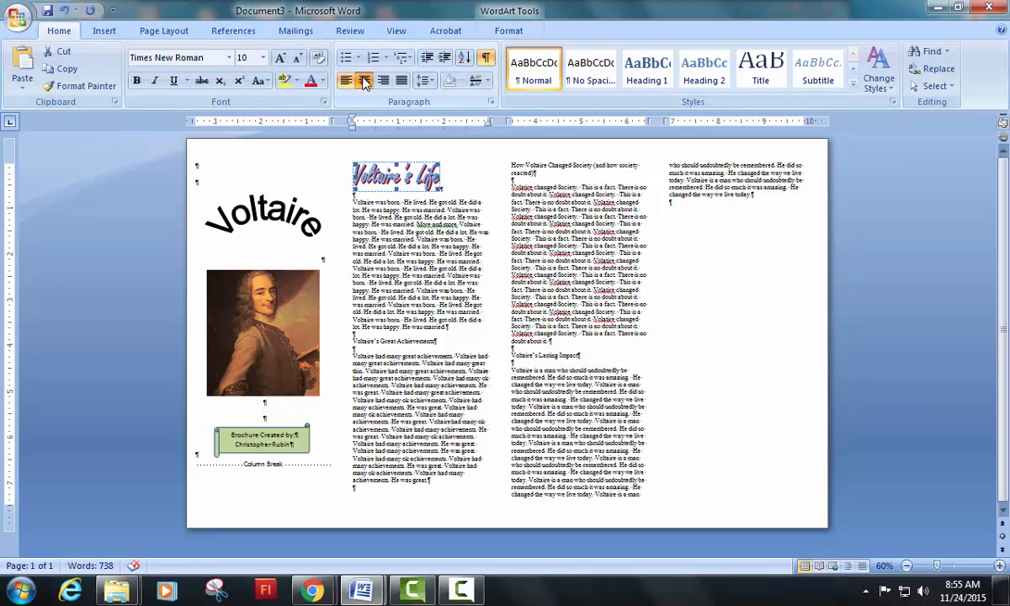
{"action": "left_click", "coordinate": [364, 80]}
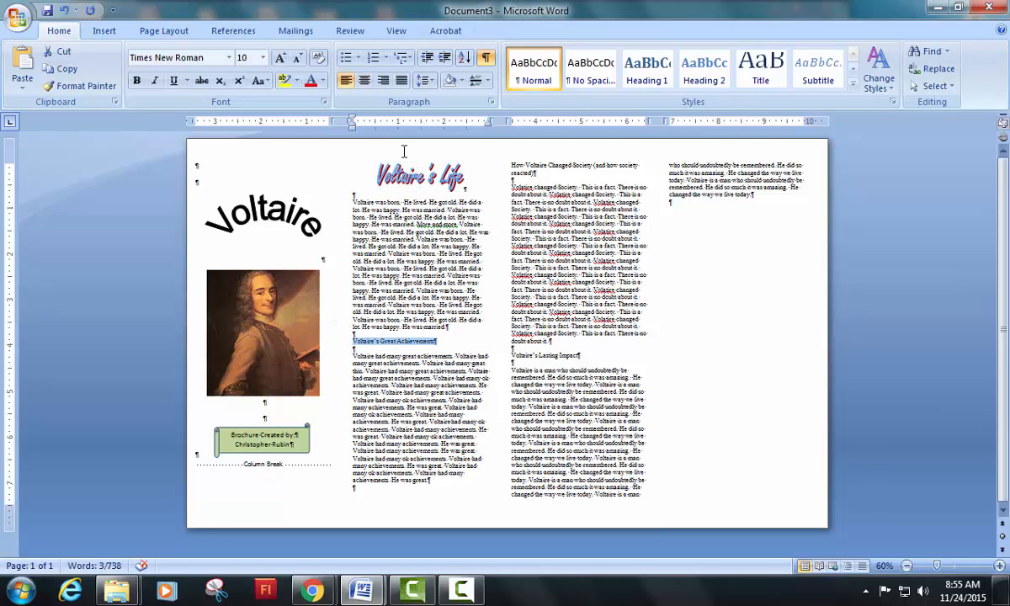
{"action": "left_click", "coordinate": [104, 30]}
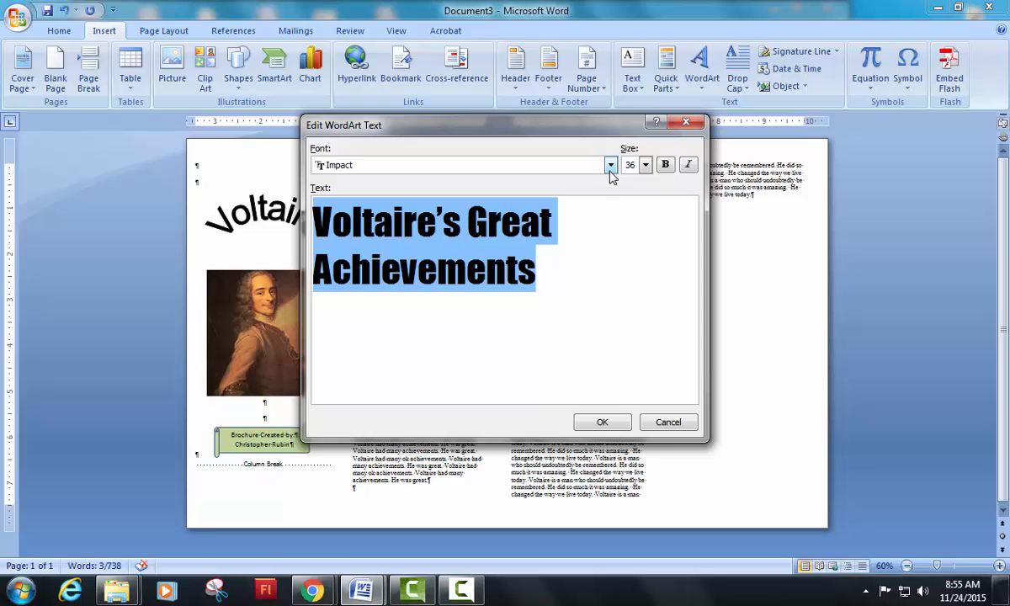
{"action": "left_click", "coordinate": [610, 165]}
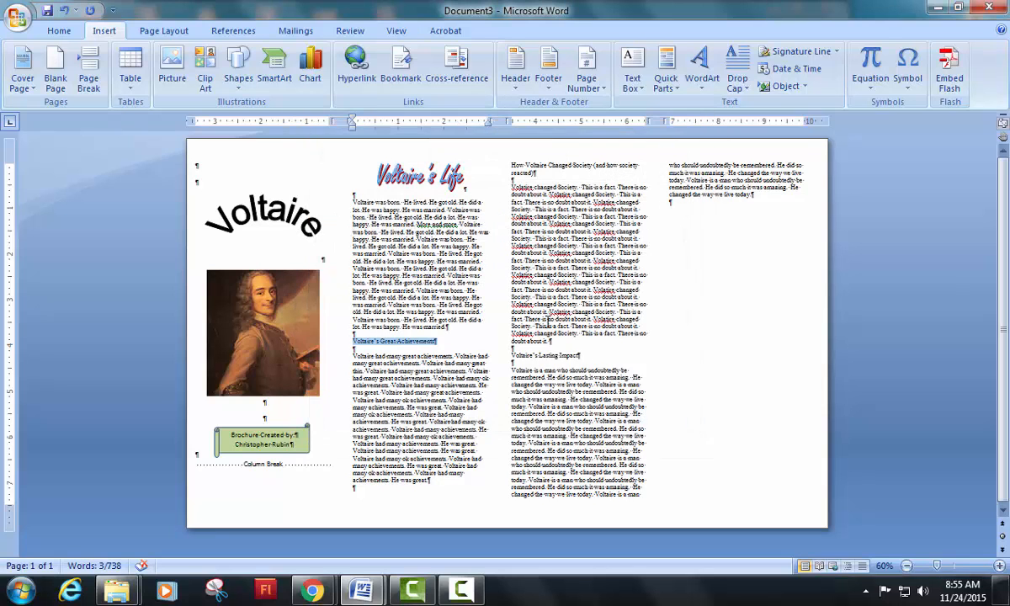
{"action": "right_click", "coordinate": [421, 174]}
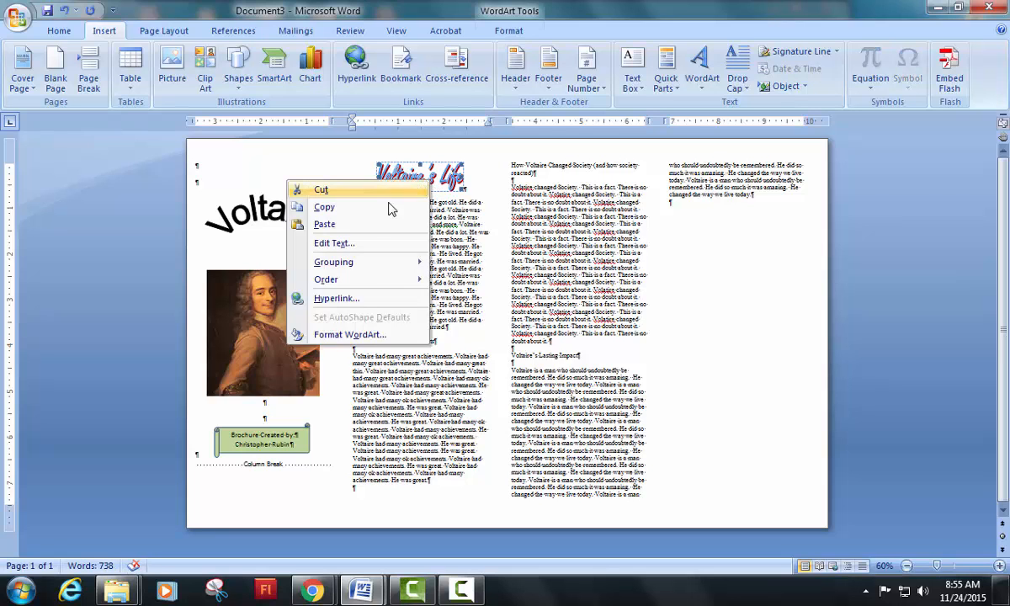
{"action": "left_click", "coordinate": [350, 334]}
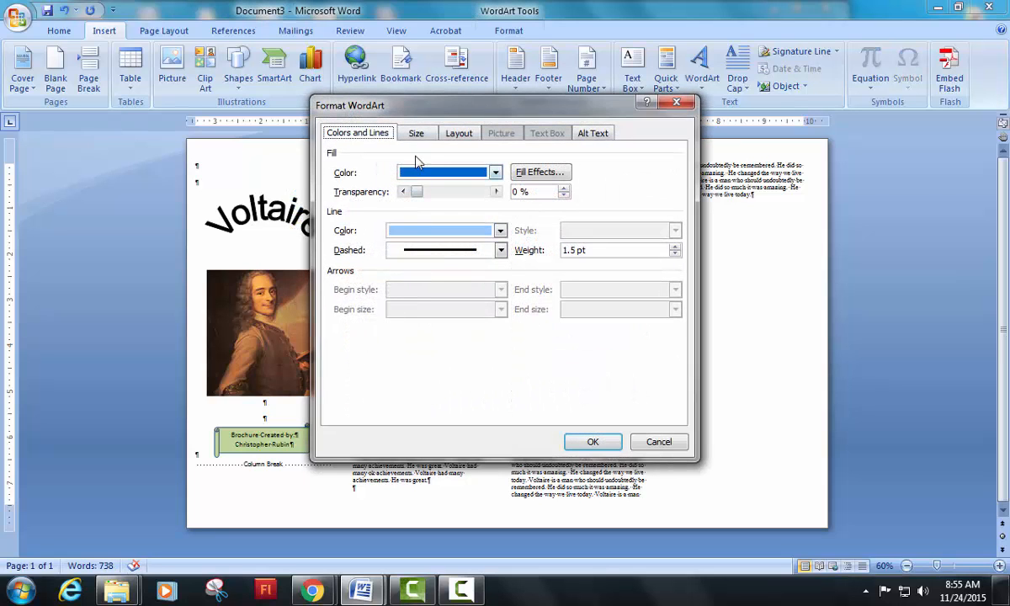
{"action": "left_click", "coordinate": [593, 133]}
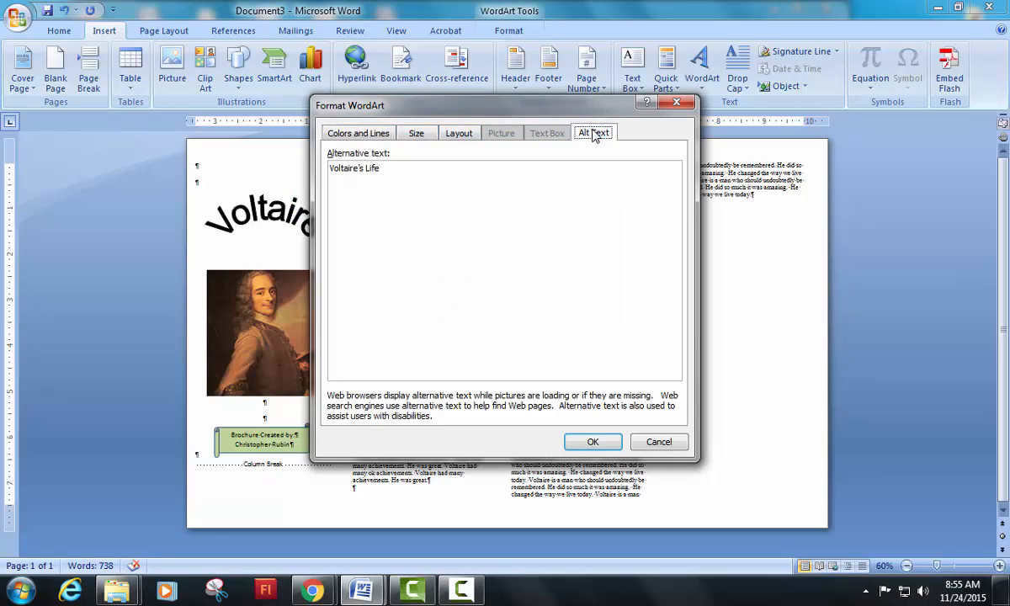
{"action": "left_click", "coordinate": [358, 132]}
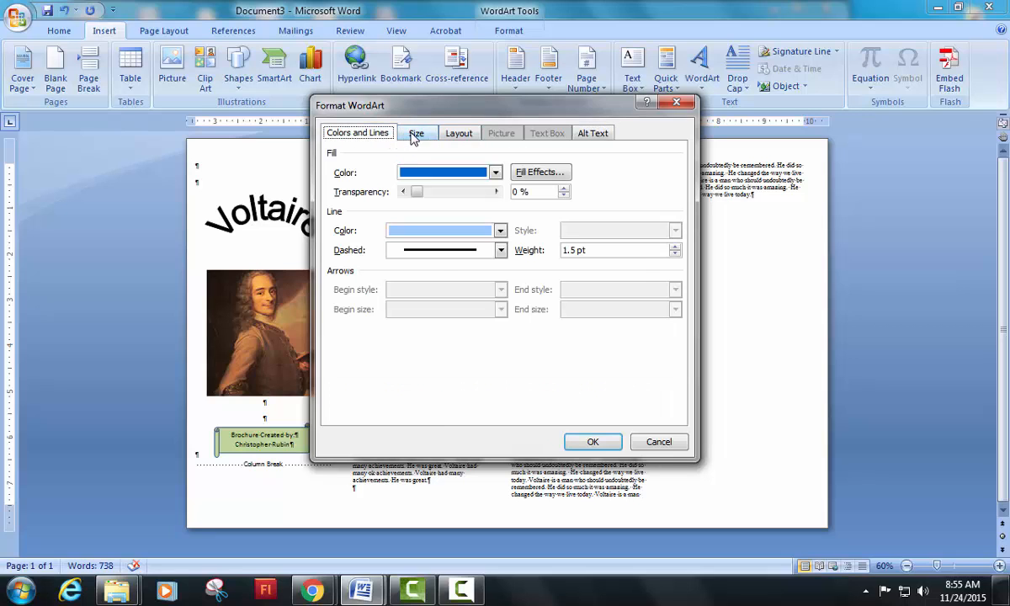
{"action": "left_click", "coordinate": [458, 132]}
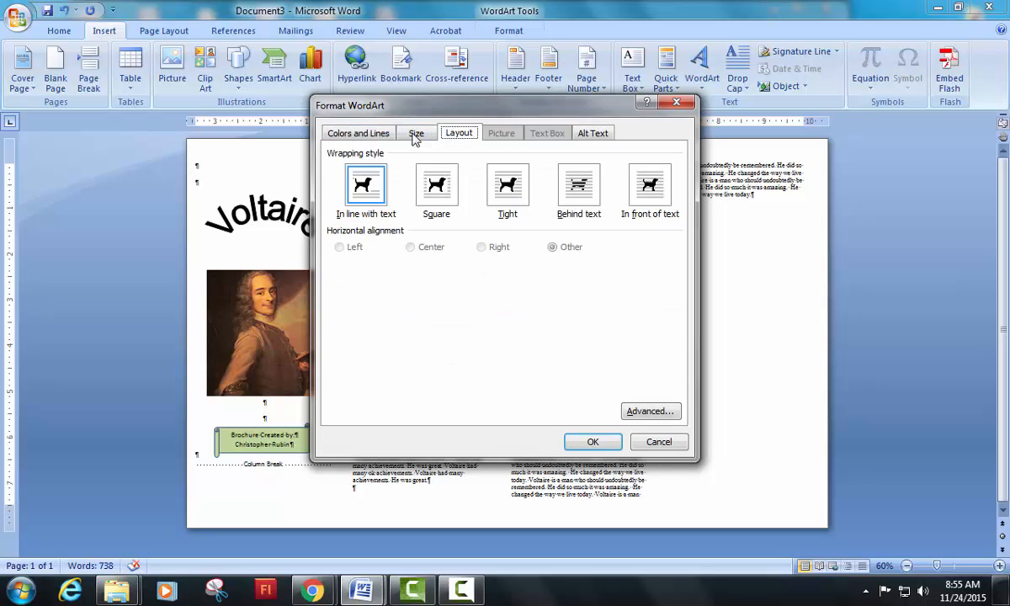
{"action": "left_click", "coordinate": [592, 442]}
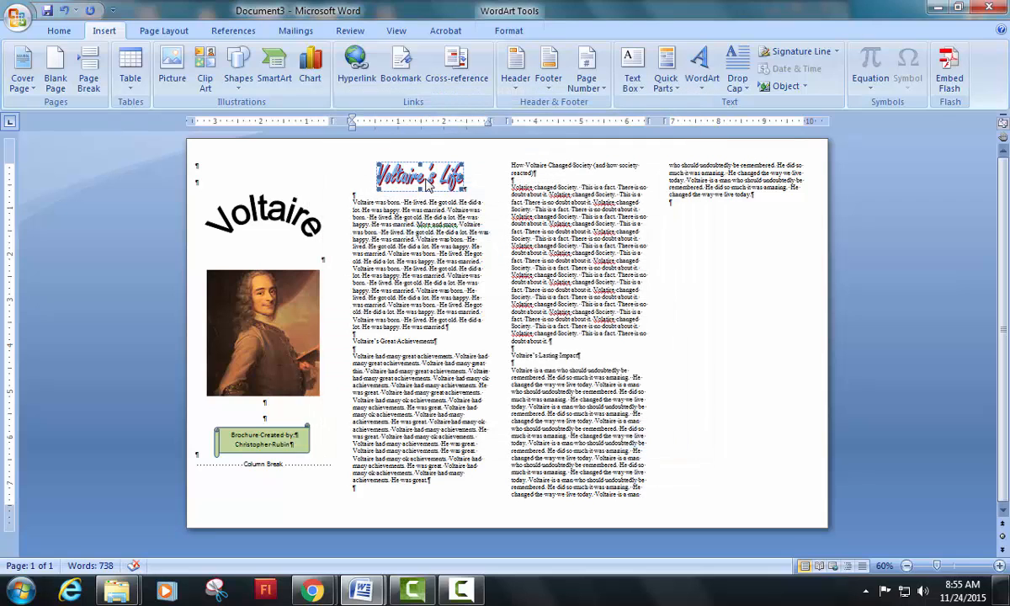
{"action": "left_click", "coordinate": [509, 30]}
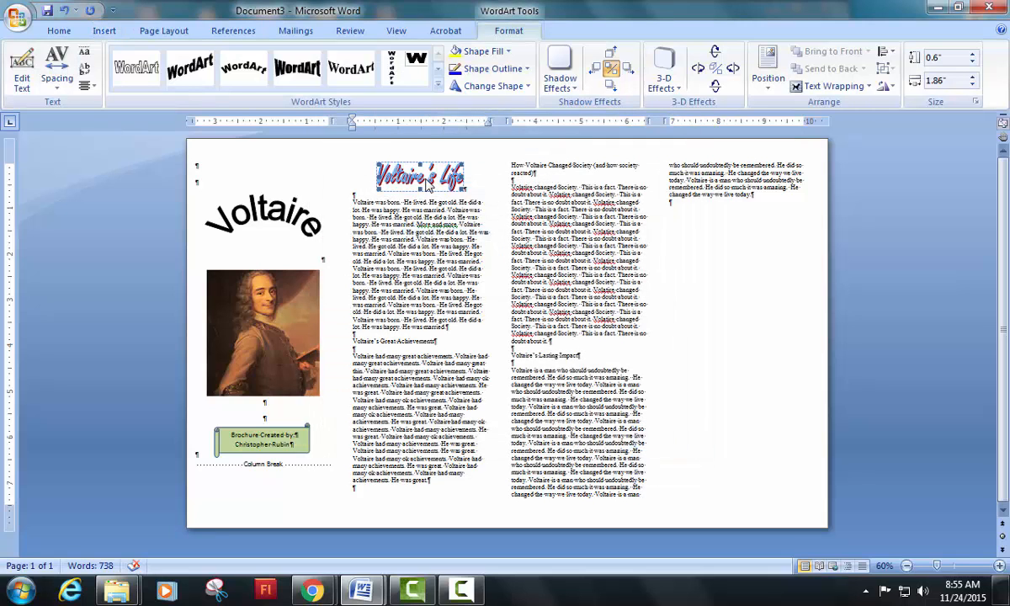
{"action": "left_click", "coordinate": [59, 31]}
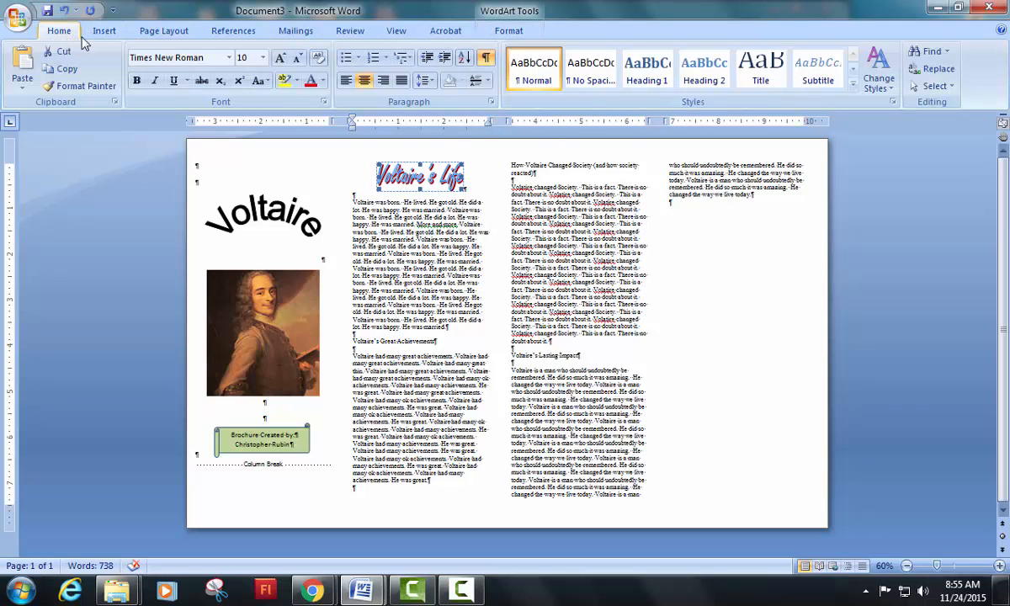
{"action": "right_click", "coordinate": [421, 176]}
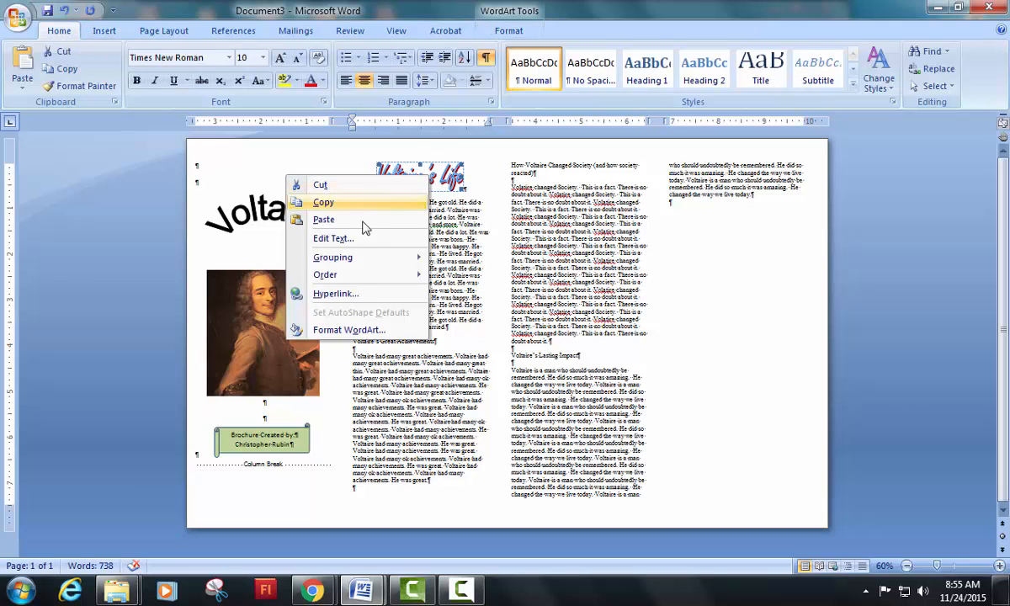
{"action": "left_click", "coordinate": [348, 329]}
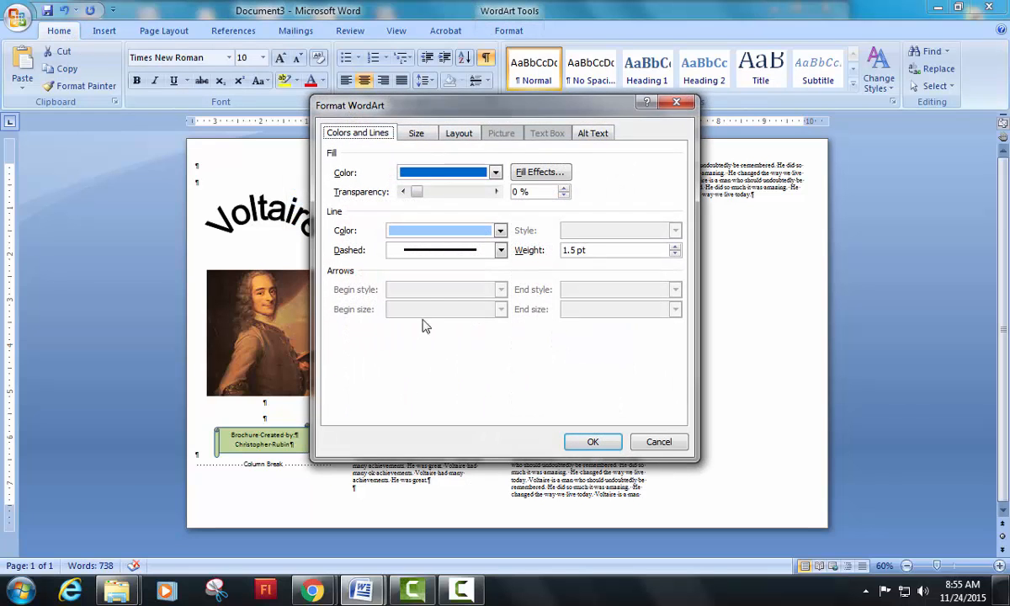
{"action": "left_click", "coordinate": [415, 132]}
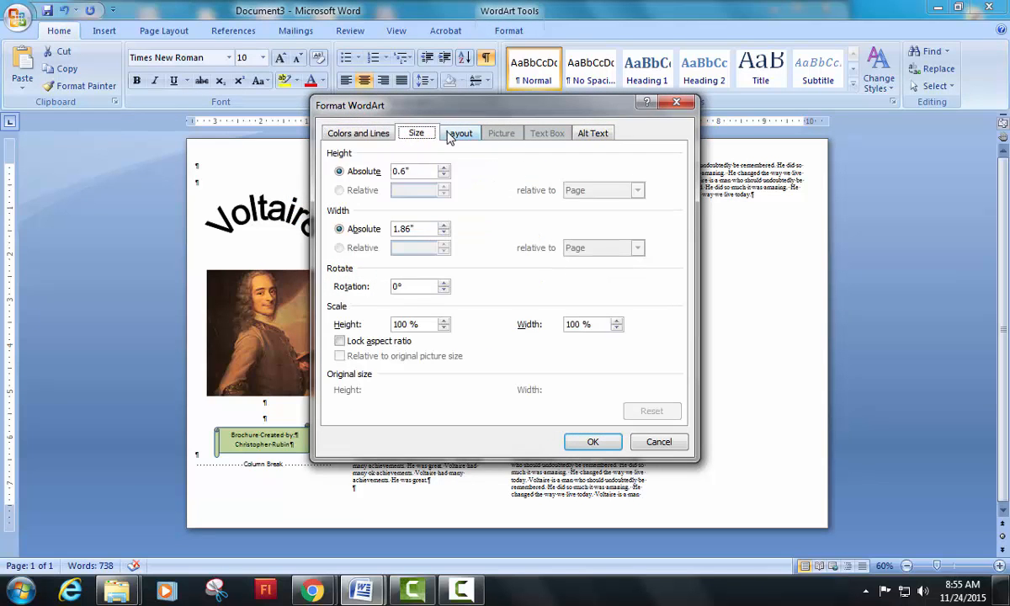
{"action": "left_click", "coordinate": [593, 132]}
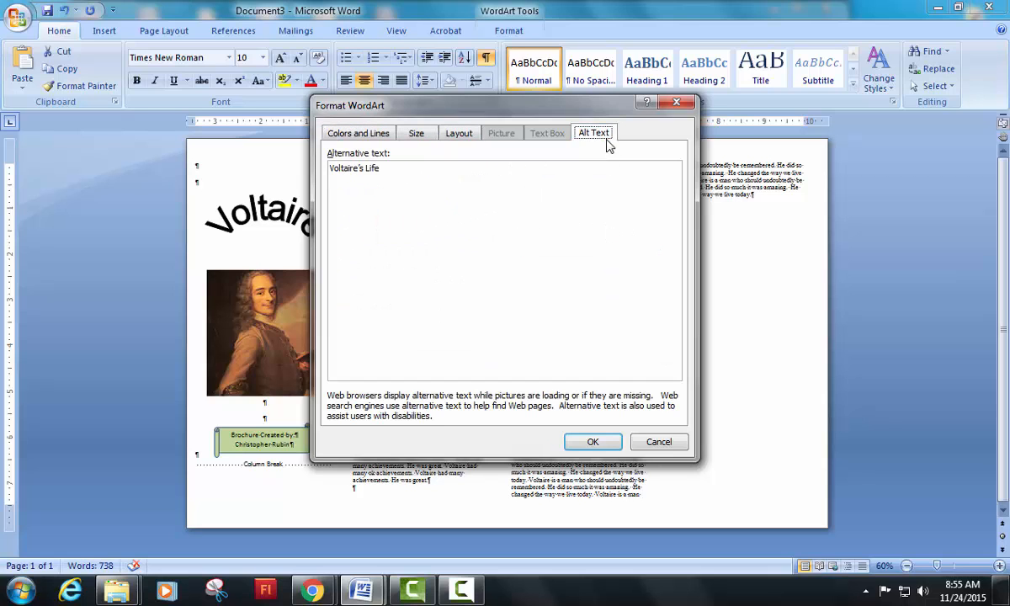
{"action": "left_click", "coordinate": [593, 442]}
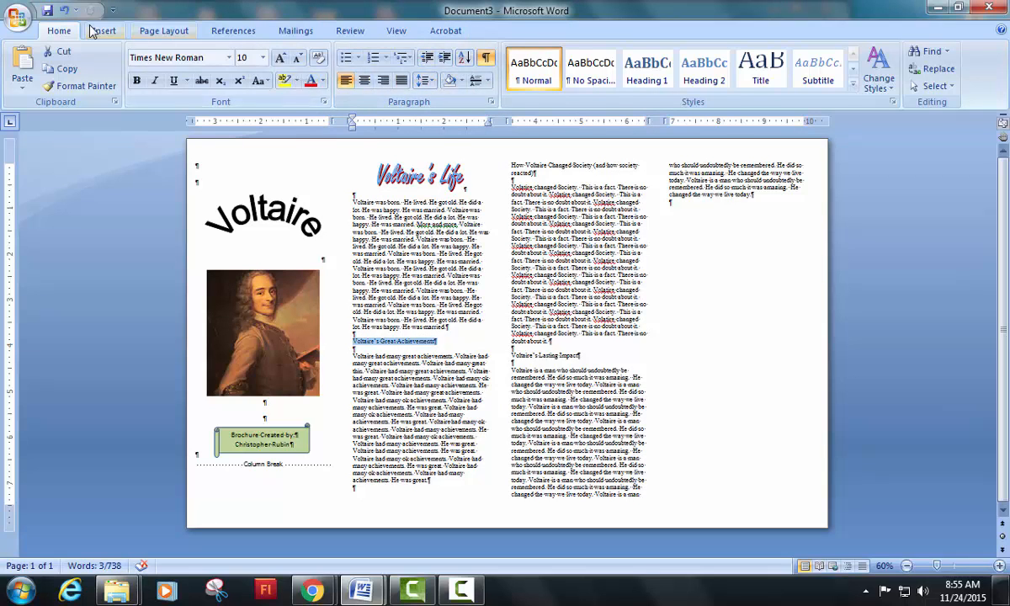
Make 'Voltaire's Great Achievements' a WordArt heading in French Script MT.
{"action": "left_click", "coordinate": [702, 67]}
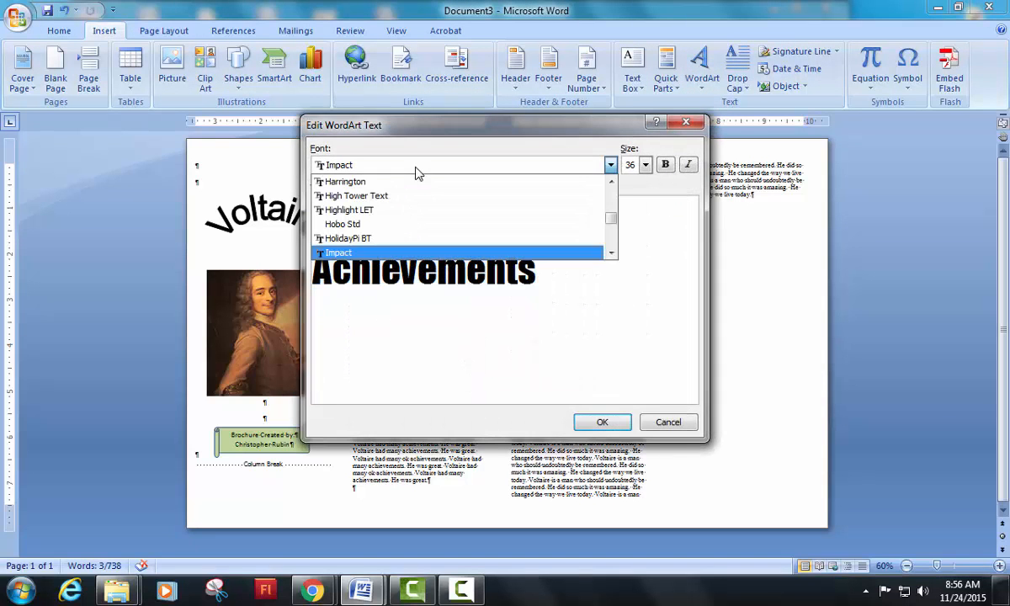
{"action": "scroll", "scroll_direction": "up", "scroll_amount": 3}
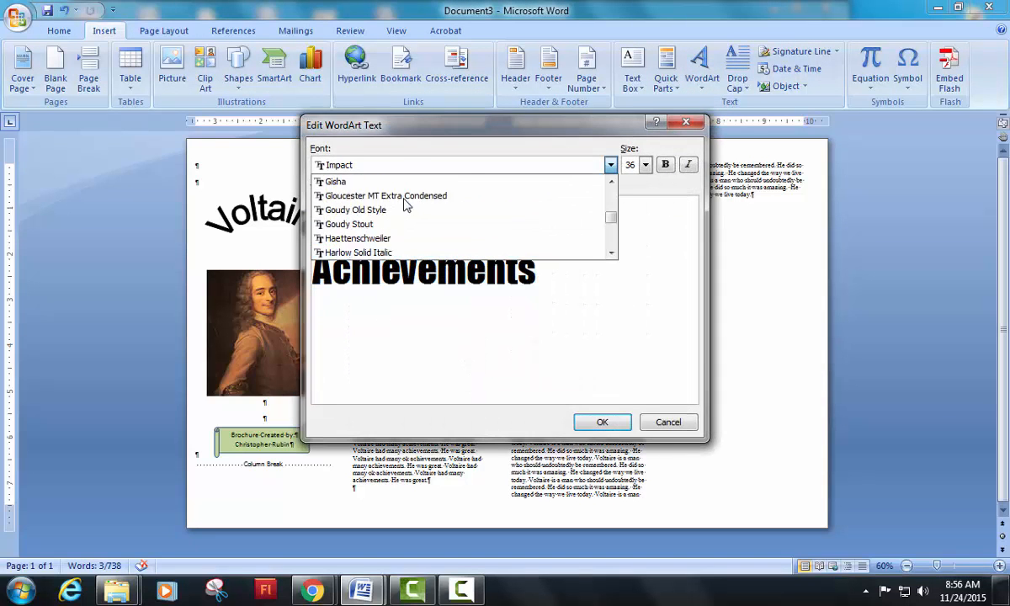
{"action": "left_click", "coordinate": [385, 195]}
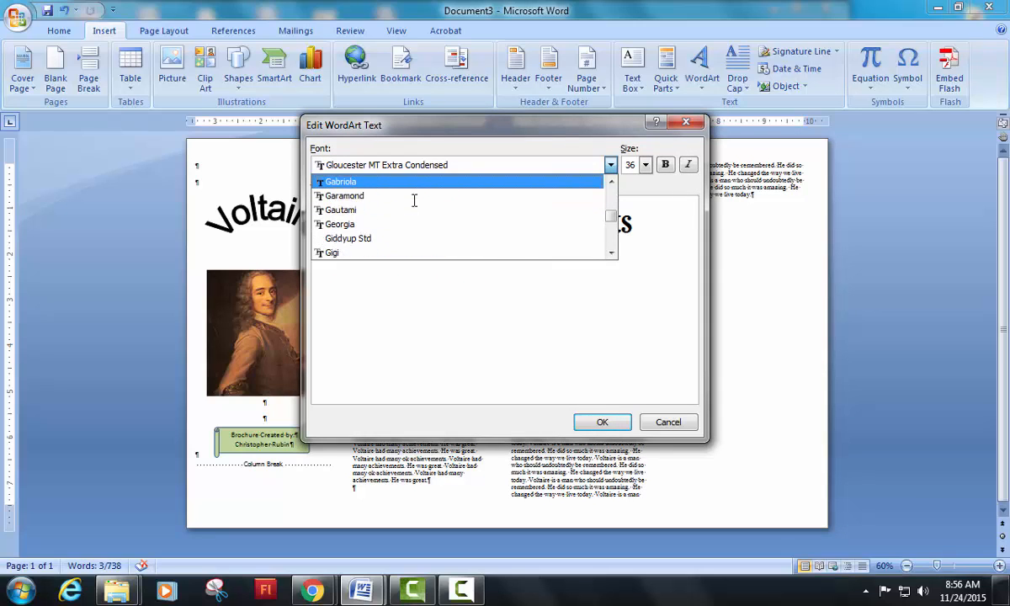
{"action": "scroll", "scroll_direction": "up", "scroll_amount": 3}
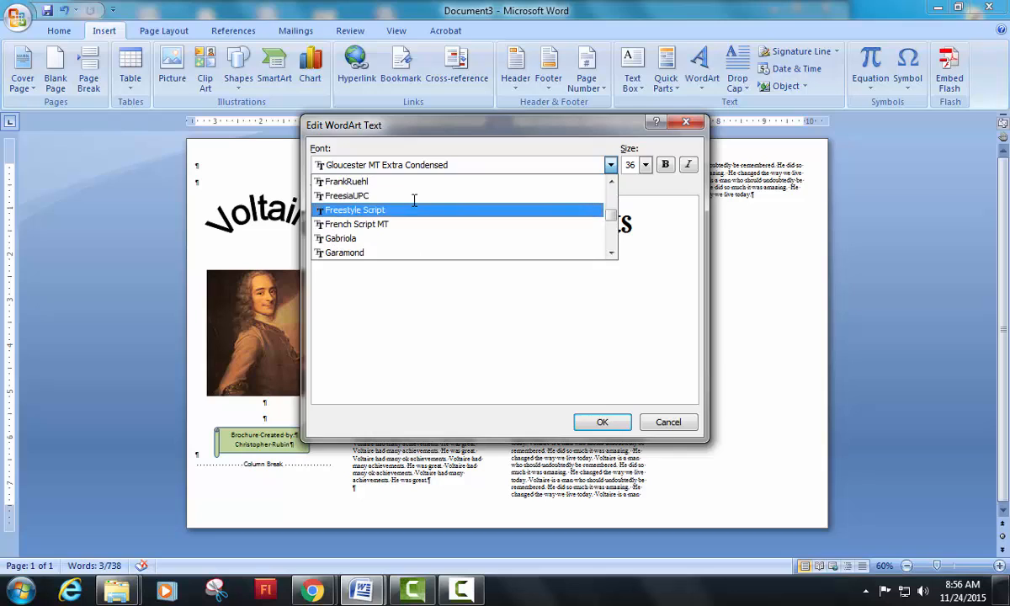
{"action": "left_click", "coordinate": [357, 224]}
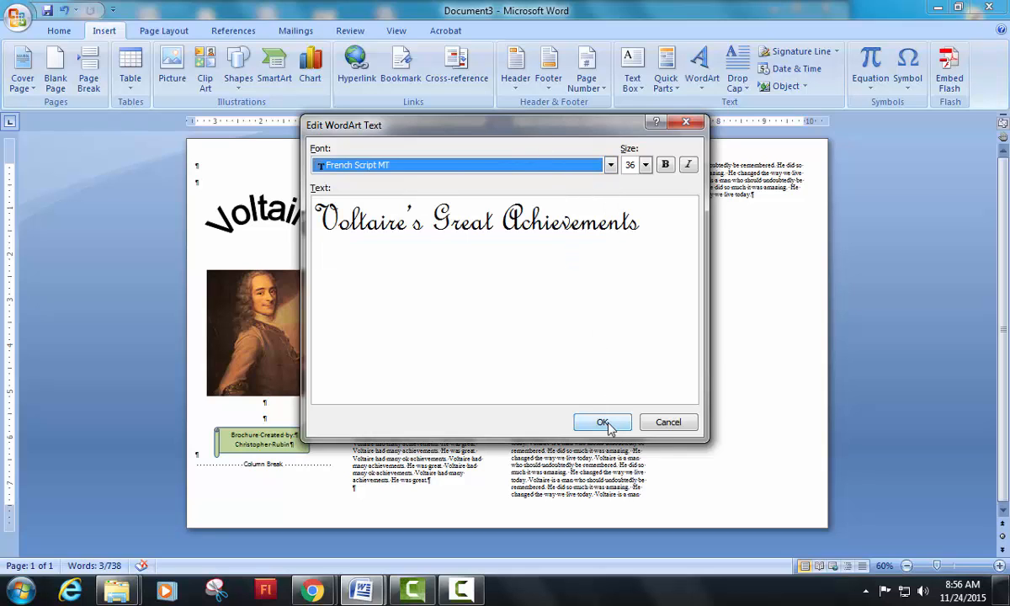
{"action": "left_click", "coordinate": [601, 421]}
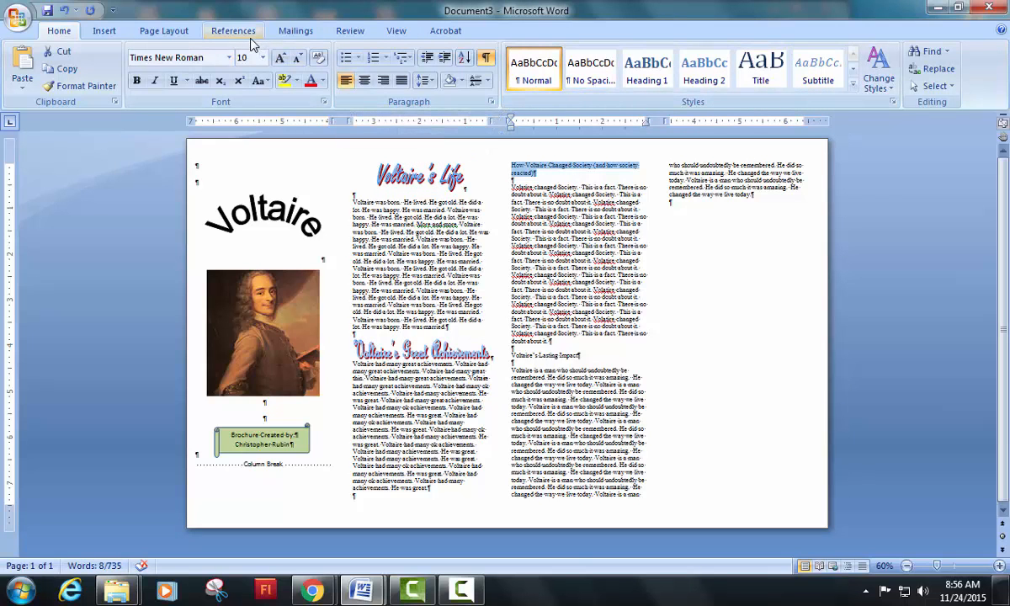
Make the third-column heading WordArt, switching the font from Impact to French Script MT.
{"action": "left_click", "coordinate": [104, 30]}
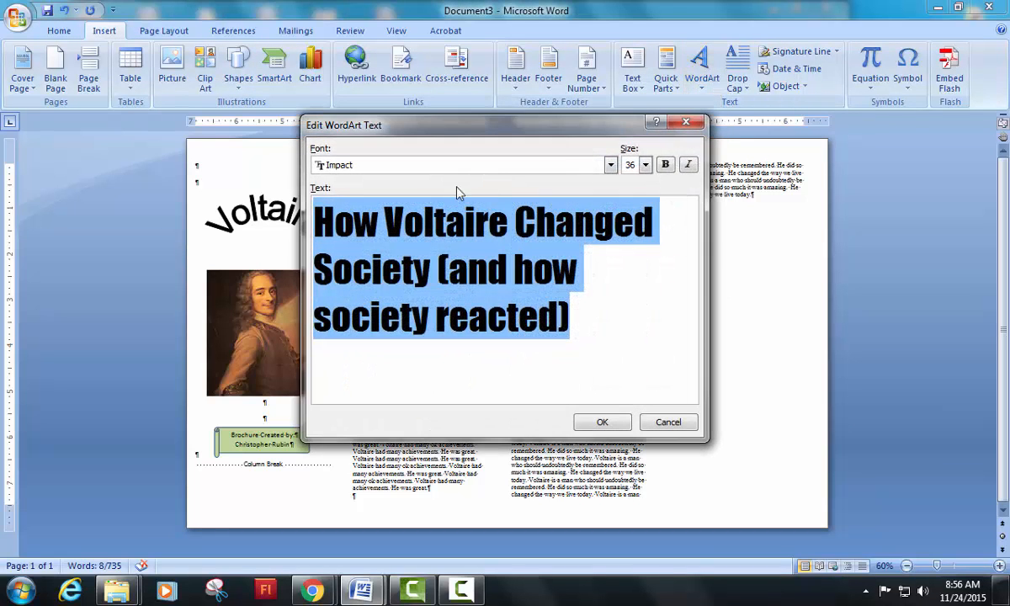
{"action": "mouse_move", "coordinate": [545, 184]}
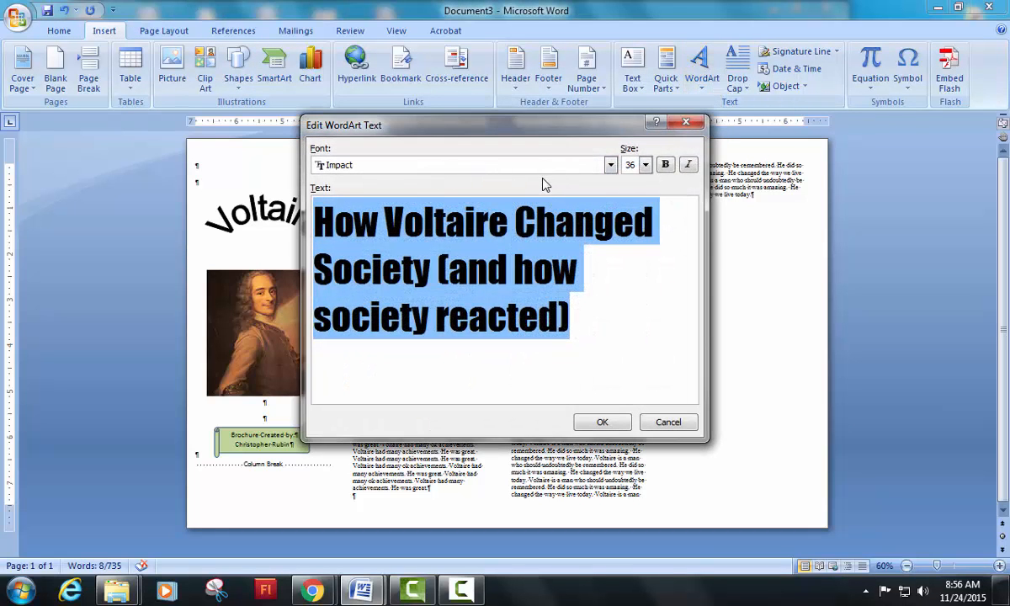
{"action": "mouse_move", "coordinate": [531, 195]}
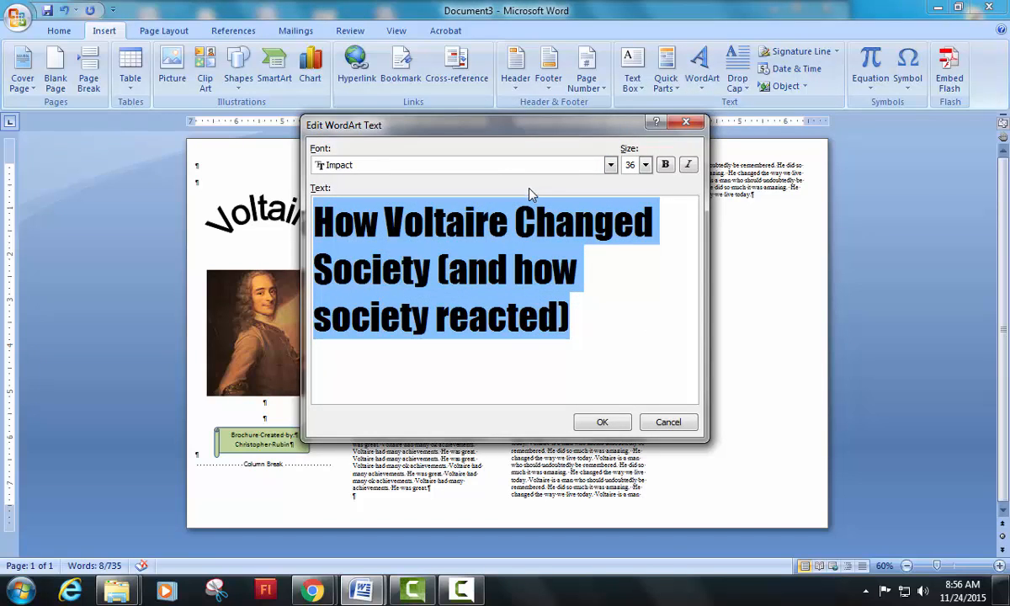
{"action": "mouse_move", "coordinate": [518, 202]}
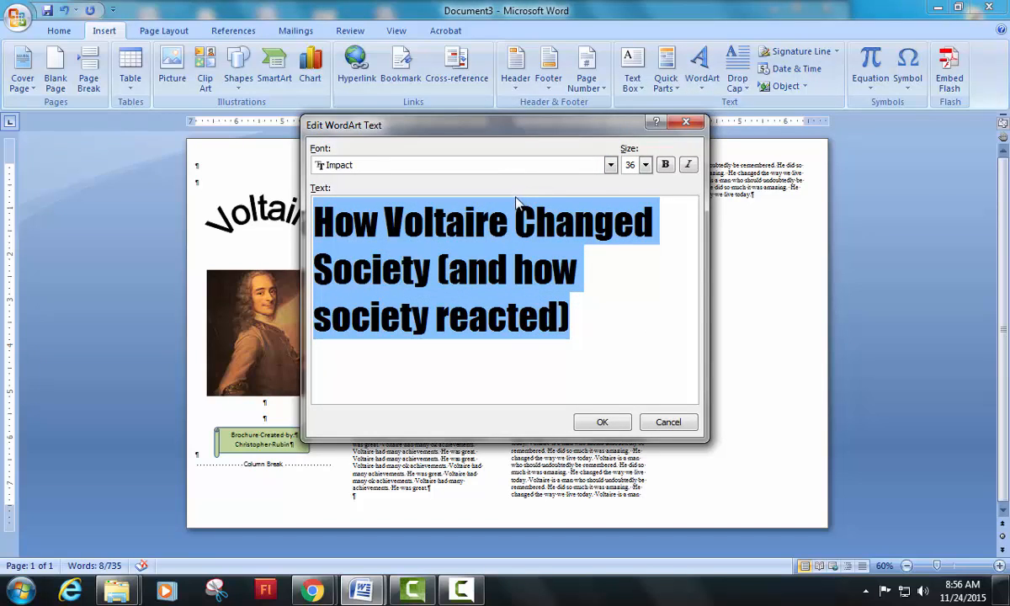
{"action": "left_click", "coordinate": [610, 165]}
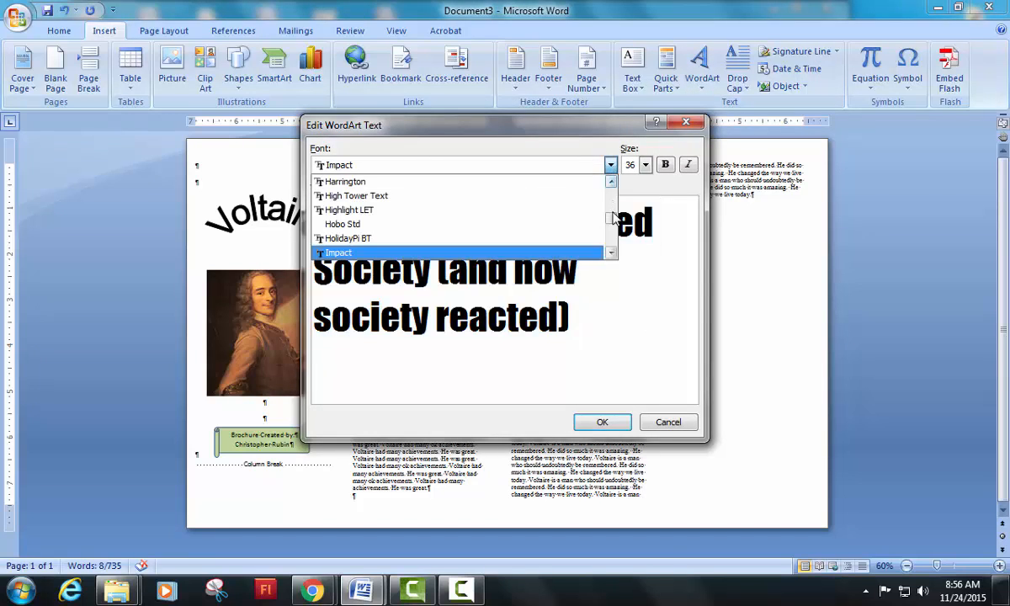
{"action": "scroll", "scroll_direction": "up", "scroll_amount": 3}
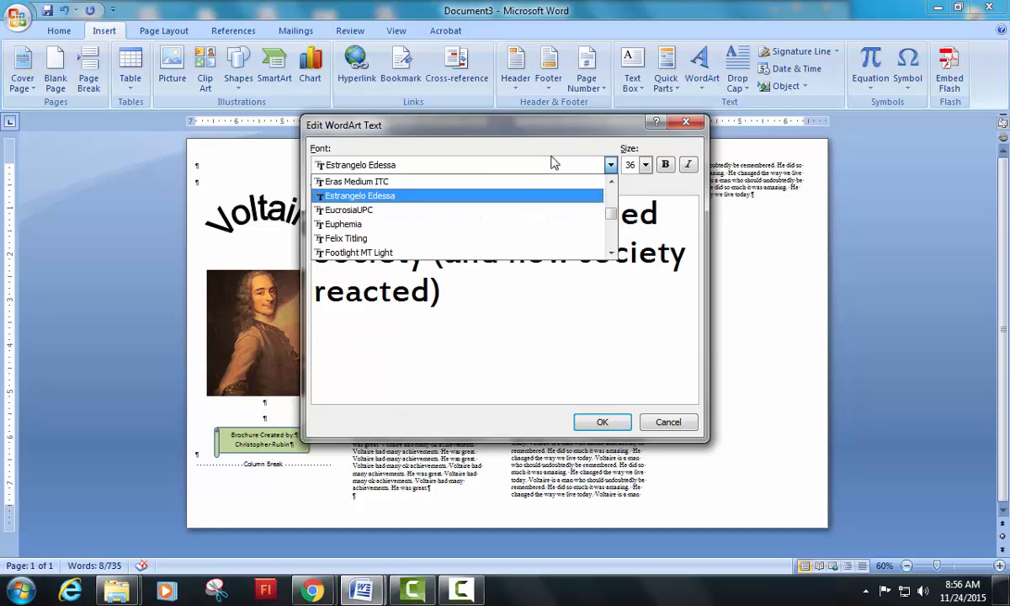
{"action": "scroll", "scroll_direction": "down", "scroll_amount": 3}
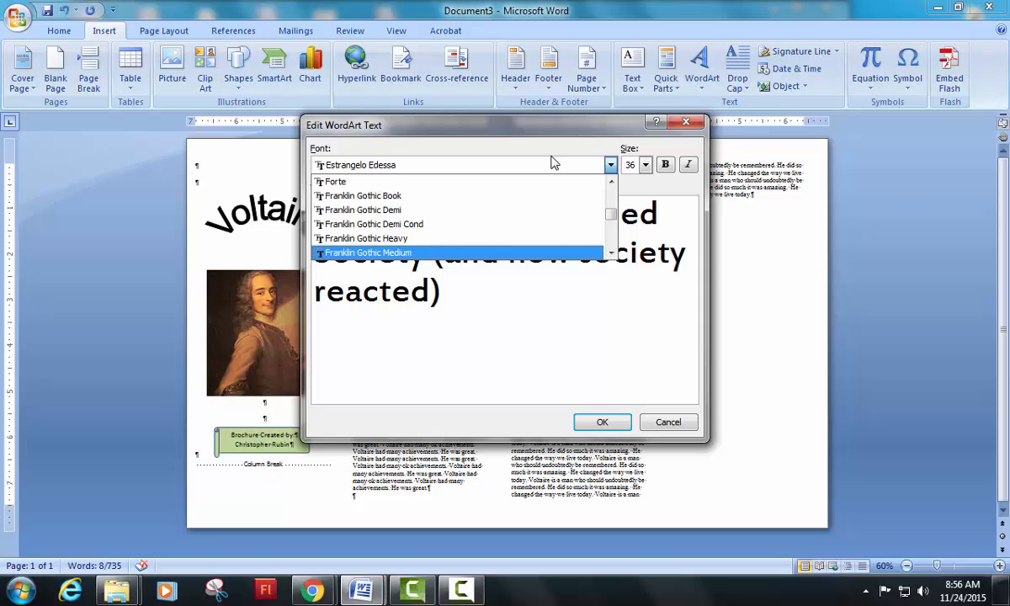
{"action": "scroll", "scroll_direction": "down", "scroll_amount": 3}
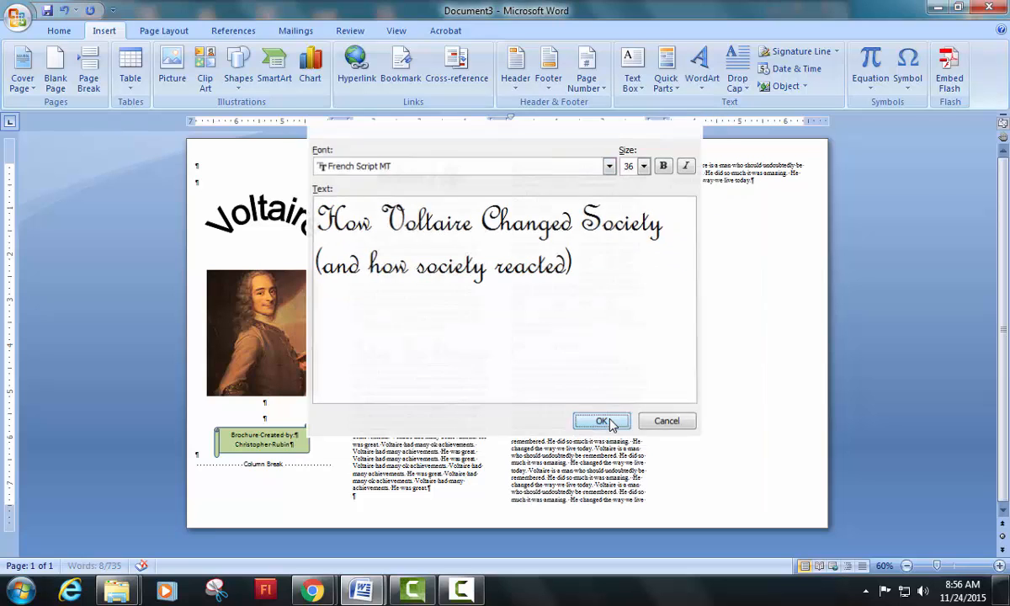
{"action": "left_click", "coordinate": [601, 421]}
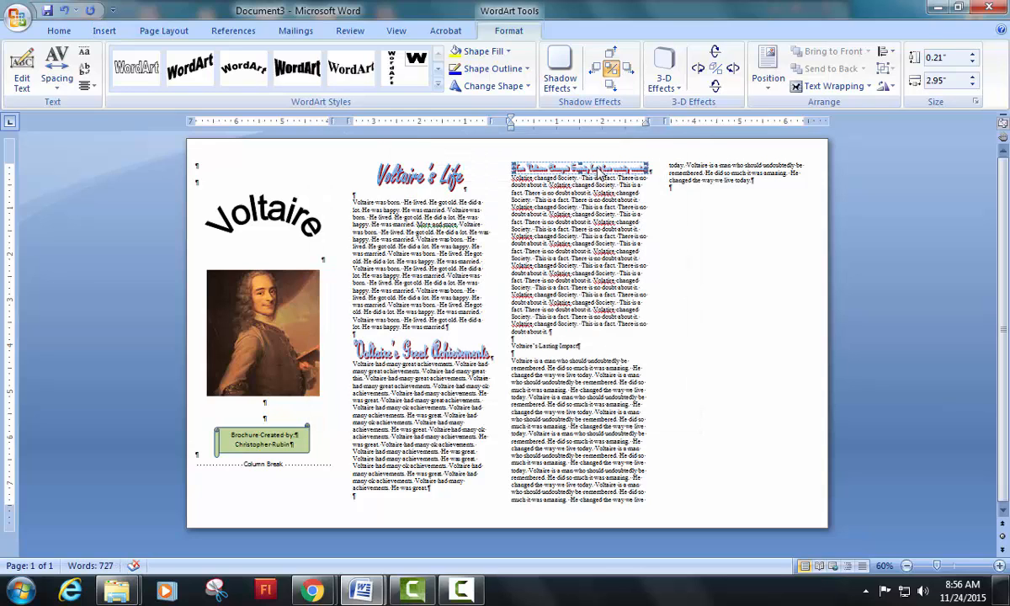
Undo the WordArt and break the heading before '(and how society reacted)'.
{"action": "left_click", "coordinate": [580, 169]}
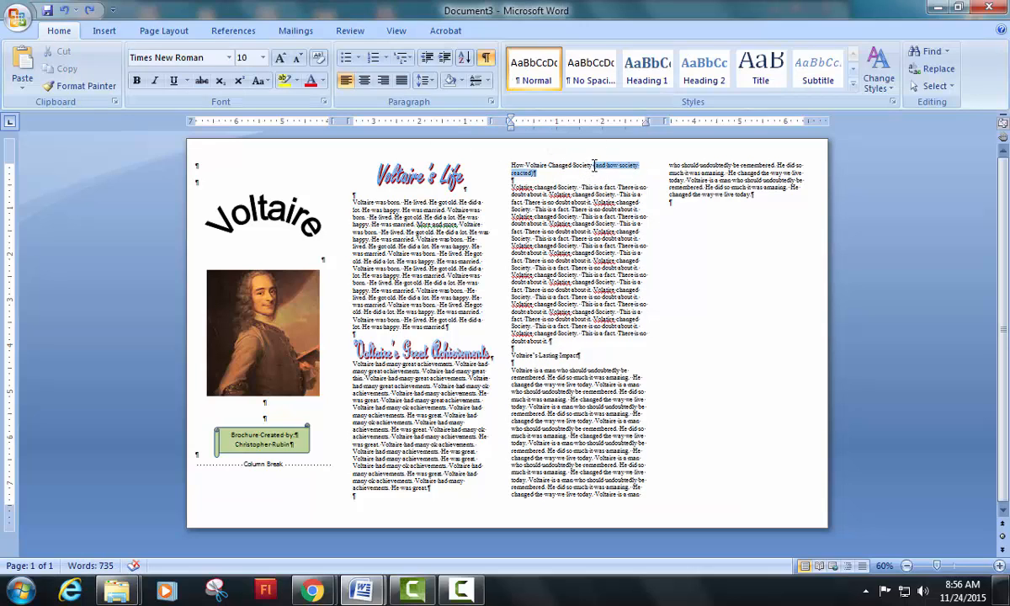
{"action": "left_click", "coordinate": [744, 199]}
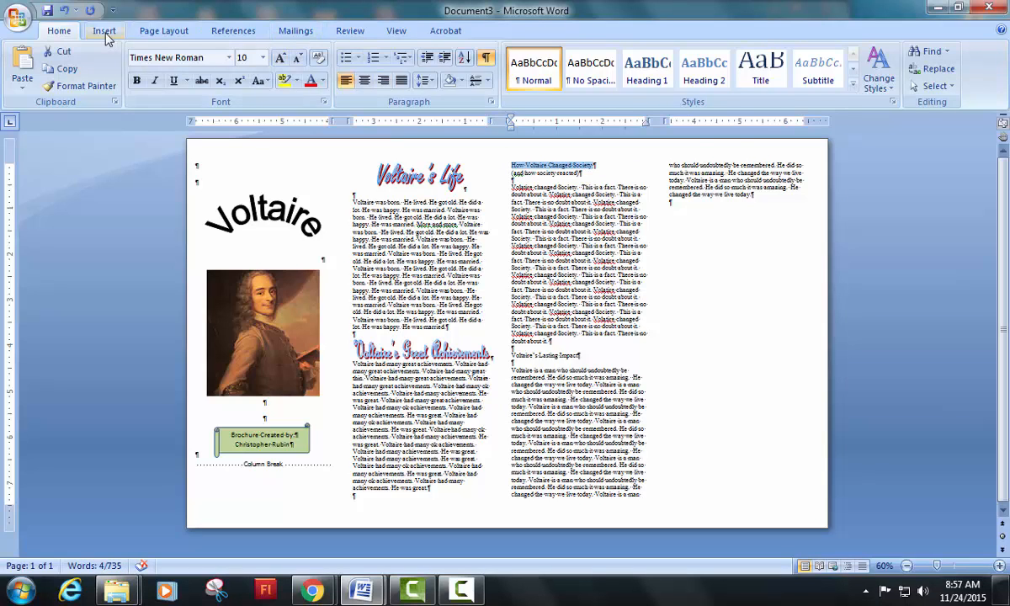
Make 'How Voltaire Changed Society' a French Script MT WordArt heading.
{"action": "left_click", "coordinate": [702, 67]}
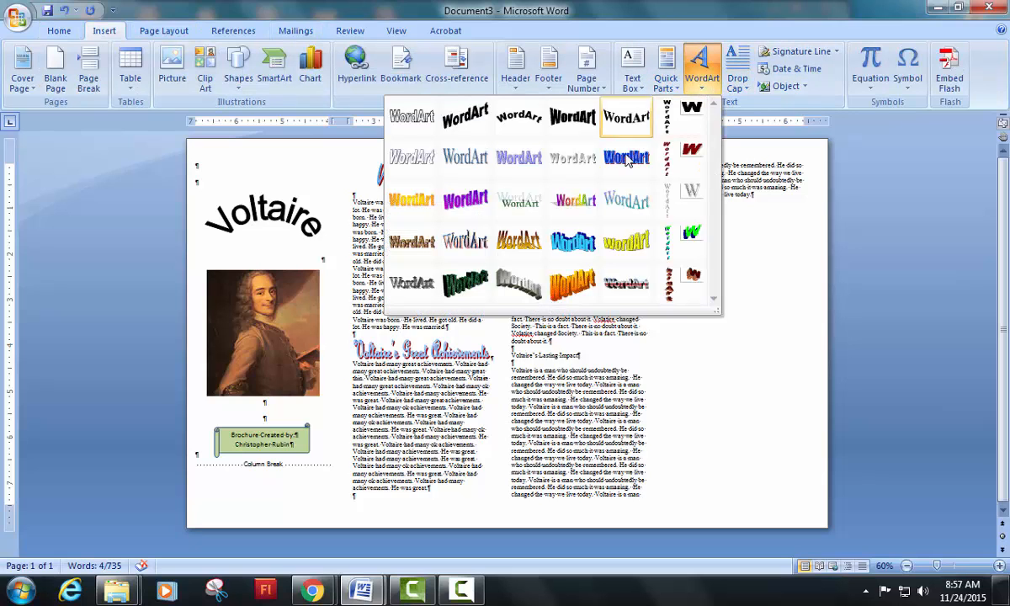
{"action": "left_click", "coordinate": [627, 158]}
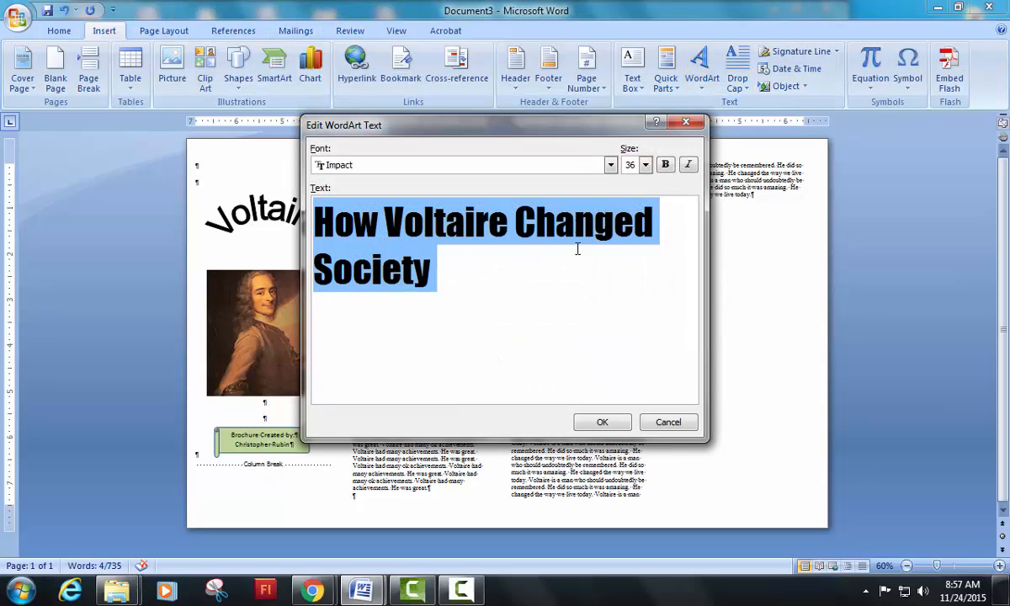
{"action": "left_click", "coordinate": [610, 164]}
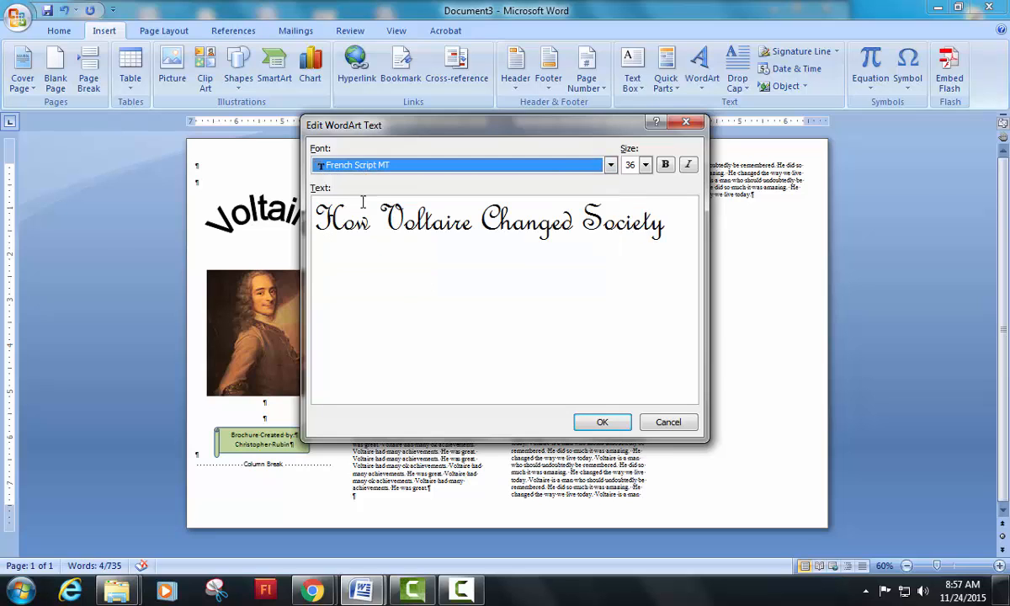
{"action": "left_click", "coordinate": [602, 422]}
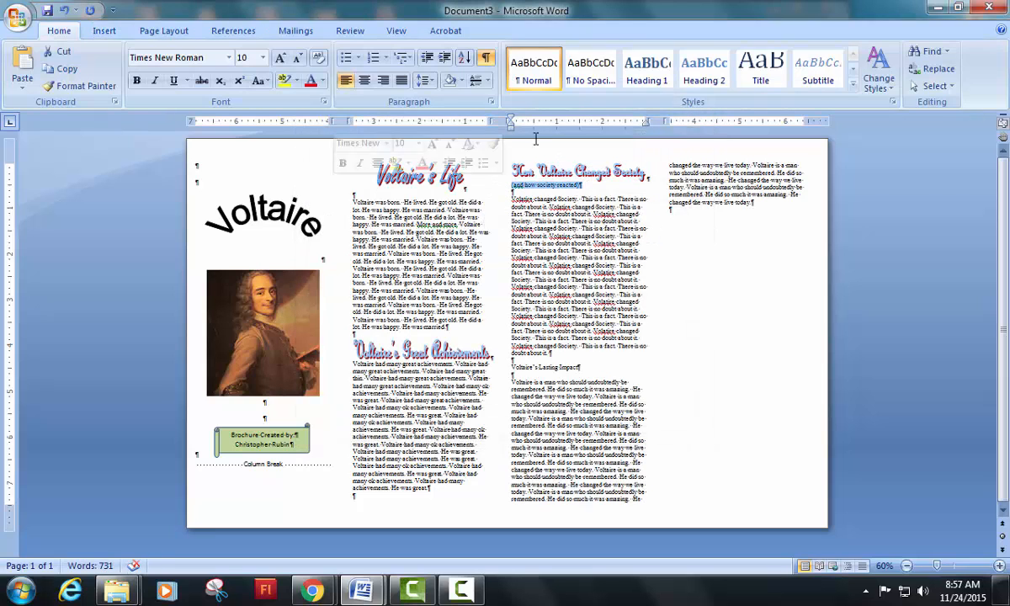
Turn '(and how society reacted)' into French Script MT WordArt below it.
{"action": "left_click", "coordinate": [103, 30]}
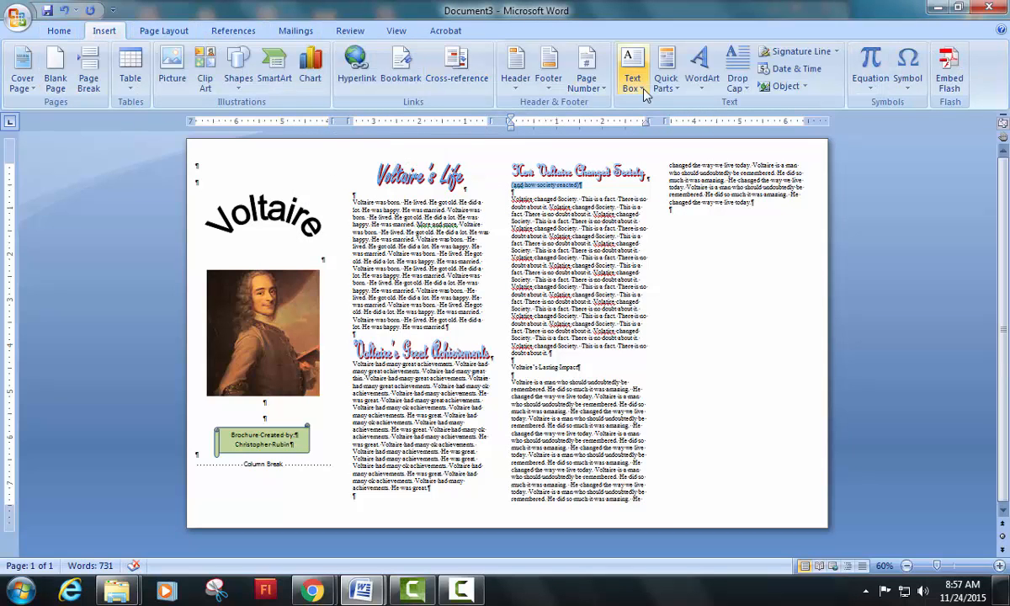
{"action": "double_click", "coordinate": [548, 183]}
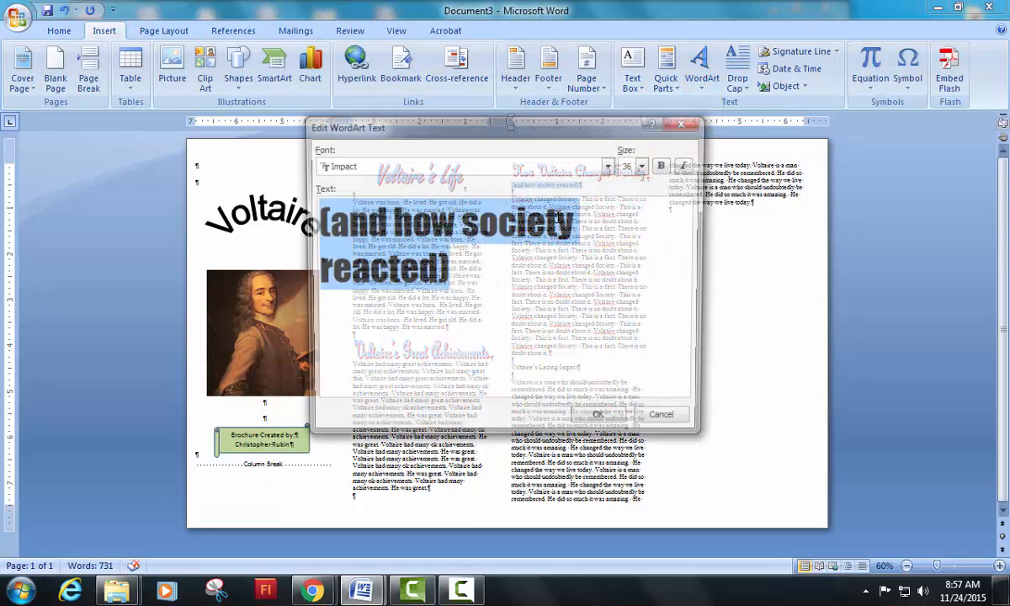
{"action": "left_click", "coordinate": [644, 164]}
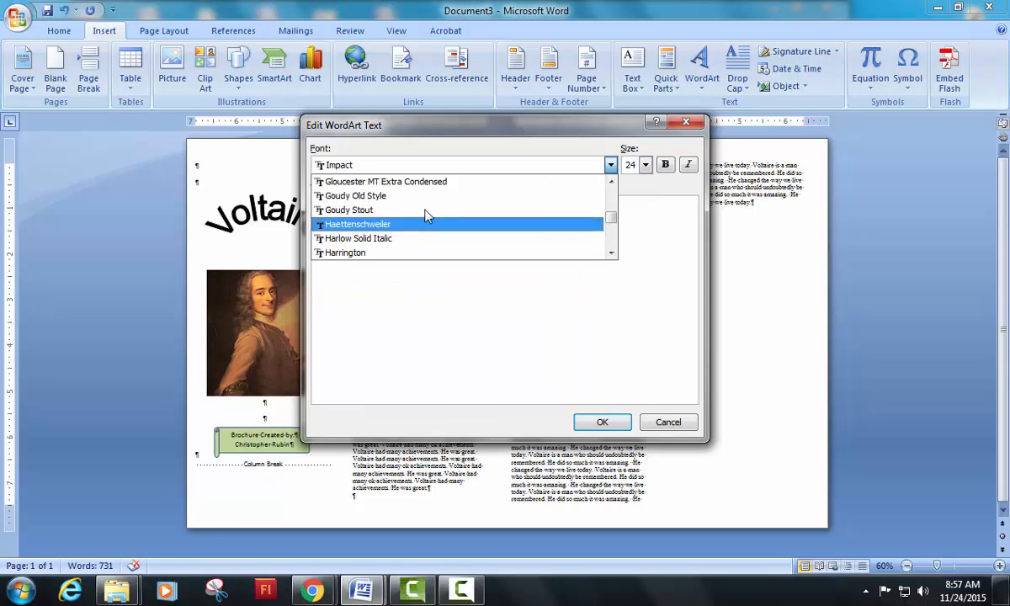
{"action": "scroll", "scroll_direction": "up", "scroll_amount": 3}
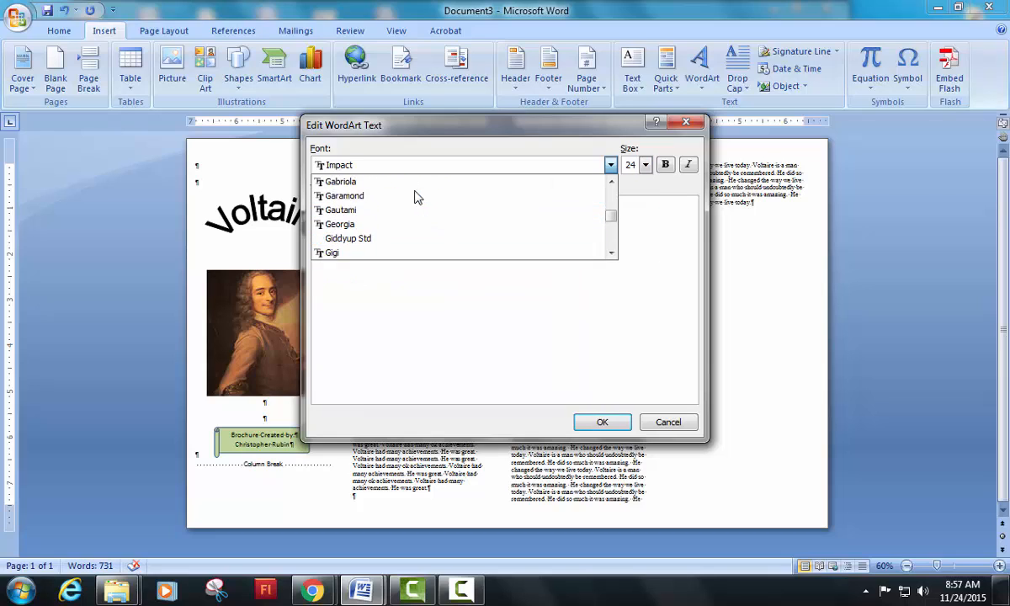
{"action": "left_click", "coordinate": [341, 164]}
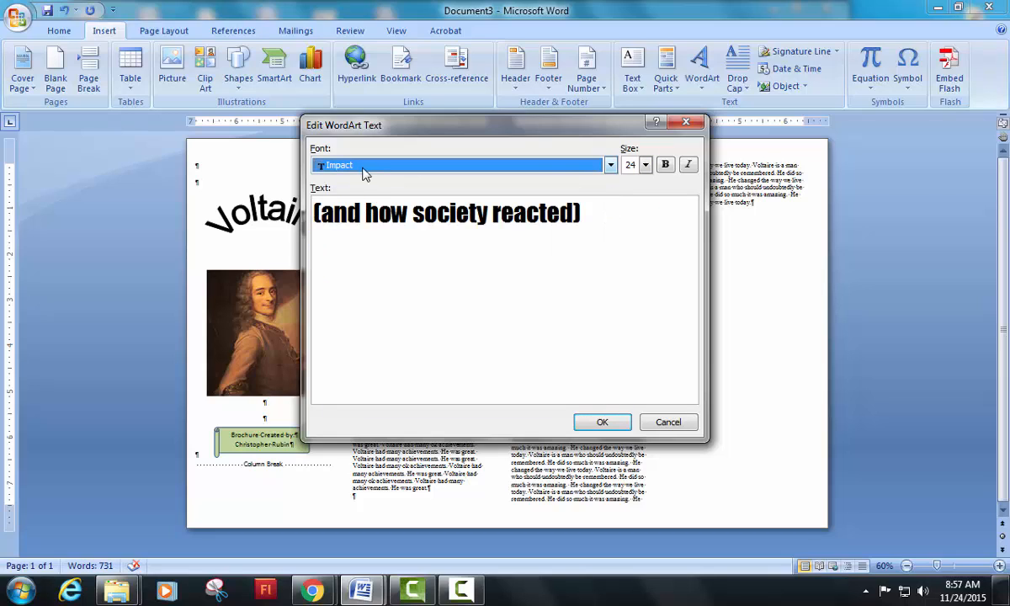
{"action": "left_click", "coordinate": [610, 164]}
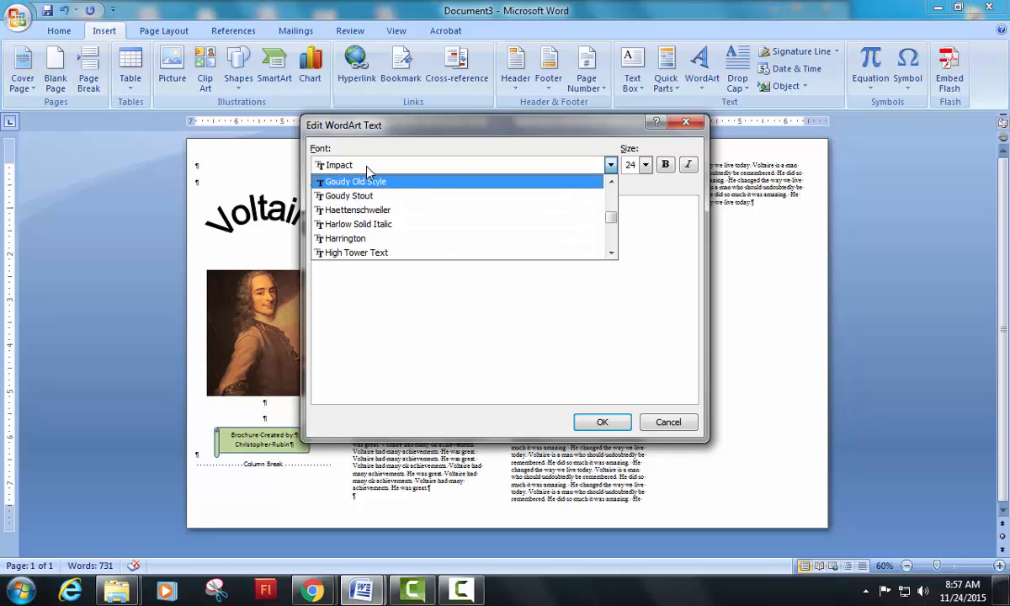
{"action": "scroll", "scroll_direction": "up", "scroll_amount": 3}
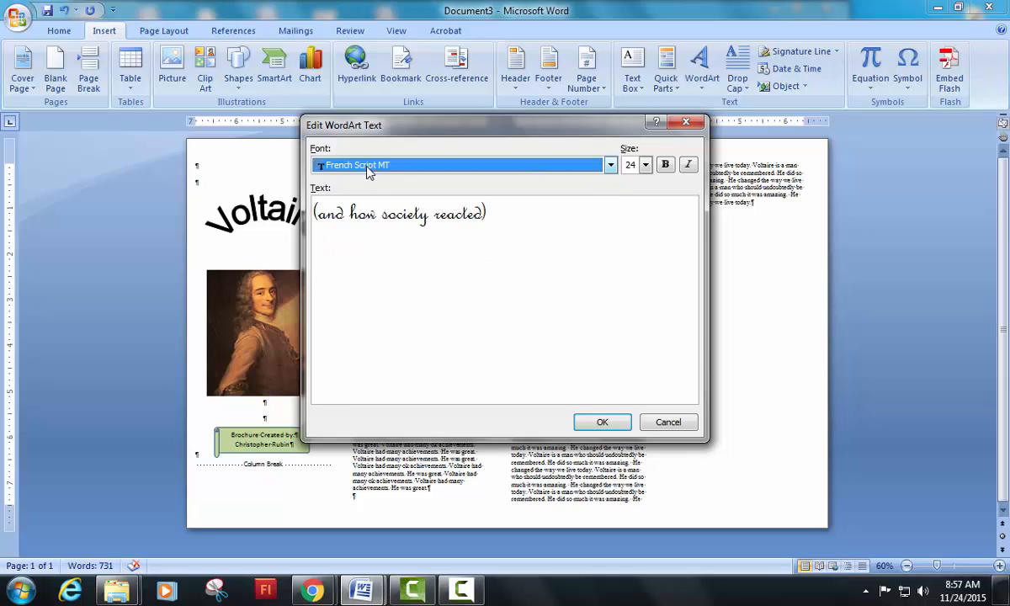
{"action": "left_click", "coordinate": [602, 421]}
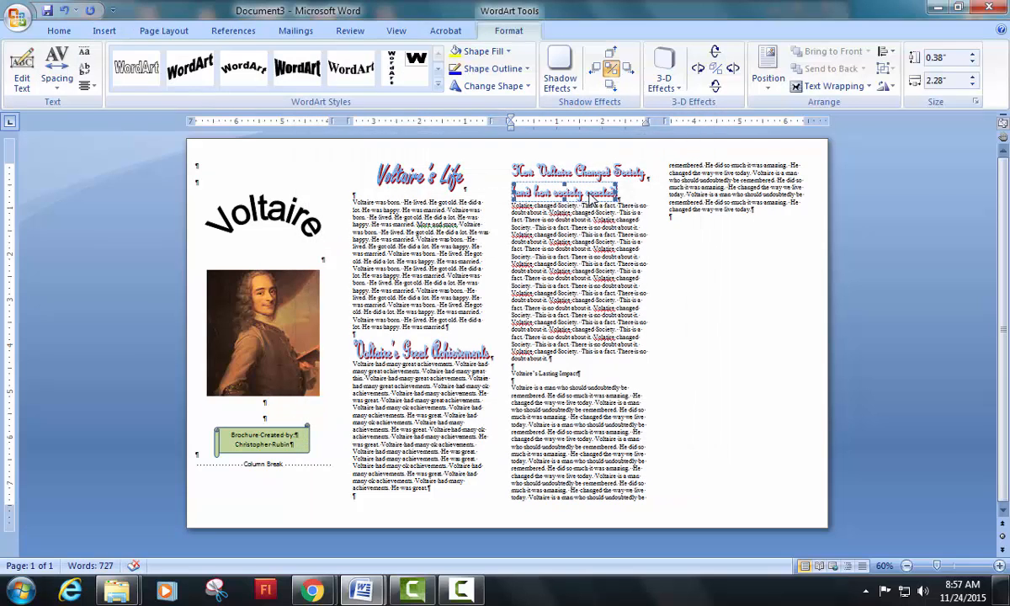
Center the subtitle WordArt and justify body paragraphs such as the Achievements text.
{"action": "left_click", "coordinate": [58, 31]}
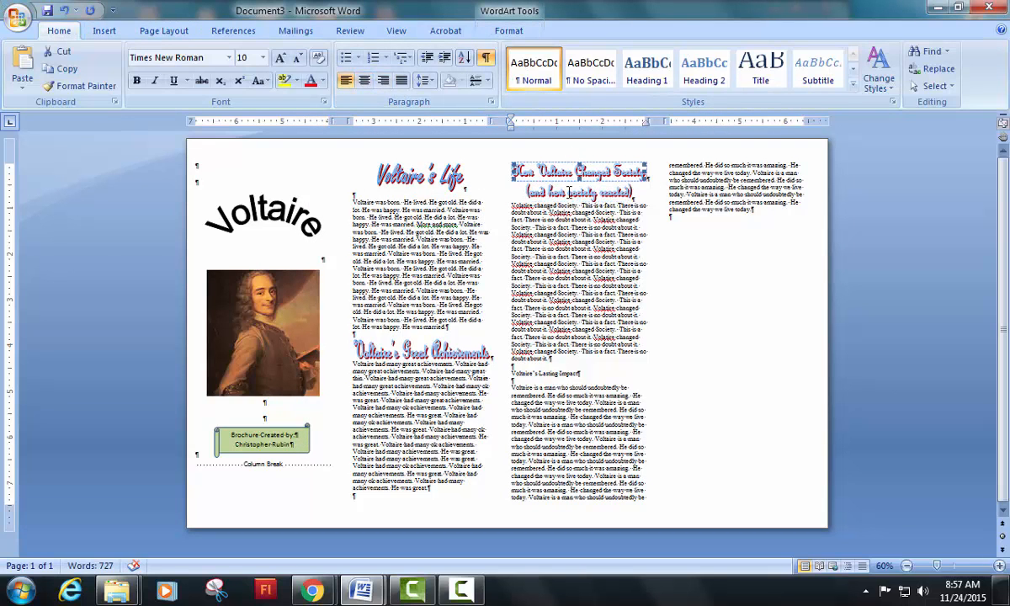
{"action": "left_click", "coordinate": [364, 196]}
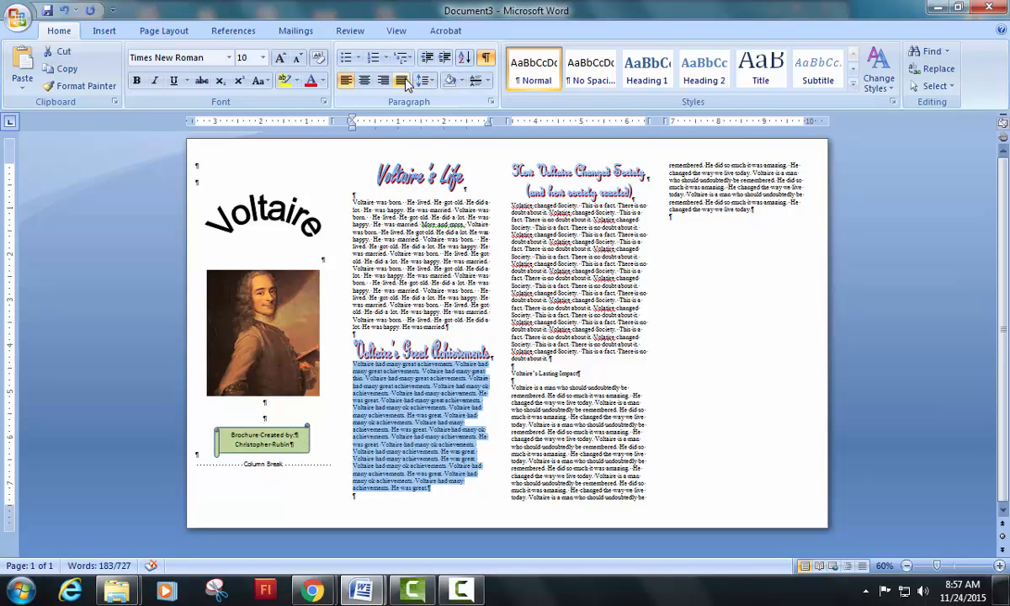
{"action": "left_click", "coordinate": [400, 80]}
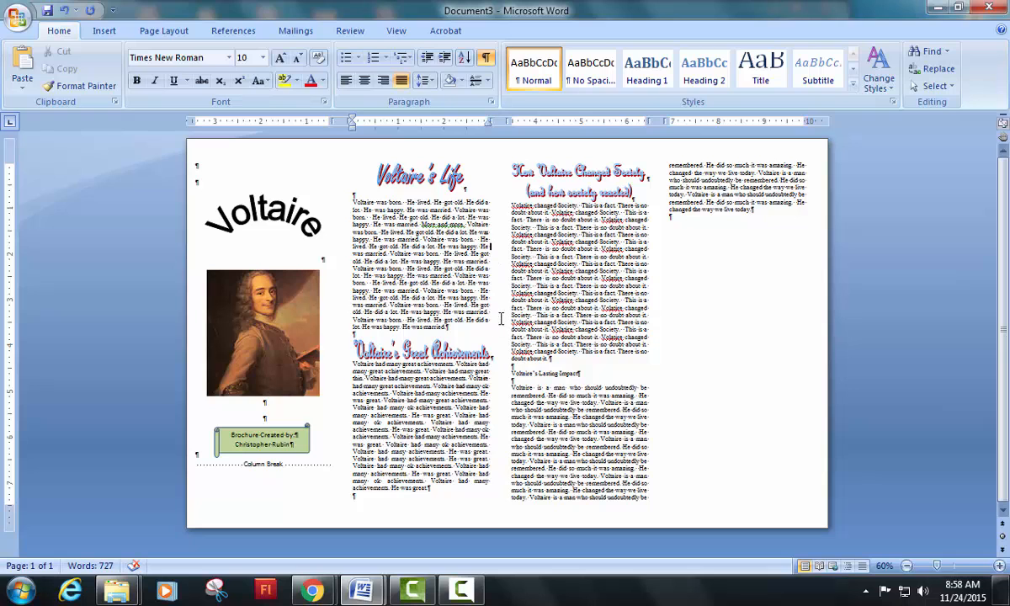
Insert the crowd-scene painting at 1.06" height into the Voltaire's Life text with text wrapping.
{"action": "left_click", "coordinate": [104, 30]}
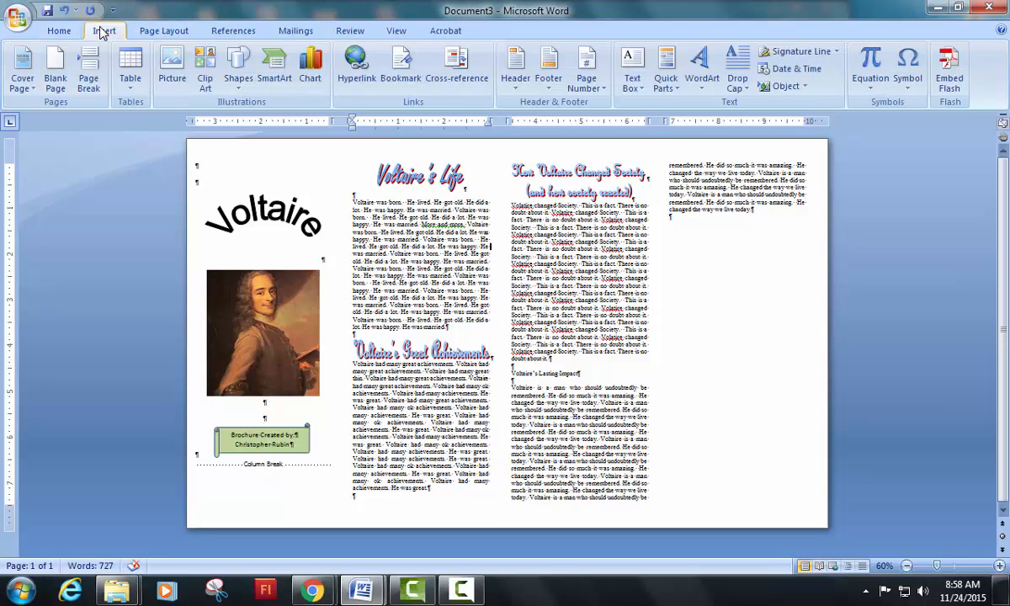
{"action": "left_click", "coordinate": [171, 63]}
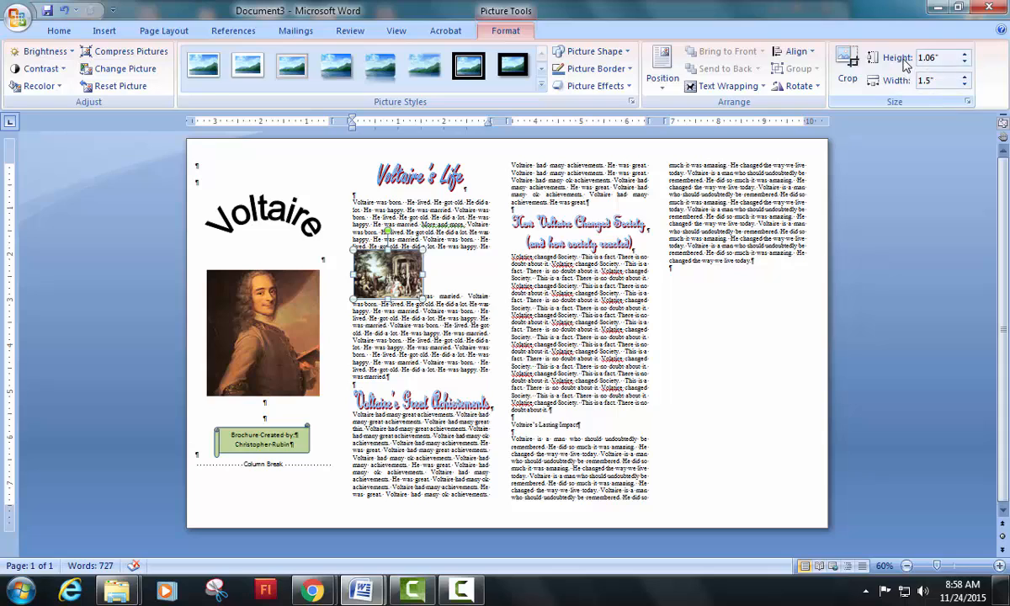
{"action": "mouse_move", "coordinate": [938, 80]}
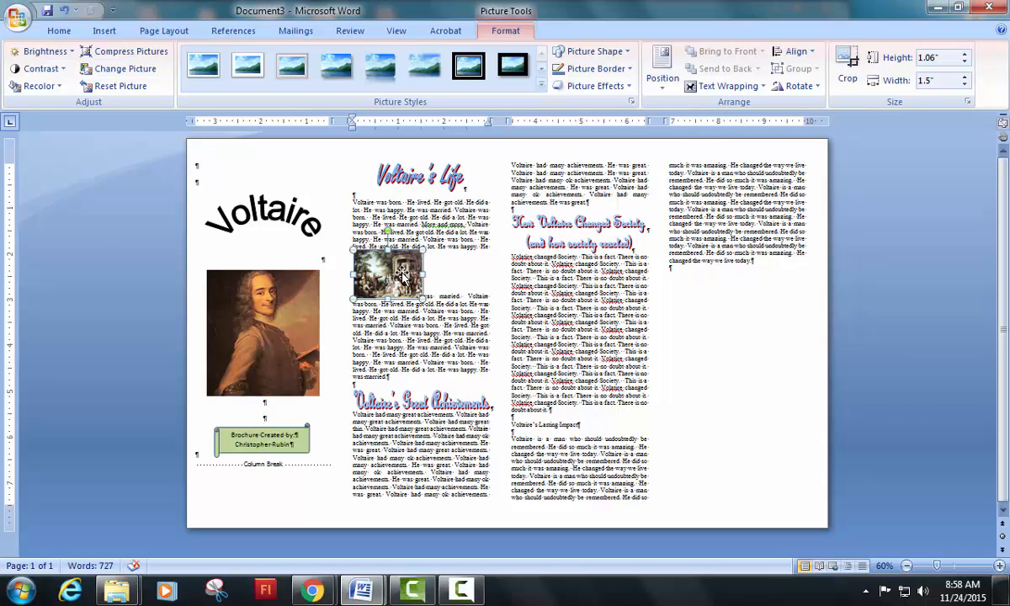
{"action": "right_click", "coordinate": [400, 278]}
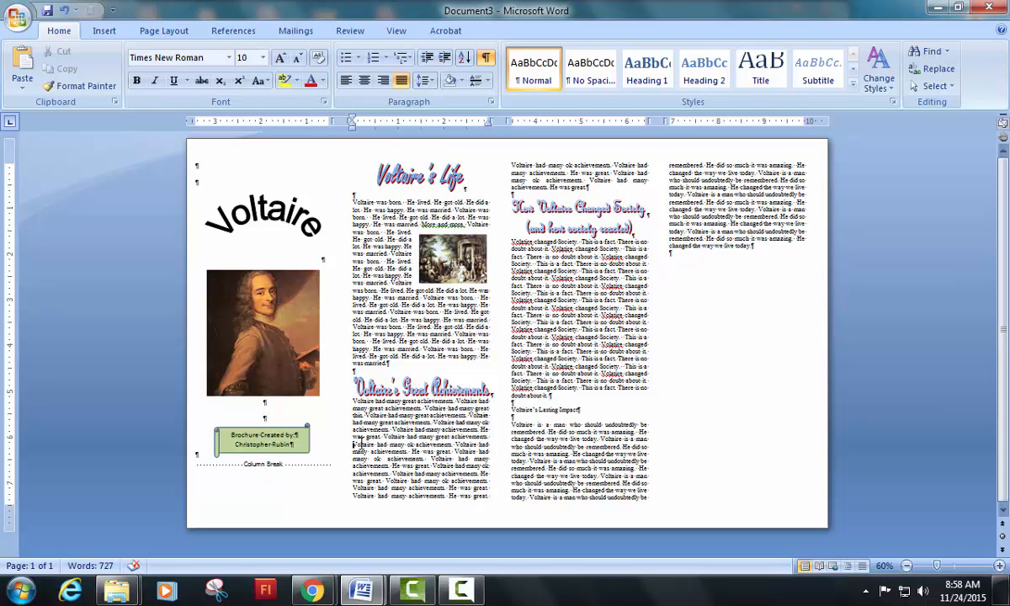
Insert the quoted Voltaire portrait at 1.5" height, tight-wrapped, into the Achievements text.
{"action": "left_click", "coordinate": [103, 31]}
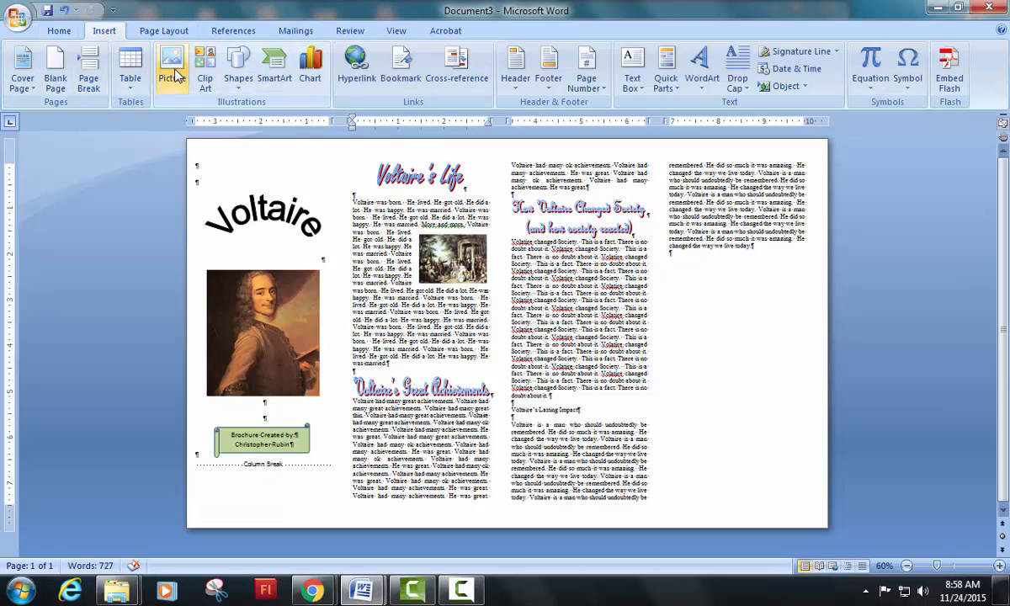
{"action": "left_click", "coordinate": [171, 63]}
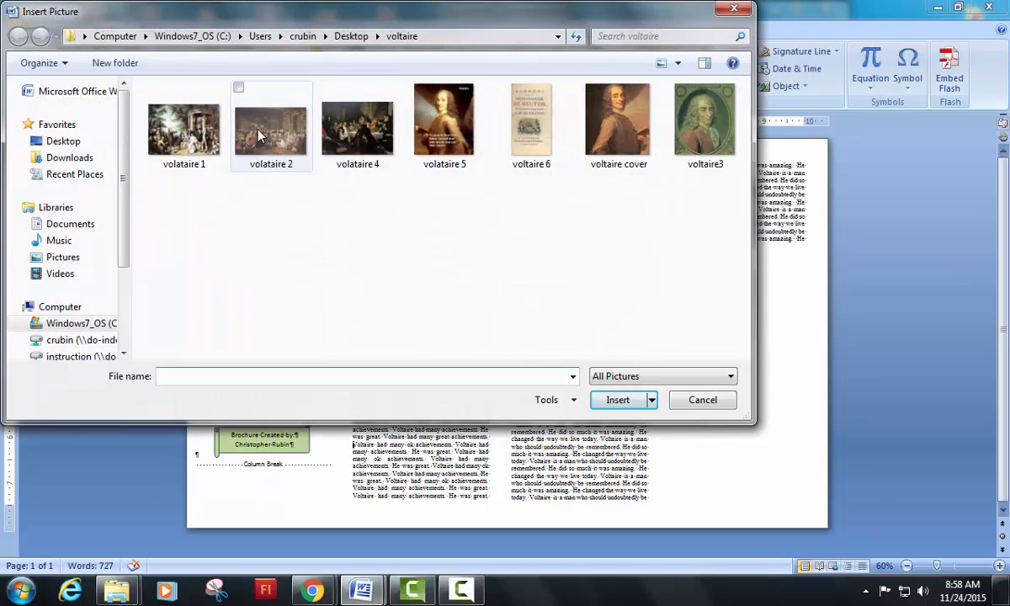
{"action": "left_click", "coordinate": [617, 399]}
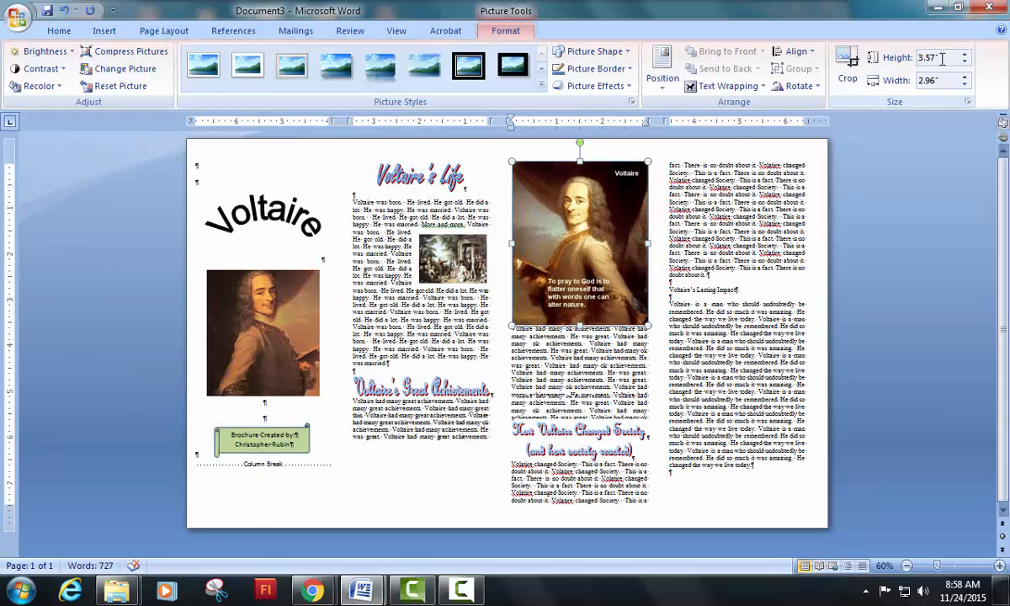
{"action": "triple_click", "coordinate": [936, 57]}
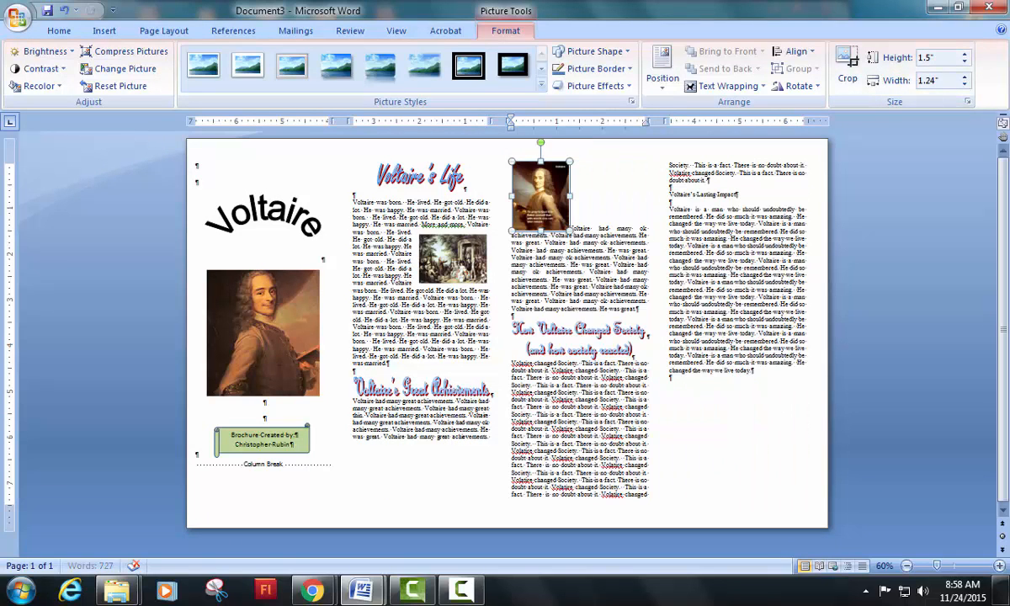
{"action": "mouse_move", "coordinate": [1001, 123]}
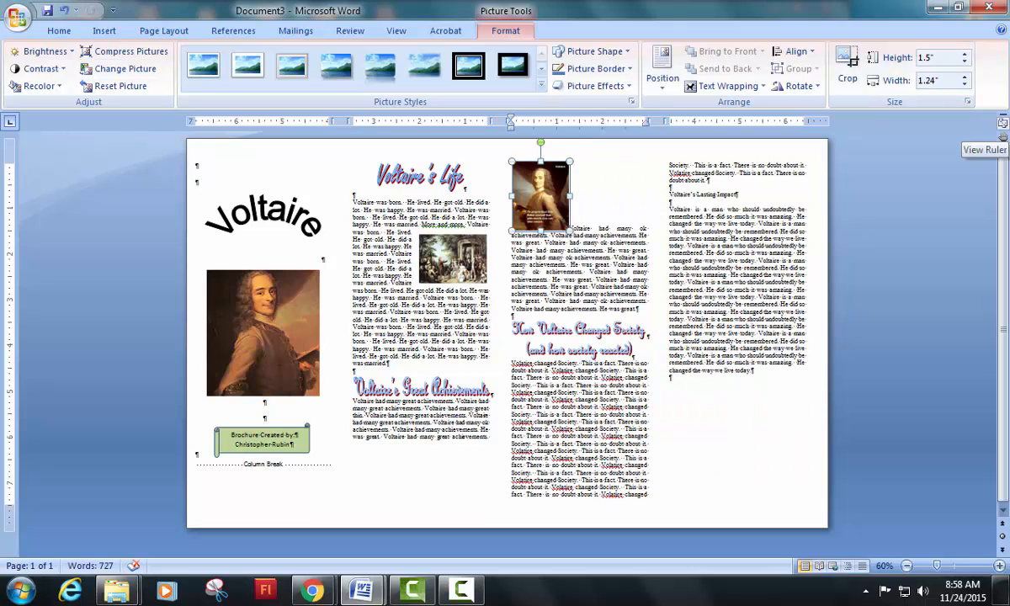
{"action": "right_click", "coordinate": [540, 195]}
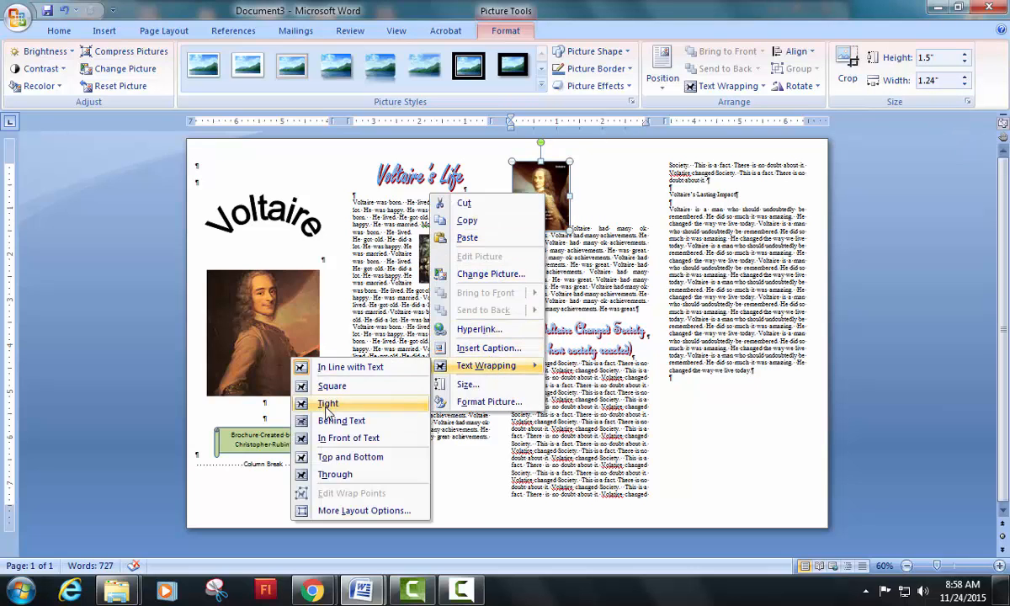
{"action": "left_click", "coordinate": [327, 403]}
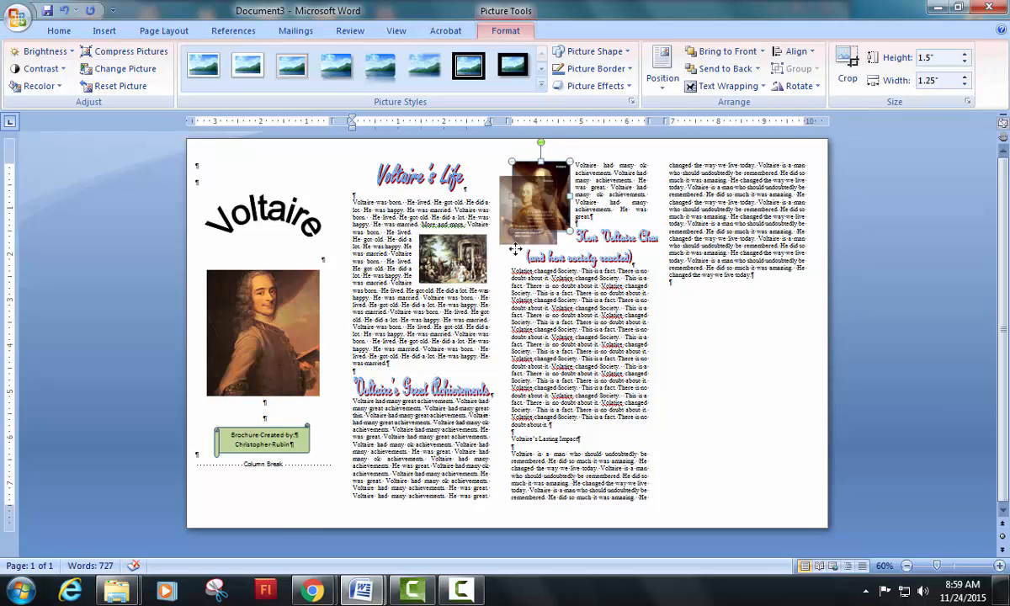
{"action": "left_click_drag", "start_coordinate": [534, 202], "coordinate": [381, 455]}
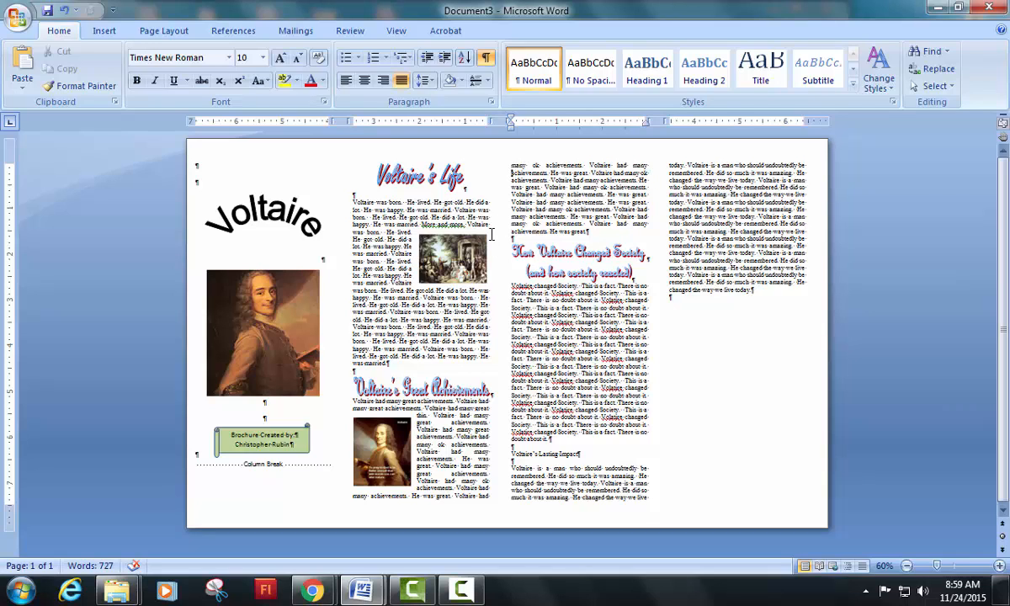
Insert the gathering painting at 1.02" height, text-wrapped, at the Changed Society column's right edge.
{"action": "left_click", "coordinate": [103, 30]}
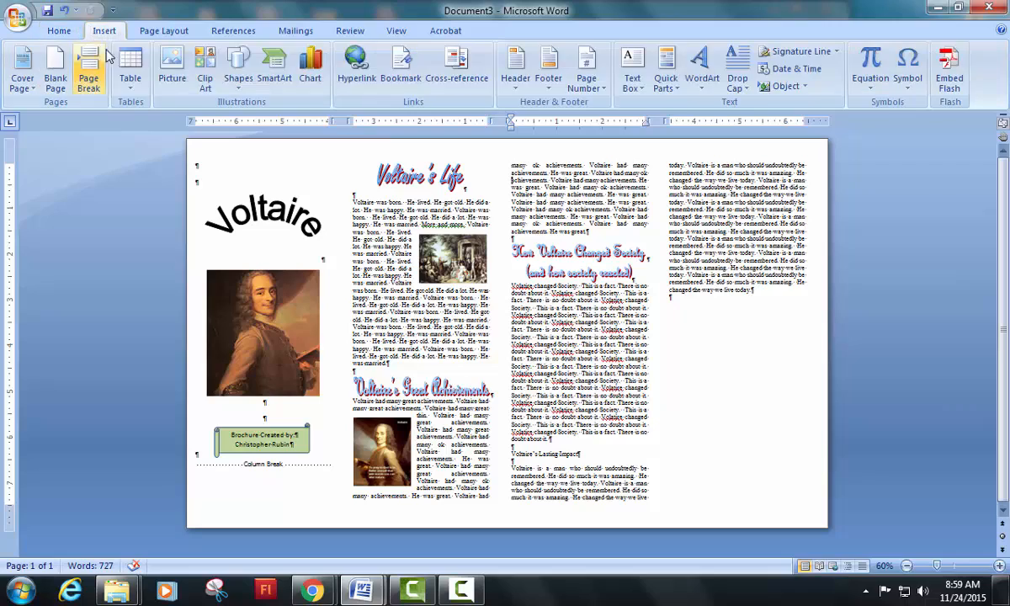
{"action": "left_click", "coordinate": [171, 68]}
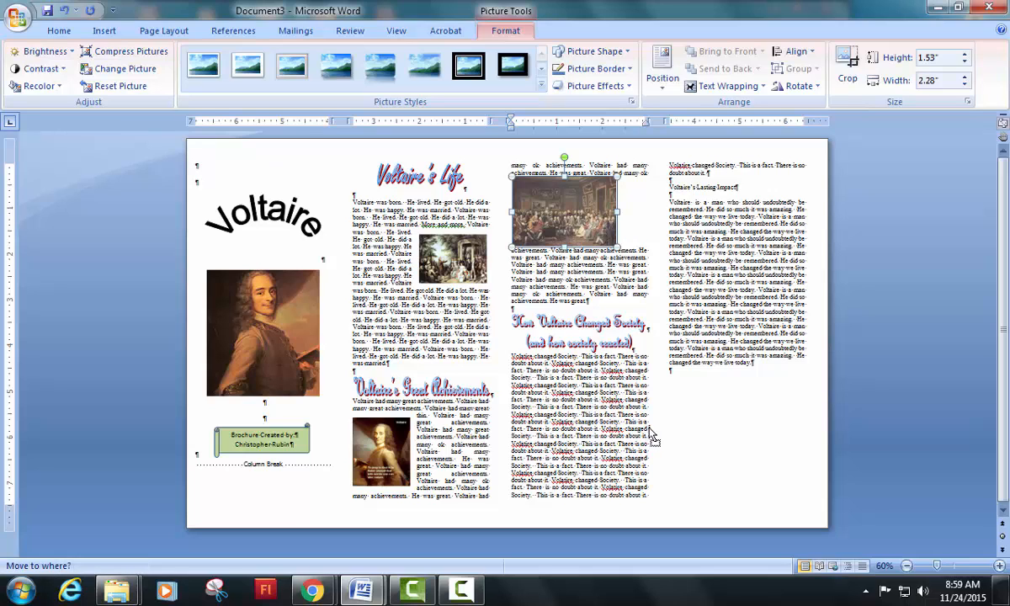
{"action": "left_click_drag", "start_coordinate": [562, 210], "coordinate": [562, 408]}
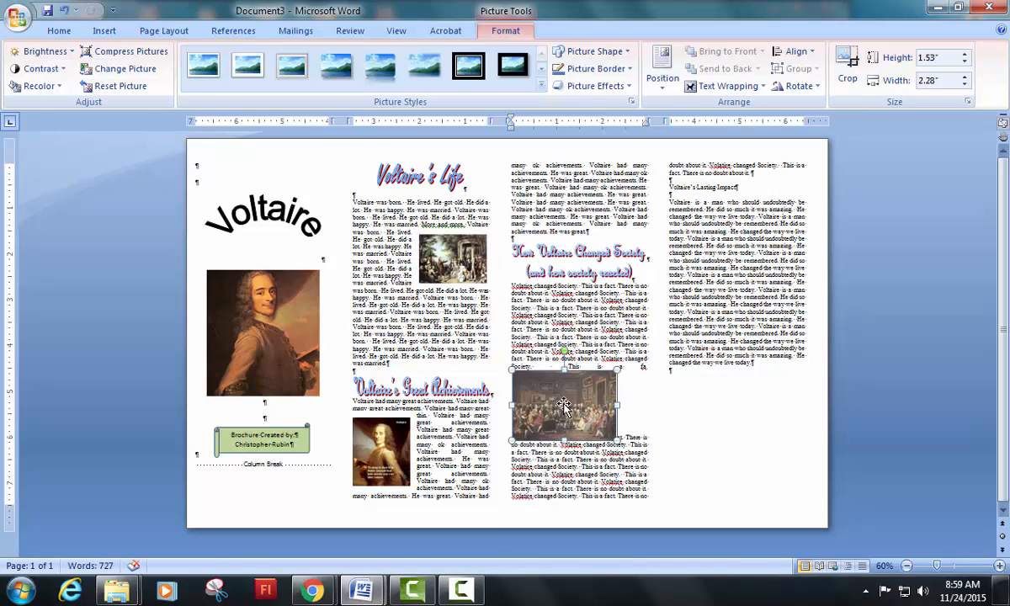
{"action": "right_click", "coordinate": [564, 409]}
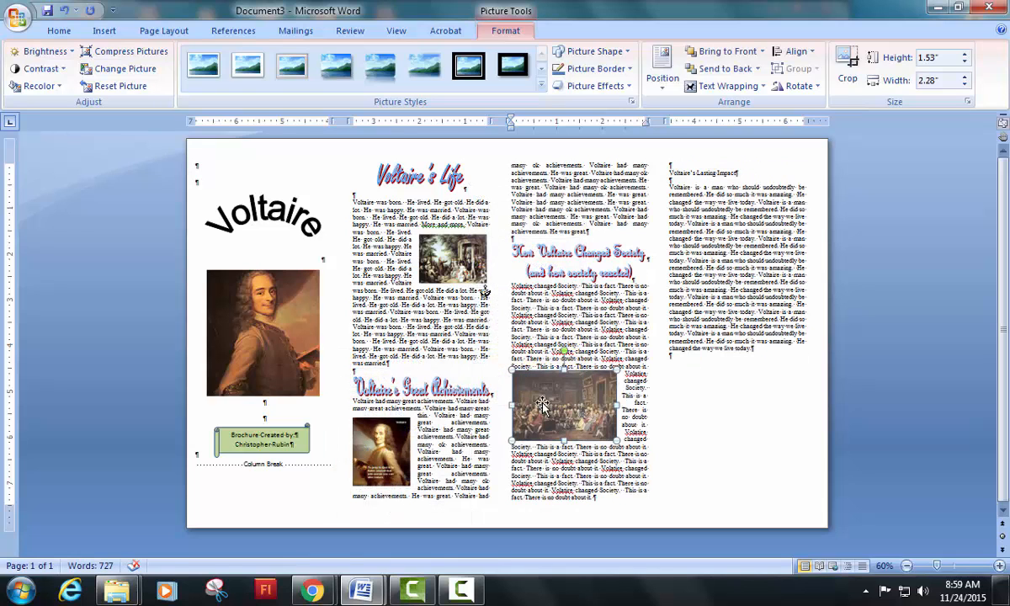
{"action": "triple_click", "coordinate": [932, 81]}
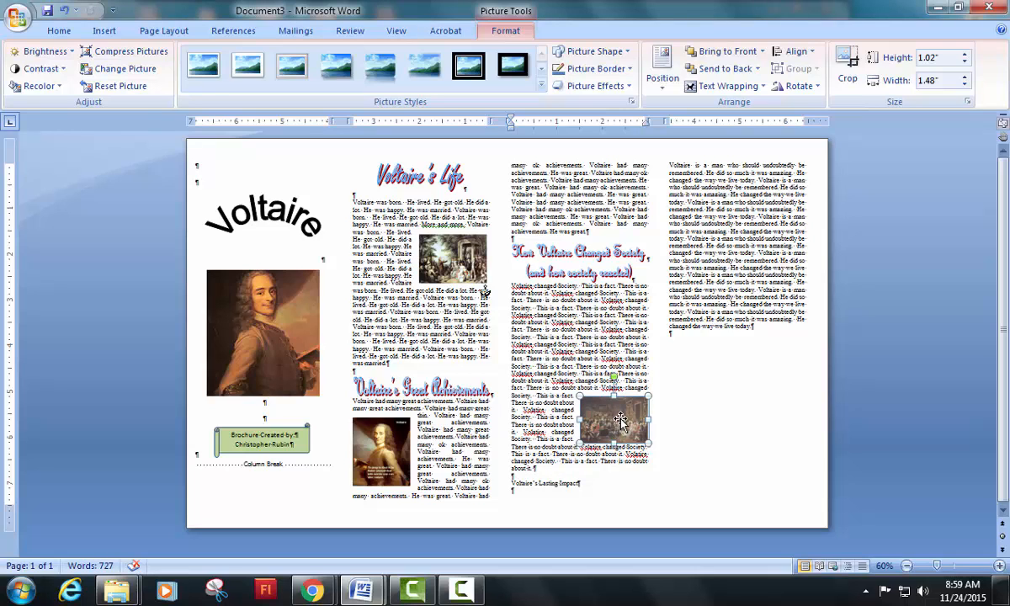
{"action": "left_click_drag", "start_coordinate": [614, 421], "coordinate": [614, 387]}
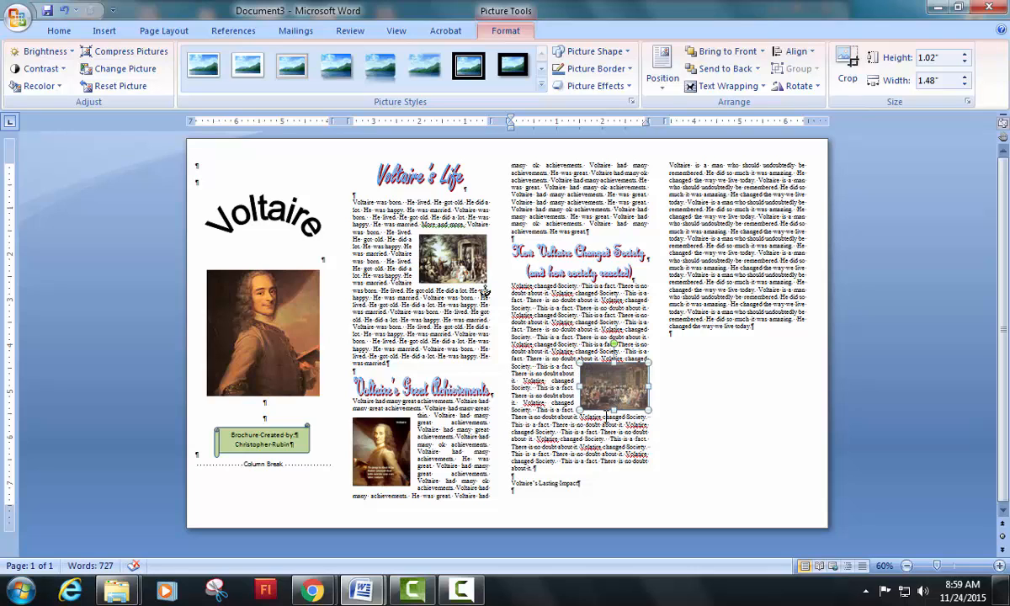
{"action": "mouse_move", "coordinate": [123, 68]}
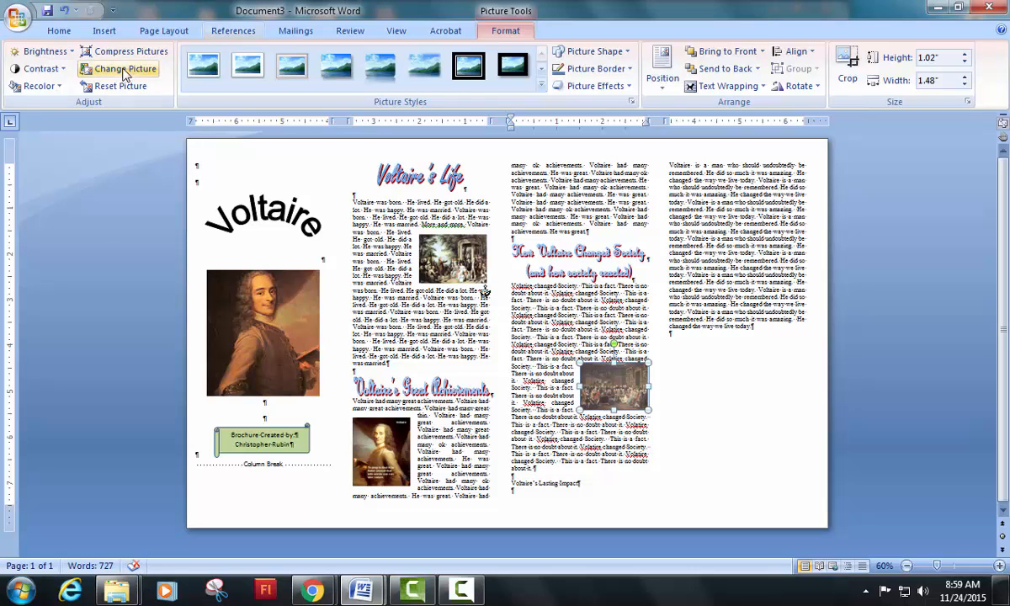
{"action": "left_click", "coordinate": [103, 31]}
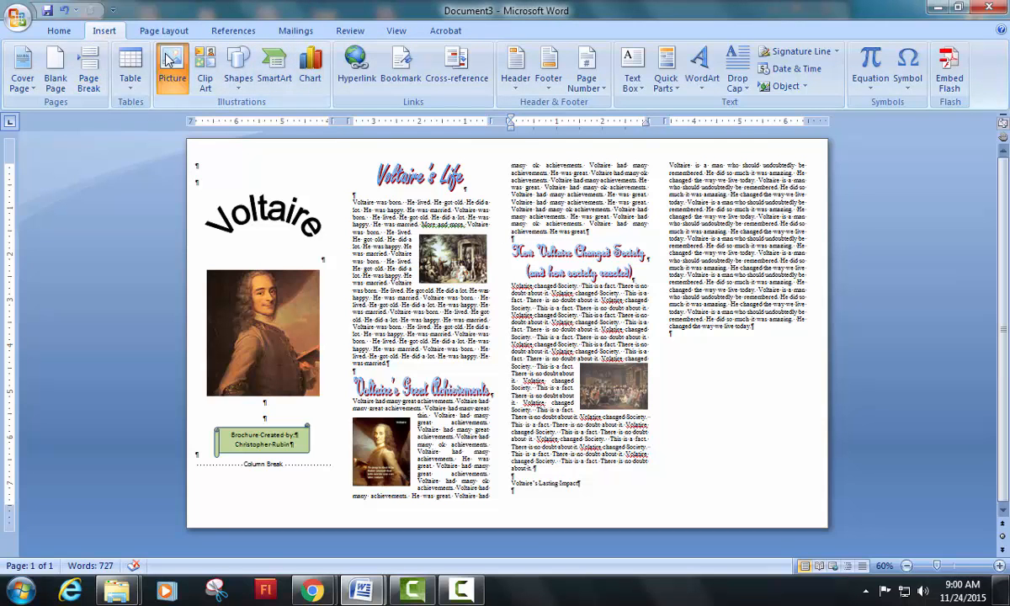
Insert the book title-page image atop column three with square text wrapping.
{"action": "left_click", "coordinate": [172, 64]}
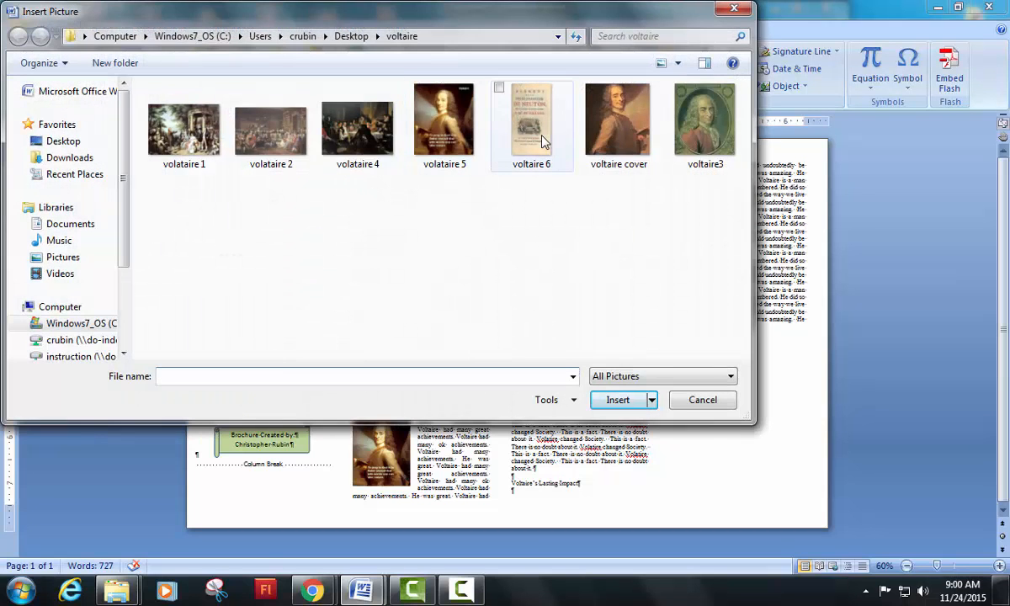
{"action": "left_click", "coordinate": [617, 400]}
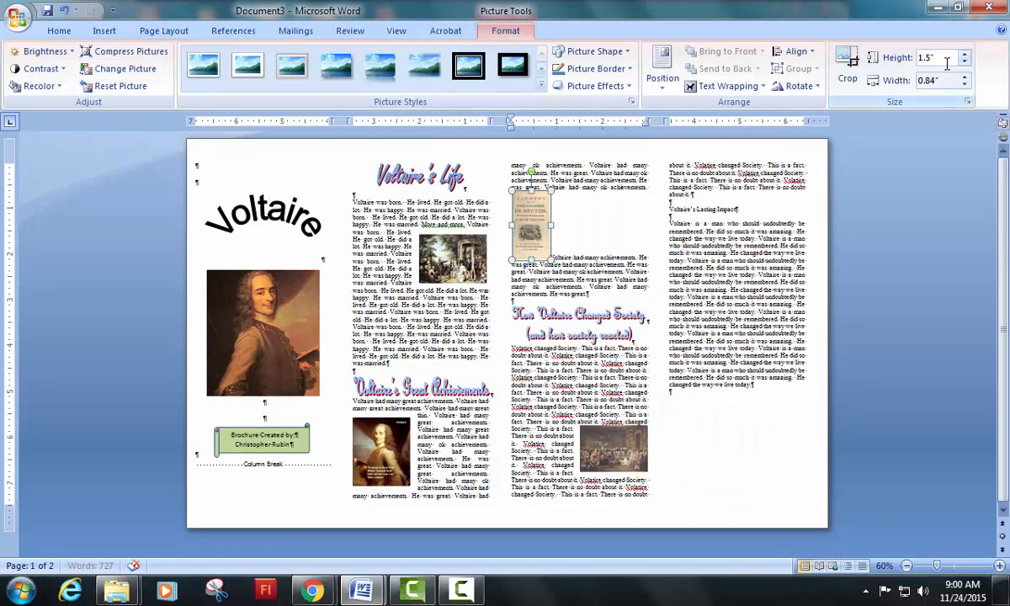
{"action": "right_click", "coordinate": [530, 223]}
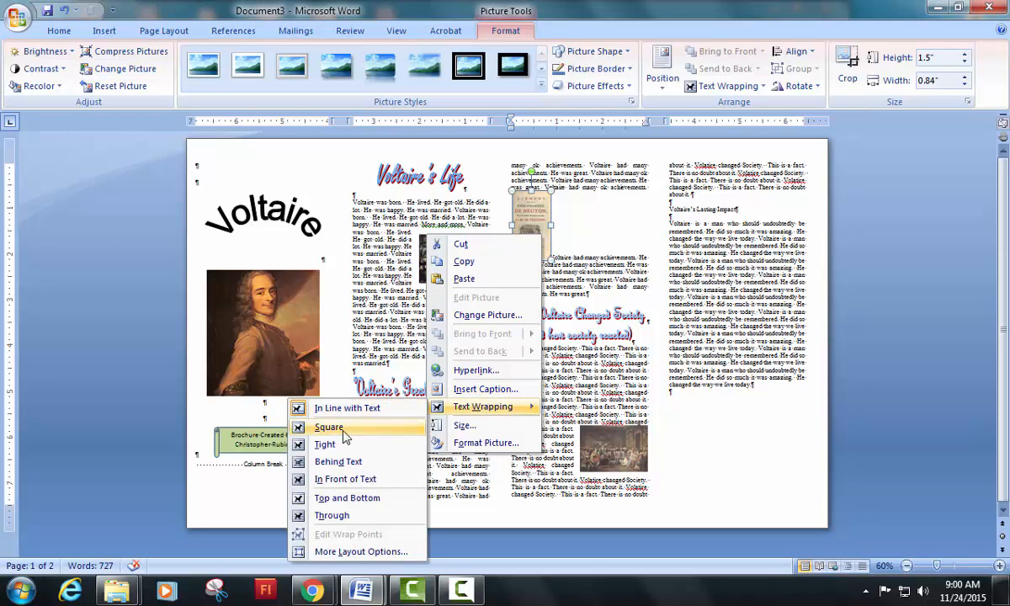
{"action": "left_click", "coordinate": [329, 428]}
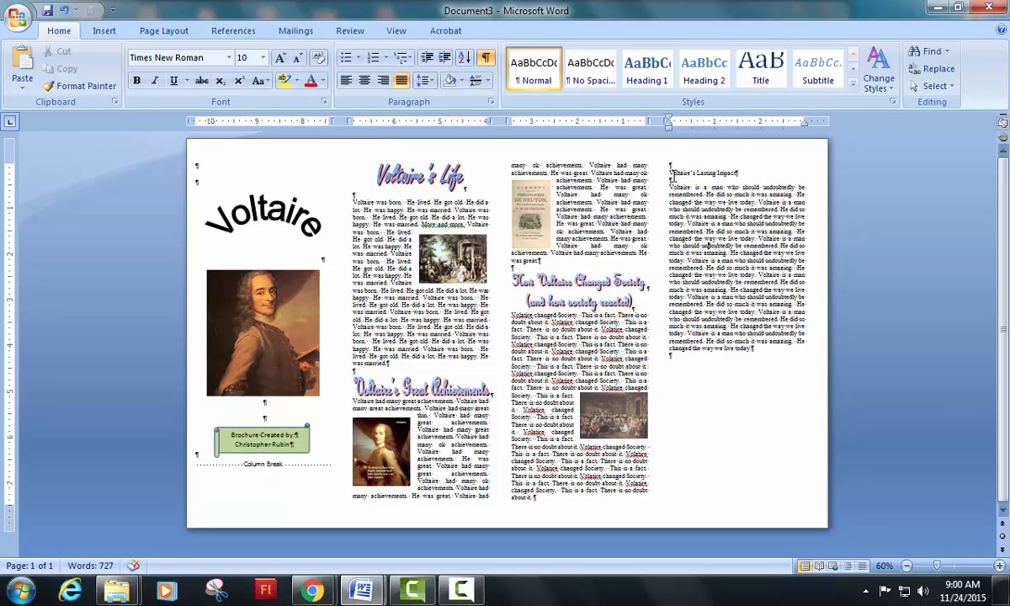
Convert 'Voltaire's Lasting Impact' into French Script MT WordArt, then return to Home.
{"action": "double_click", "coordinate": [705, 173]}
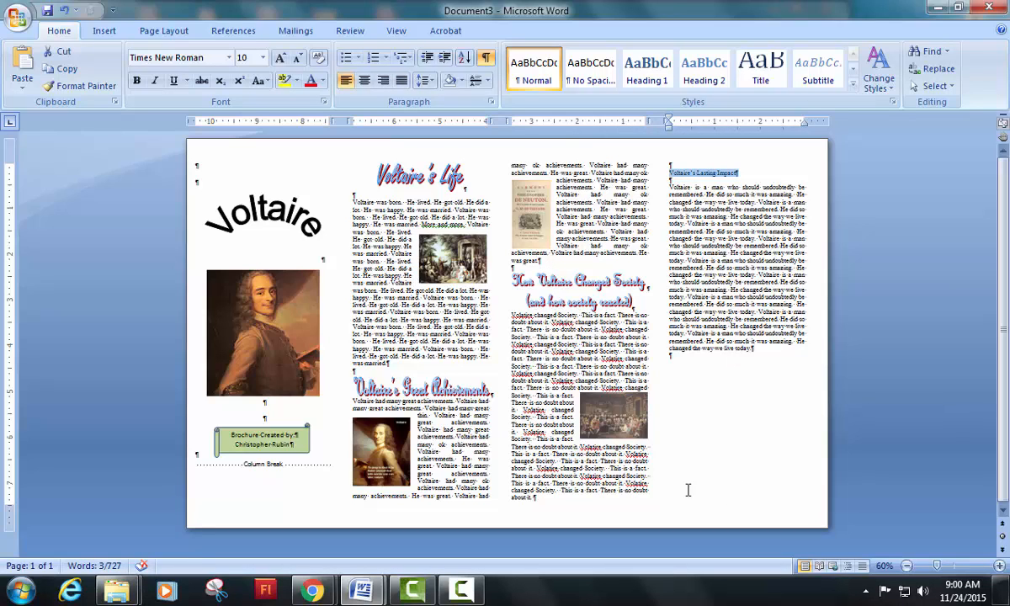
{"action": "left_click", "coordinate": [104, 30]}
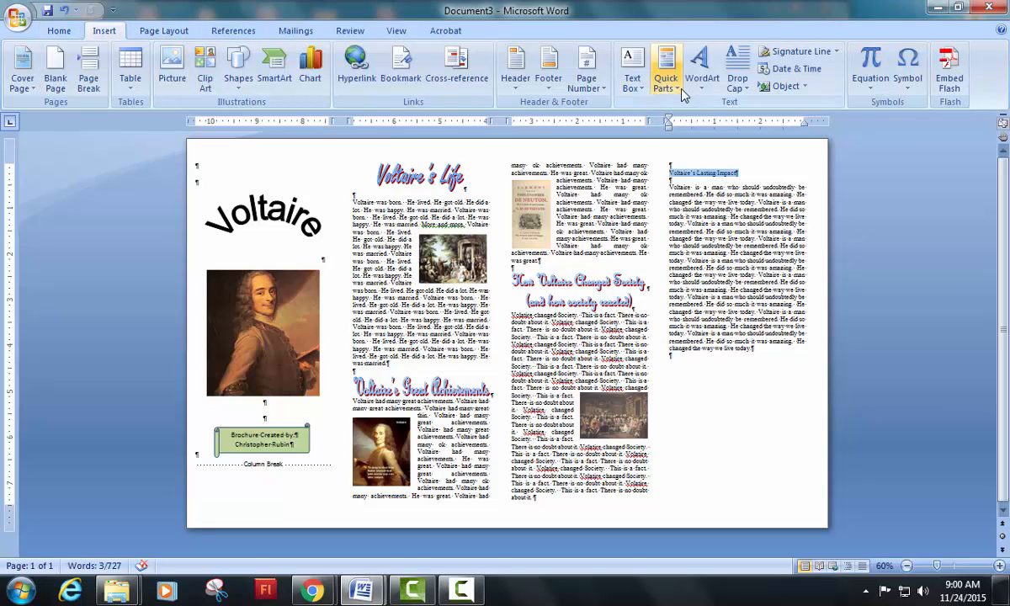
{"action": "double_click", "coordinate": [703, 172]}
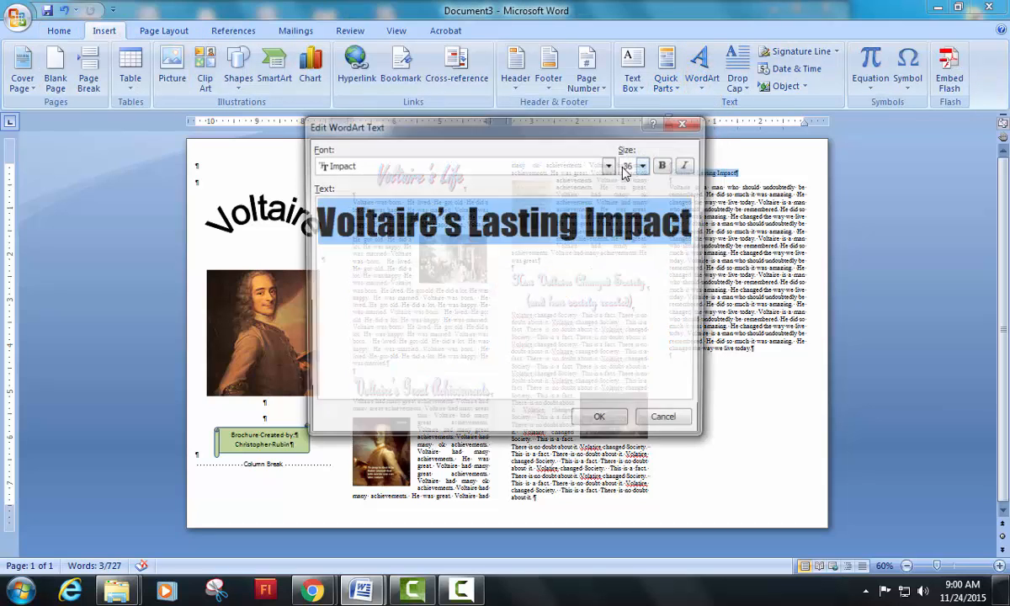
{"action": "left_click", "coordinate": [609, 164]}
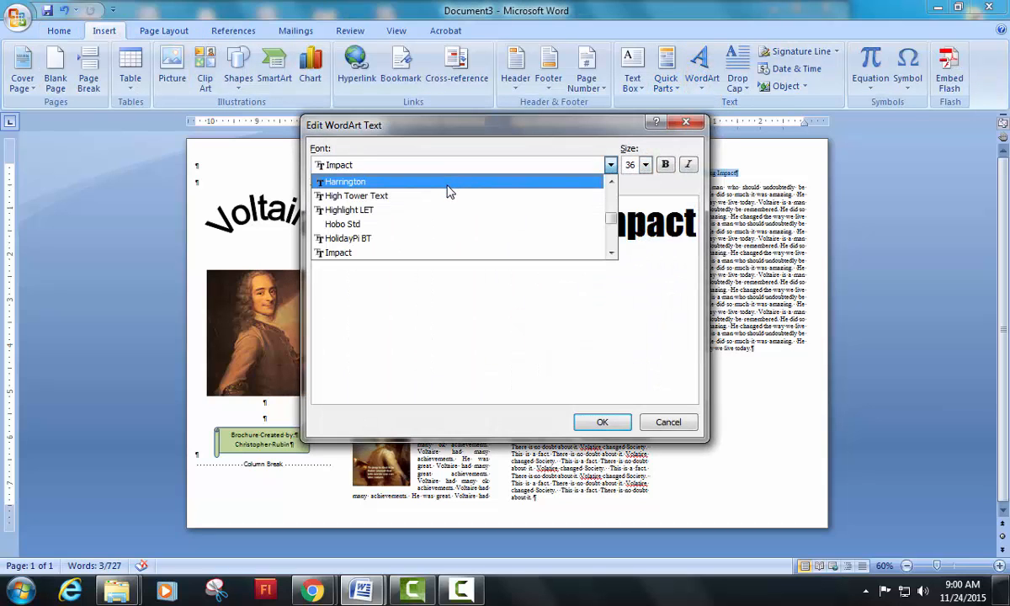
{"action": "scroll", "scroll_direction": "up", "scroll_amount": 3}
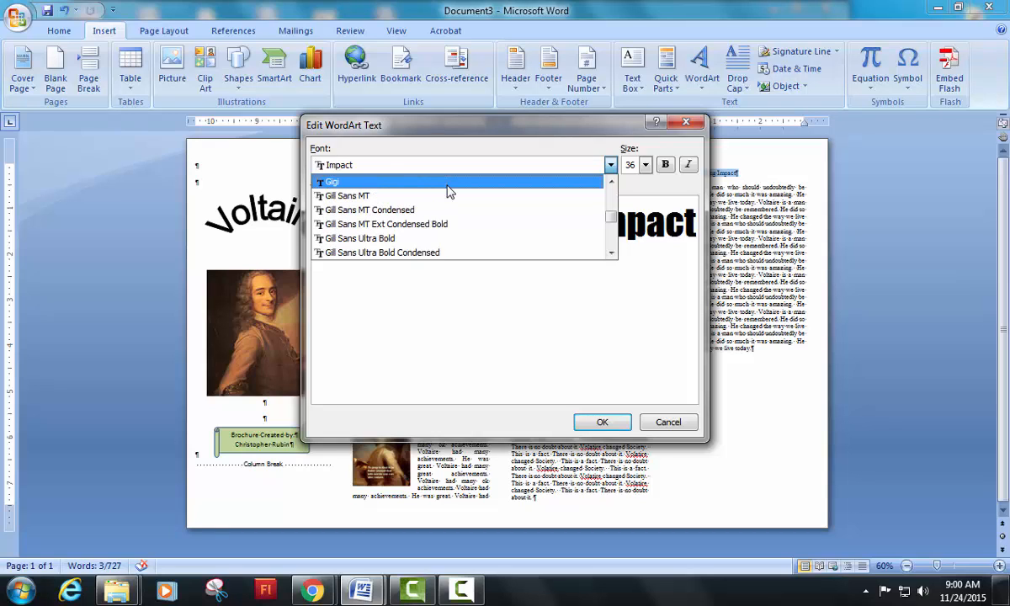
{"action": "left_click", "coordinate": [358, 164]}
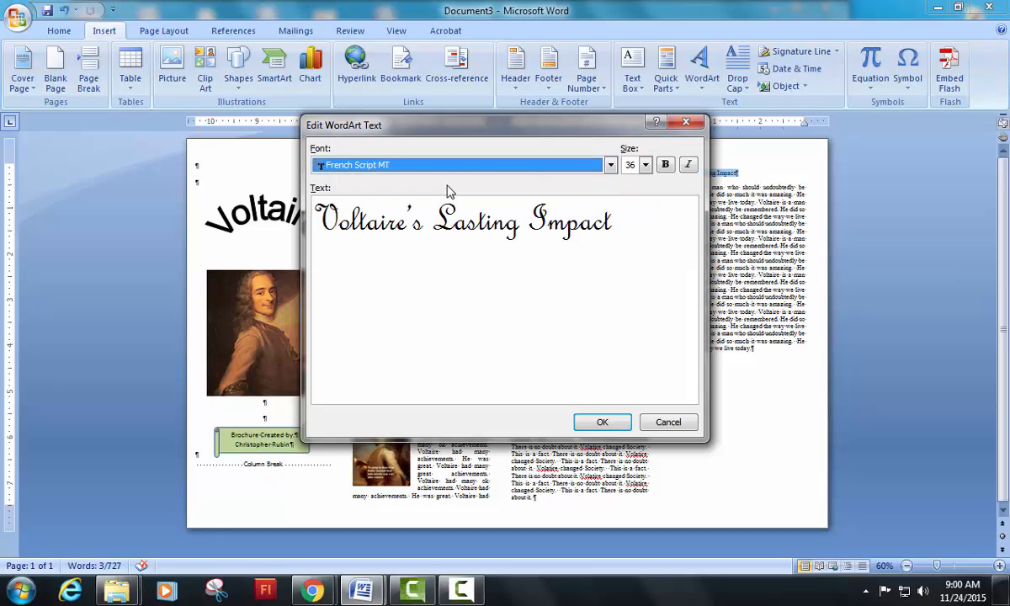
{"action": "left_click", "coordinate": [601, 422]}
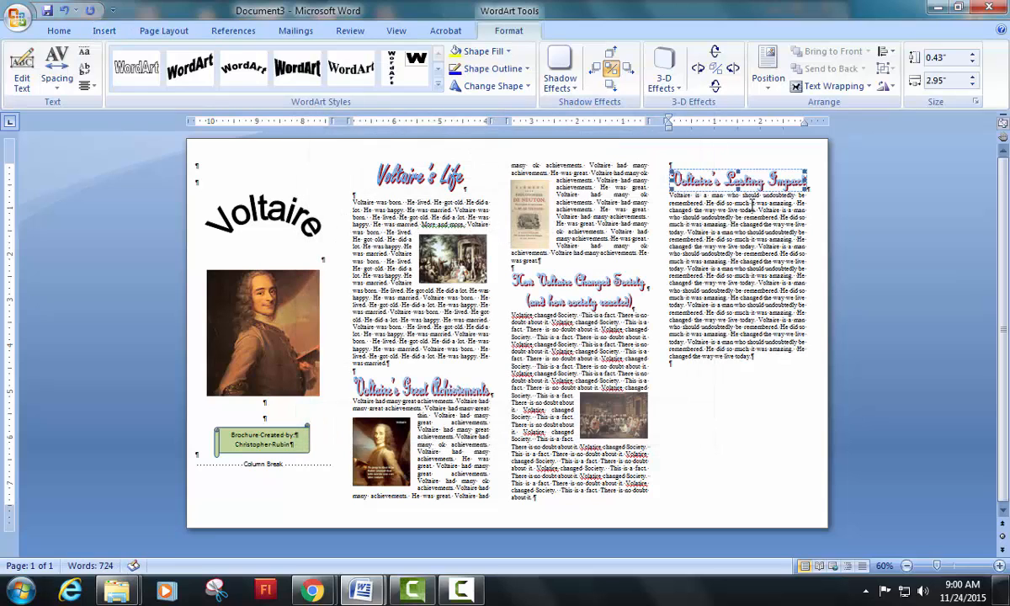
{"action": "mouse_move", "coordinate": [59, 31]}
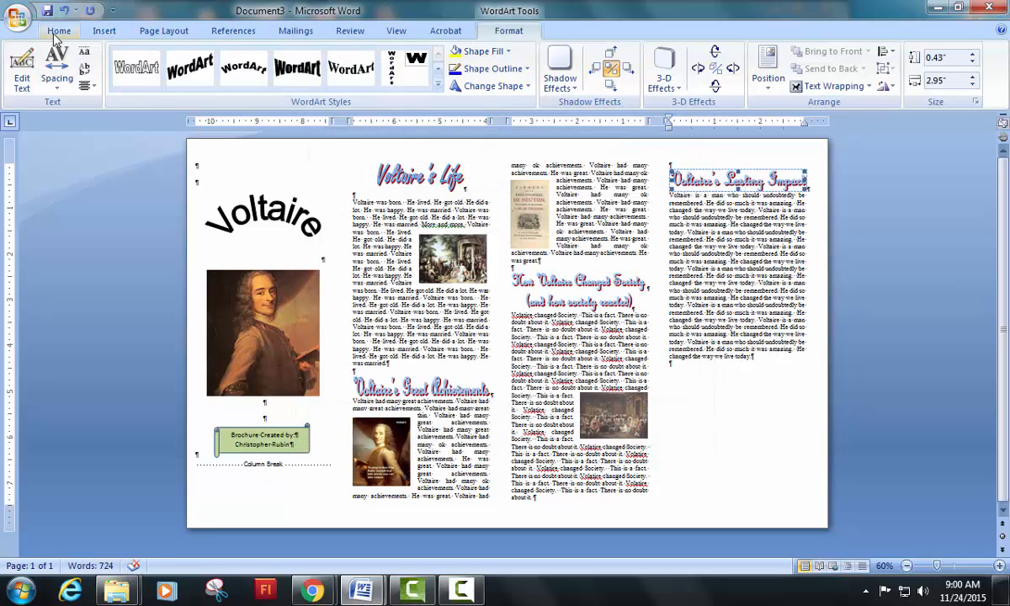
{"action": "left_click", "coordinate": [59, 30]}
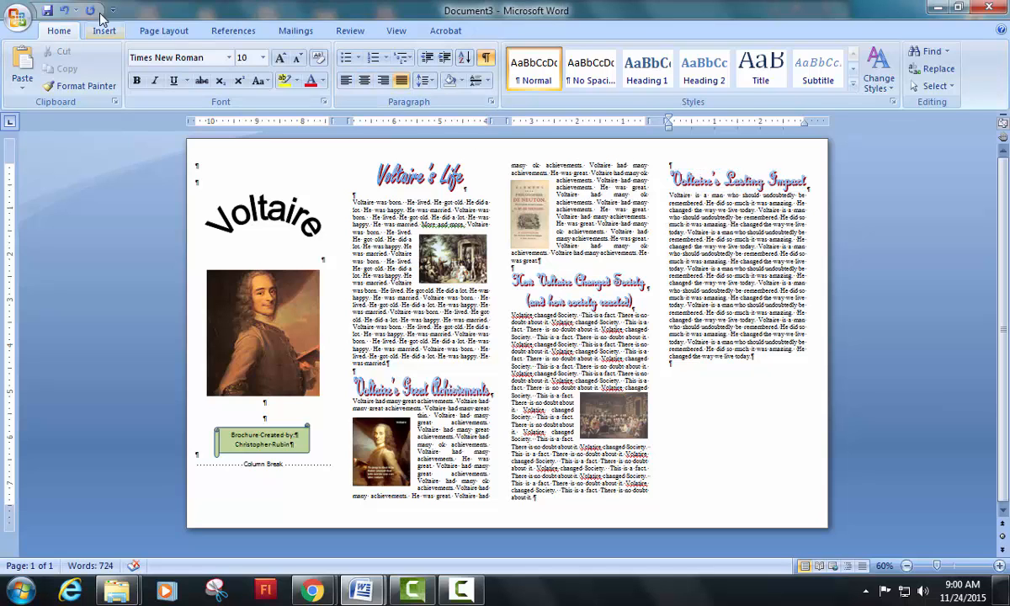
Insert the voltaire3 portrait into the Lasting Impact text with square wrapping.
{"action": "left_click", "coordinate": [172, 63]}
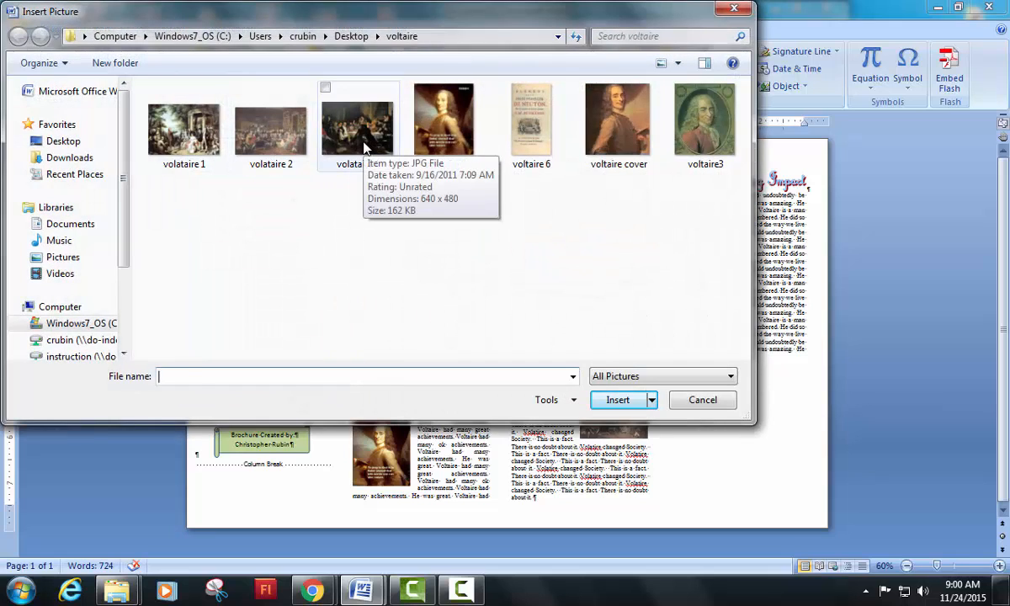
{"action": "left_click", "coordinate": [358, 126]}
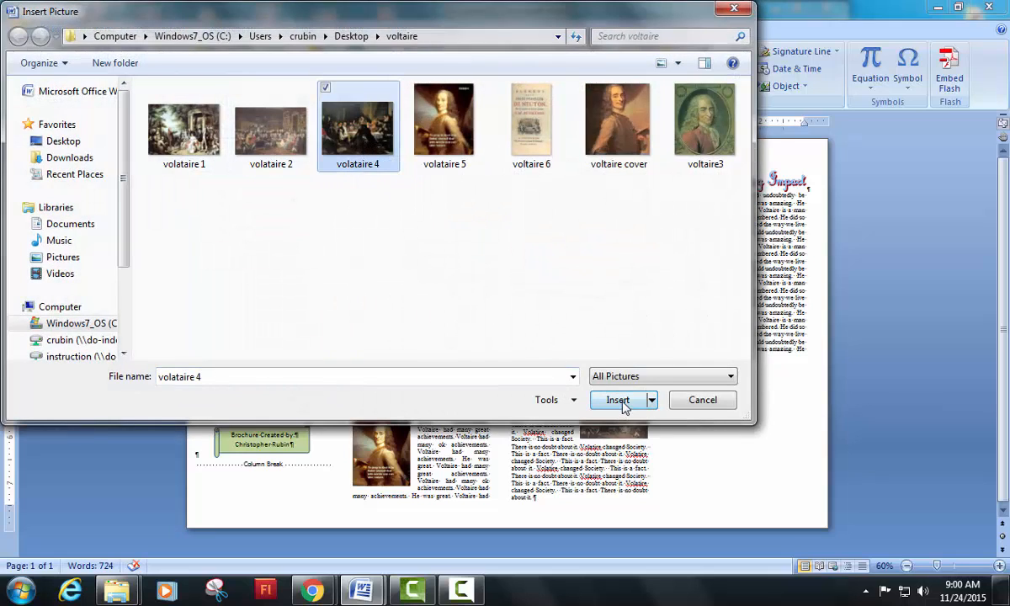
{"action": "left_click", "coordinate": [705, 119]}
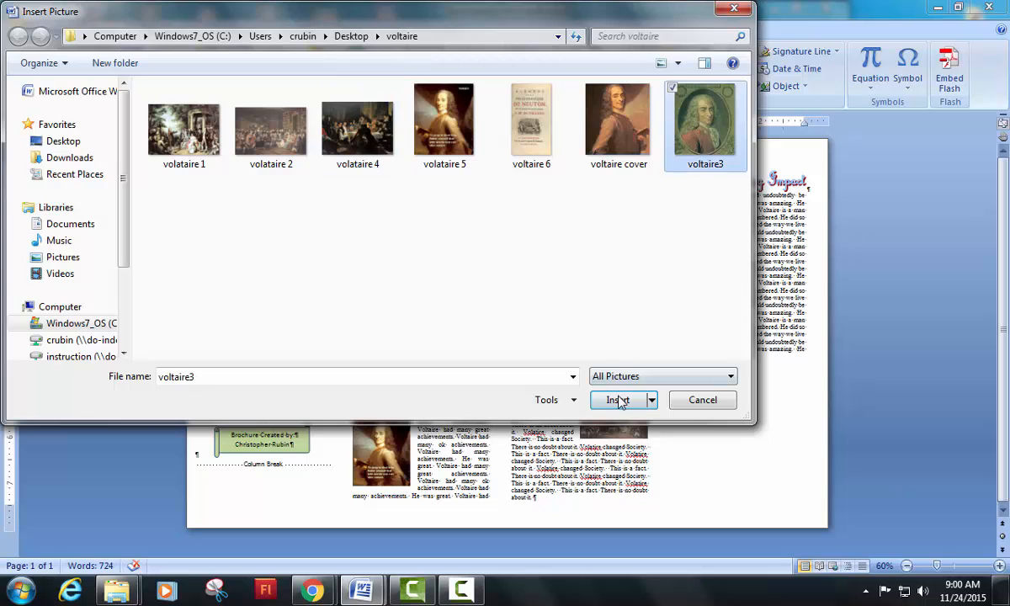
{"action": "left_click", "coordinate": [618, 400]}
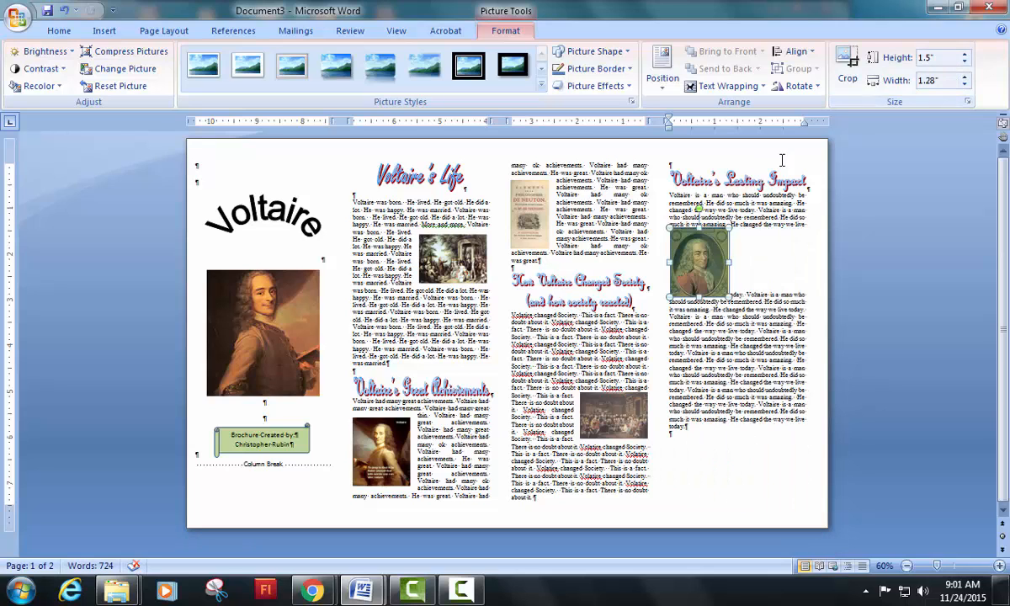
{"action": "mouse_move", "coordinate": [215, 106]}
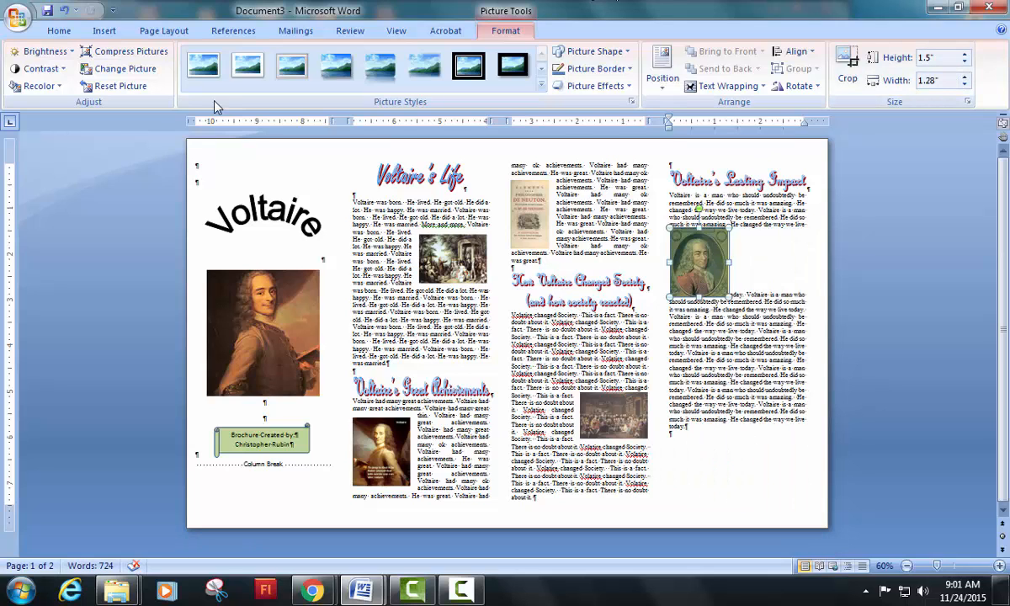
{"action": "right_click", "coordinate": [698, 261]}
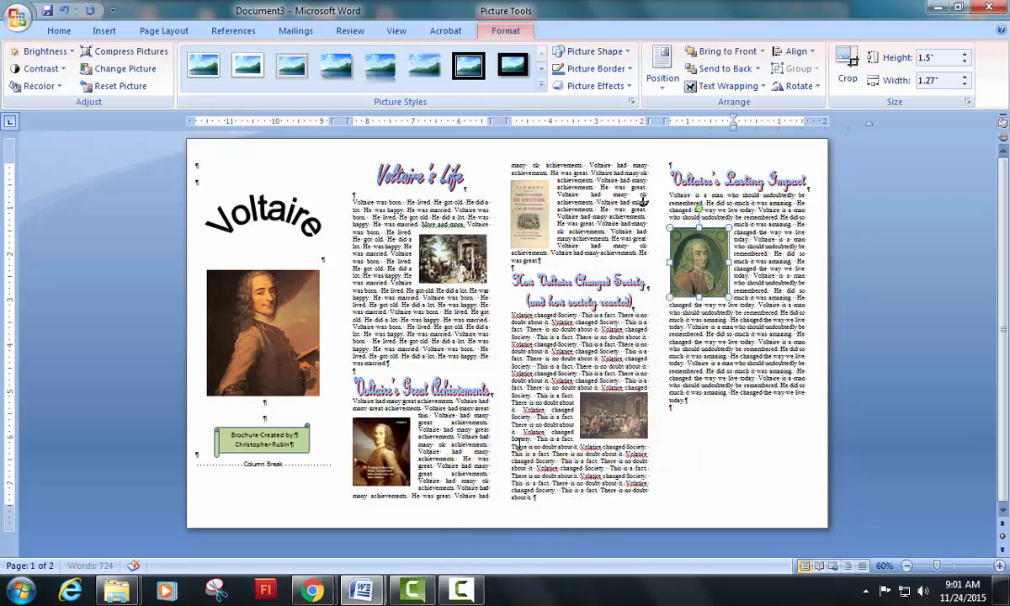
{"action": "left_click", "coordinate": [698, 263]}
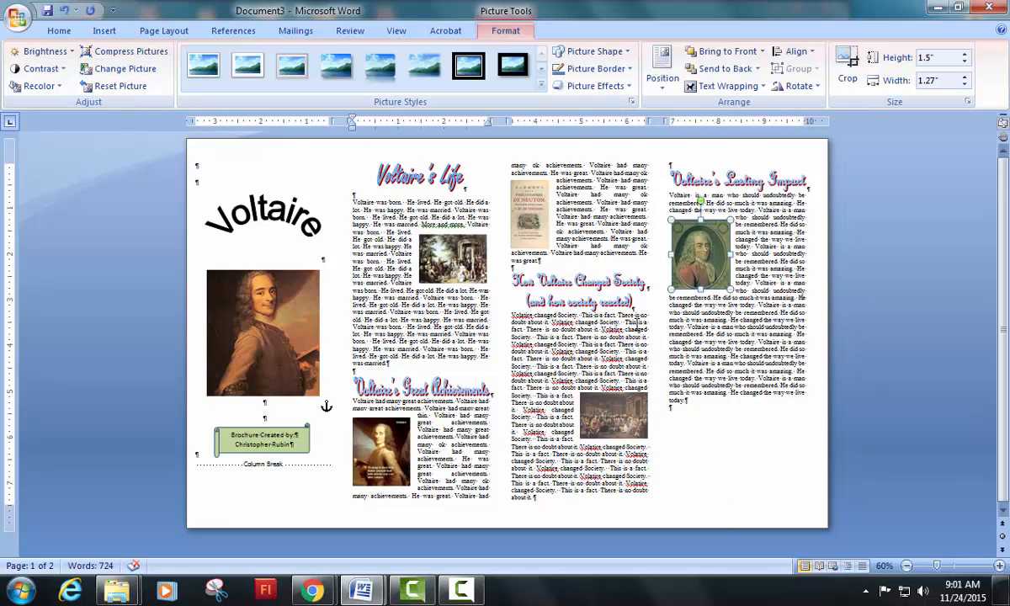
Insert the volataire 4 crowd-scene picture low in the Lasting Impact column, with text wrapping around it.
{"action": "left_click", "coordinate": [59, 30]}
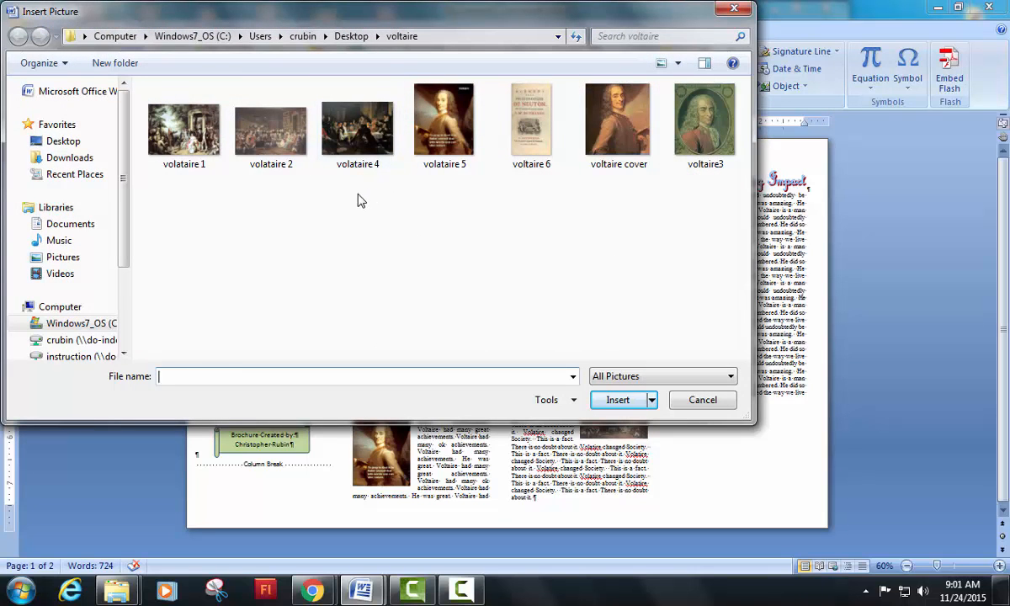
{"action": "mouse_move", "coordinate": [427, 201]}
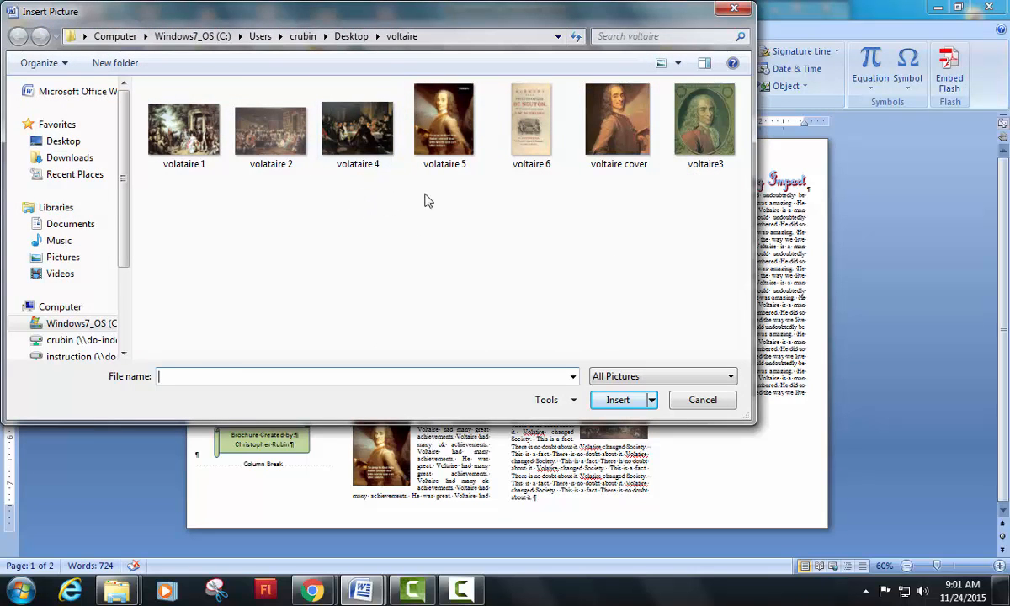
{"action": "left_click", "coordinate": [444, 118]}
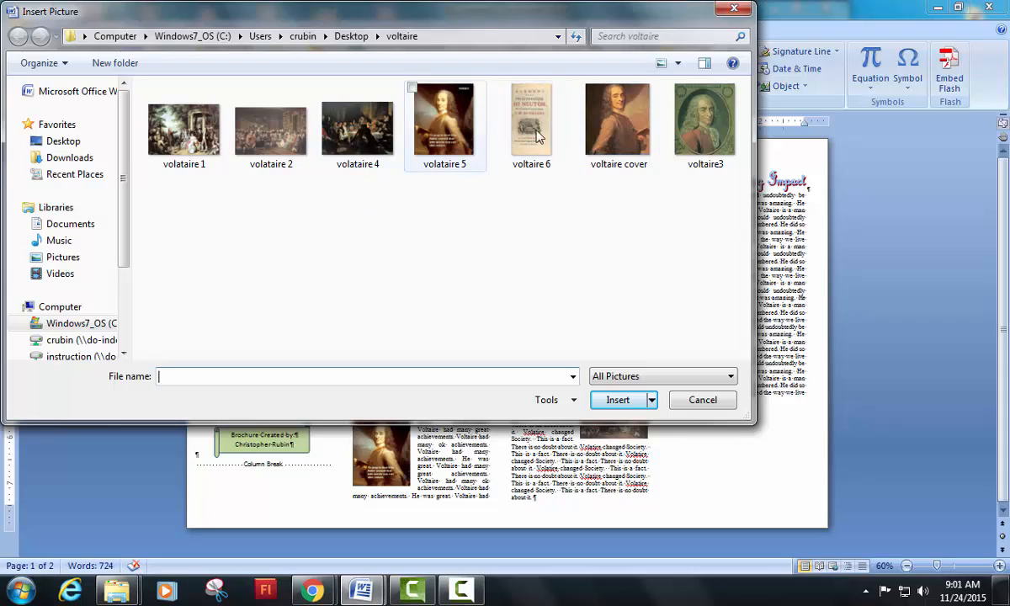
{"action": "left_click_drag", "start_coordinate": [404, 11], "coordinate": [606, 225]}
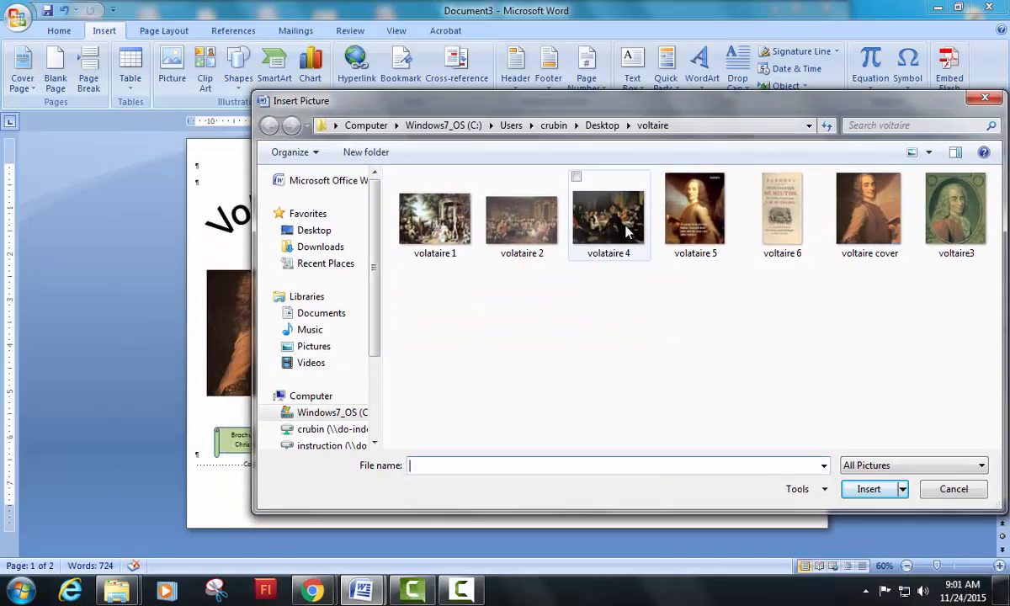
{"action": "left_click", "coordinate": [868, 489]}
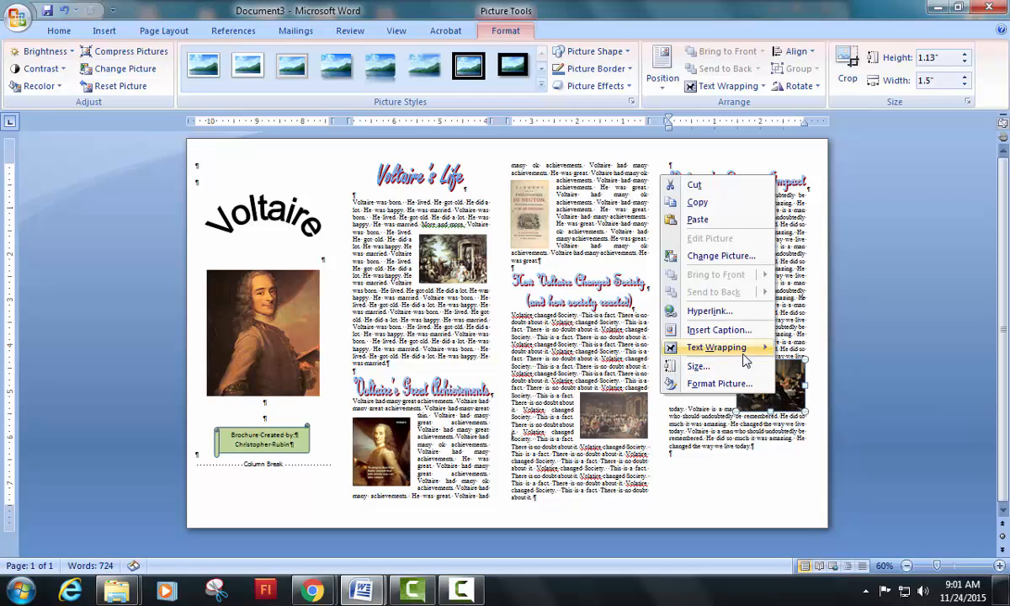
{"action": "left_click", "coordinate": [716, 346]}
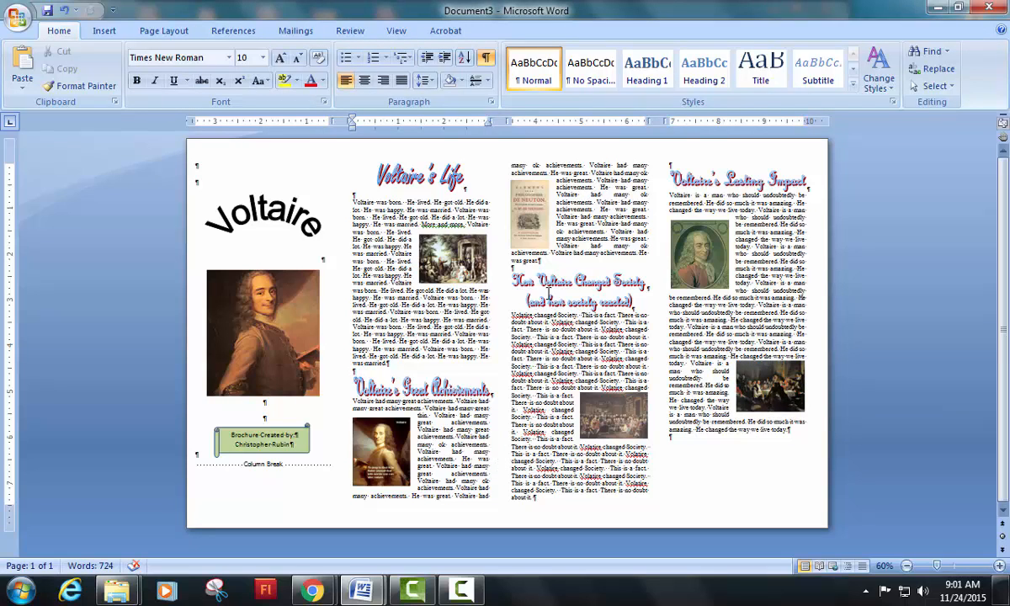
{"action": "mouse_move", "coordinate": [480, 80]}
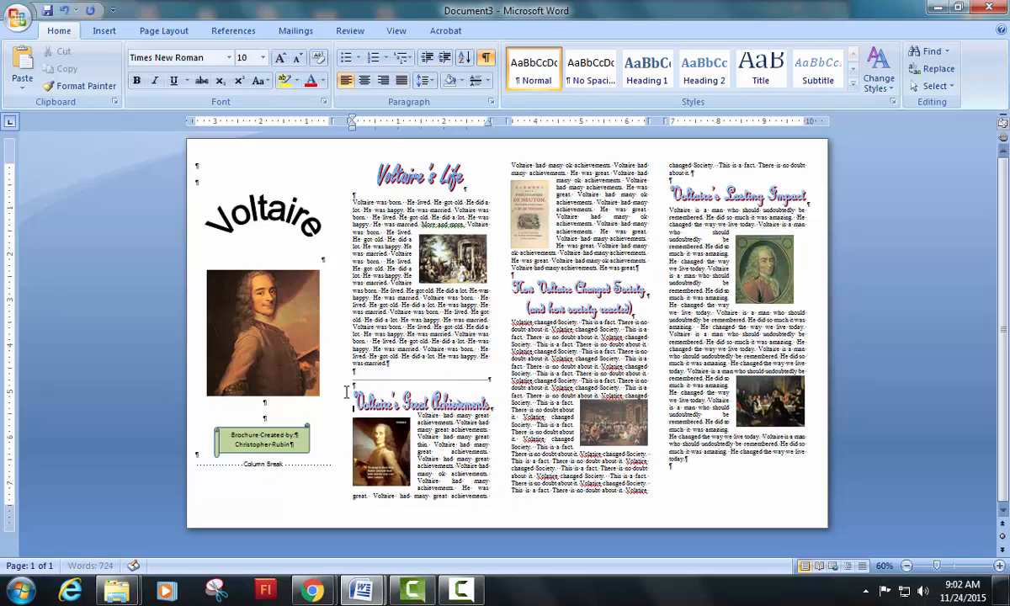
Select and reposition the portrait beside the Great Achievements text.
{"action": "left_click", "coordinate": [381, 454]}
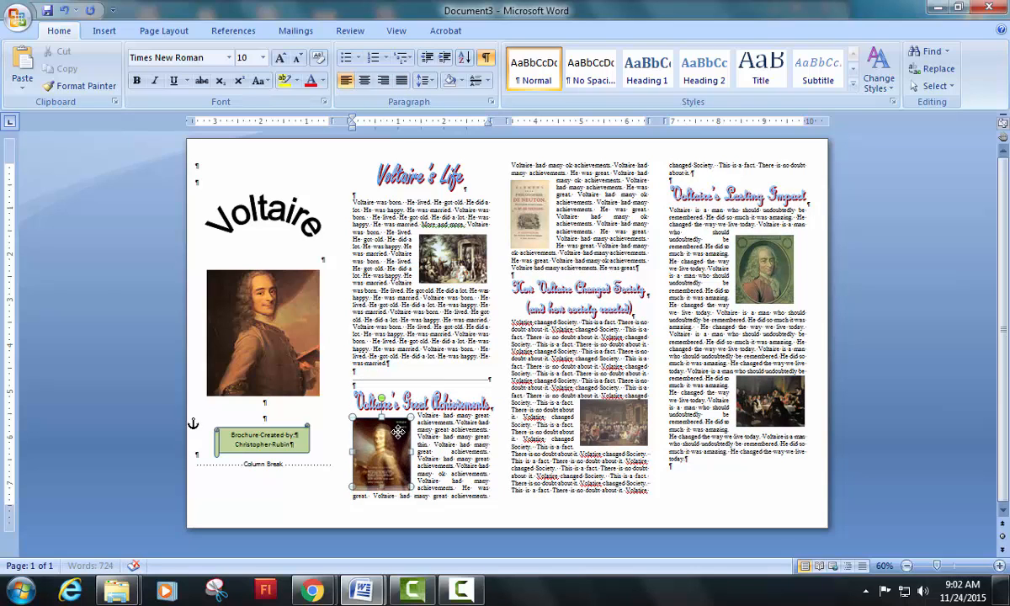
{"action": "left_click", "coordinate": [380, 454]}
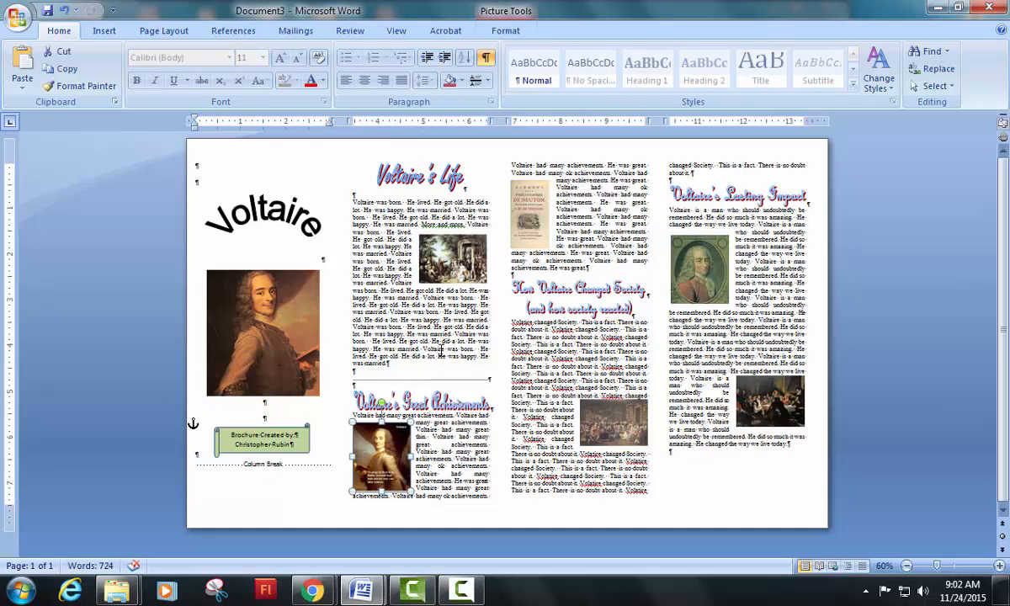
{"action": "mouse_move", "coordinate": [602, 270]}
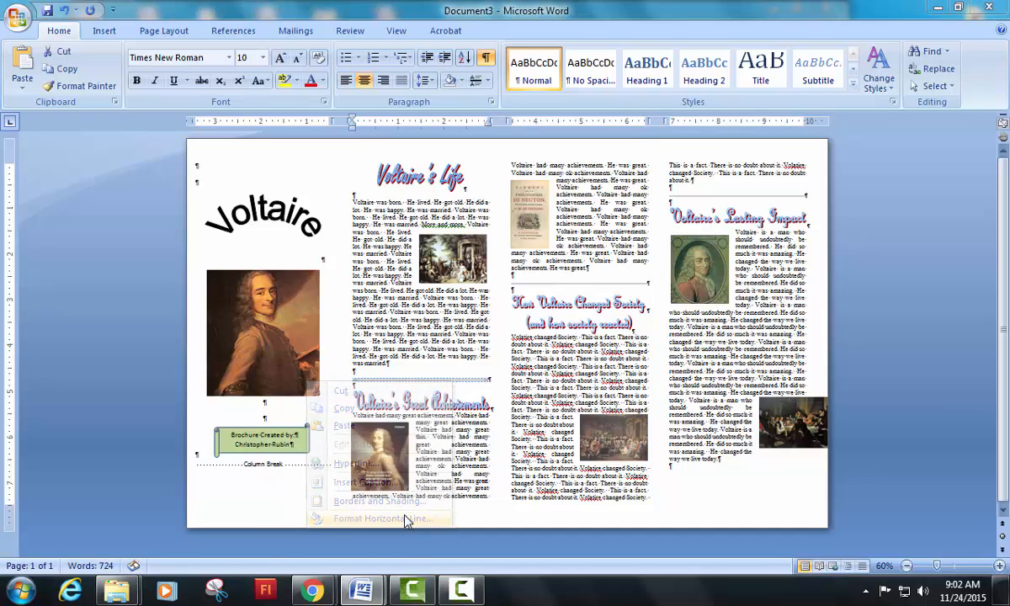
Give the Great Achievements, Changed Society and Lasting Impact divider lines a solid black color.
{"action": "left_click", "coordinate": [381, 517]}
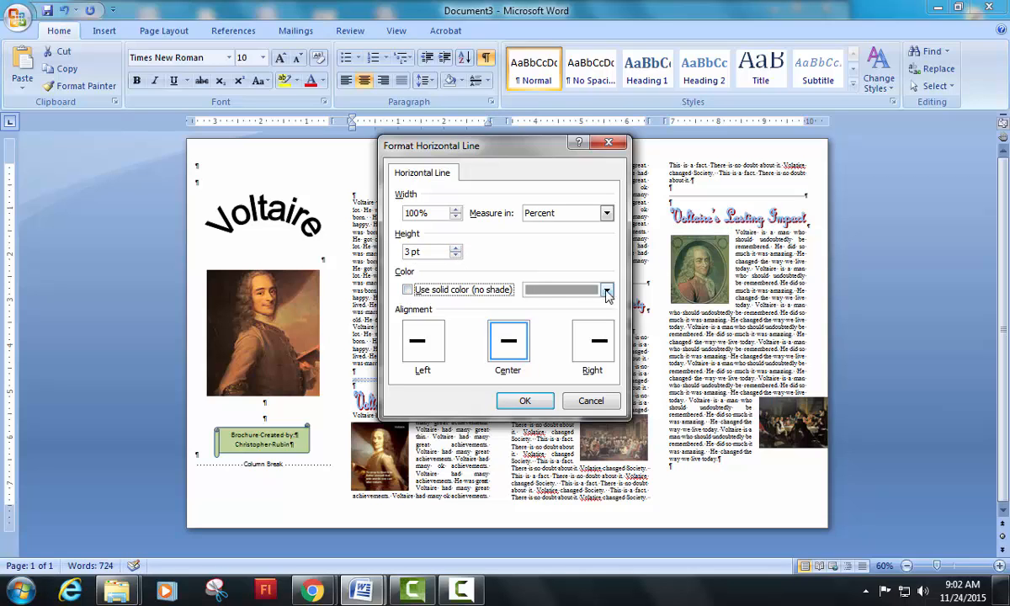
{"action": "left_click", "coordinate": [606, 289]}
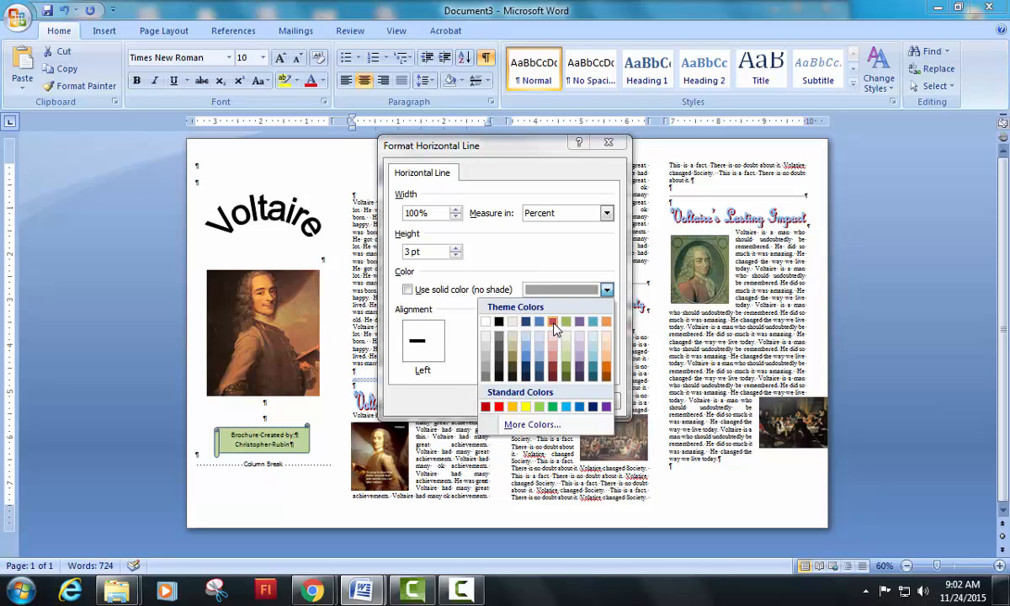
{"action": "mouse_move", "coordinate": [498, 322]}
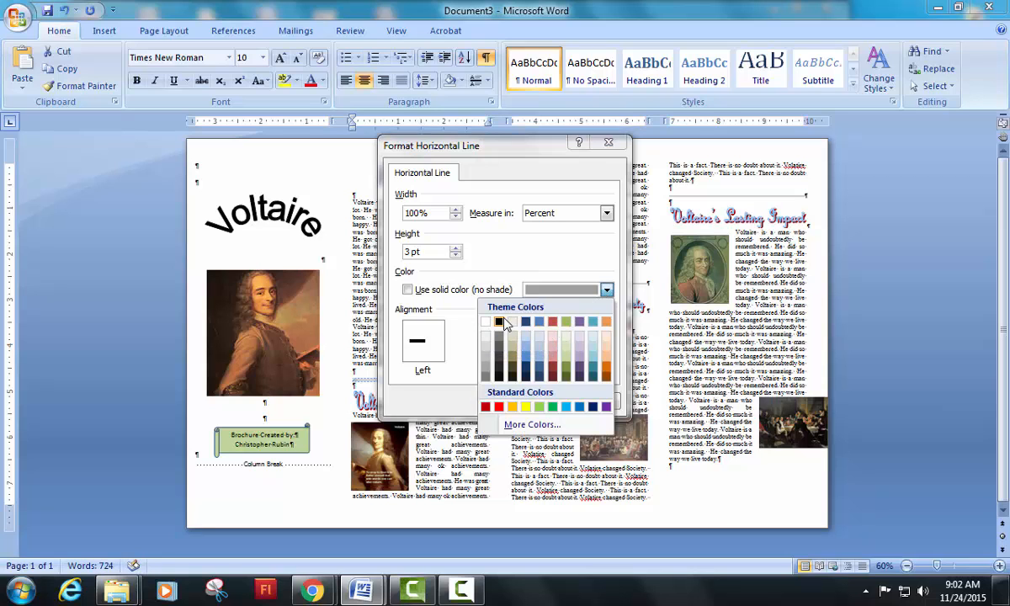
{"action": "left_click", "coordinate": [498, 321]}
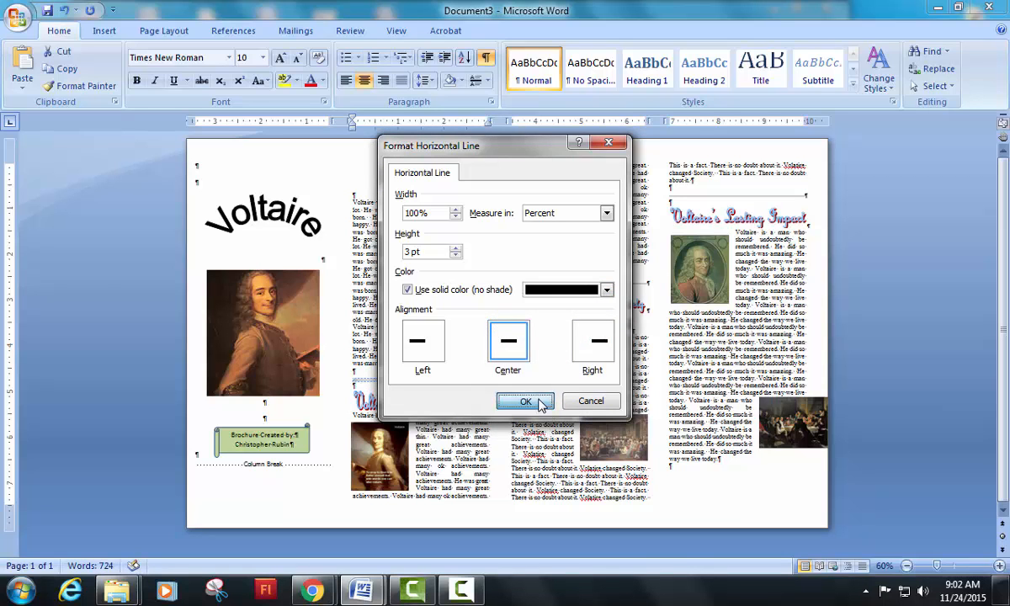
{"action": "left_click", "coordinate": [524, 401]}
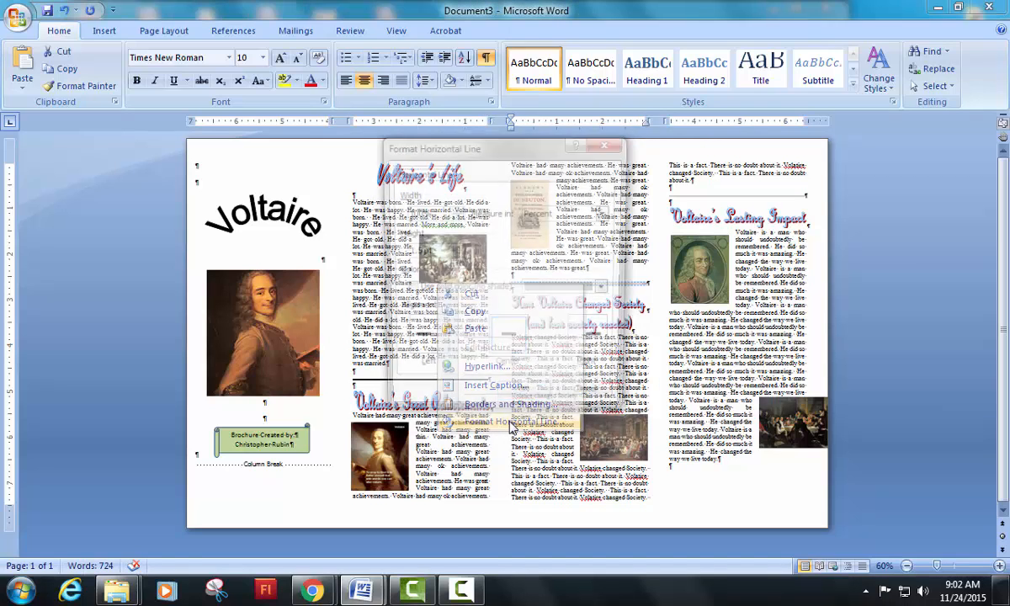
{"action": "left_click", "coordinate": [513, 423]}
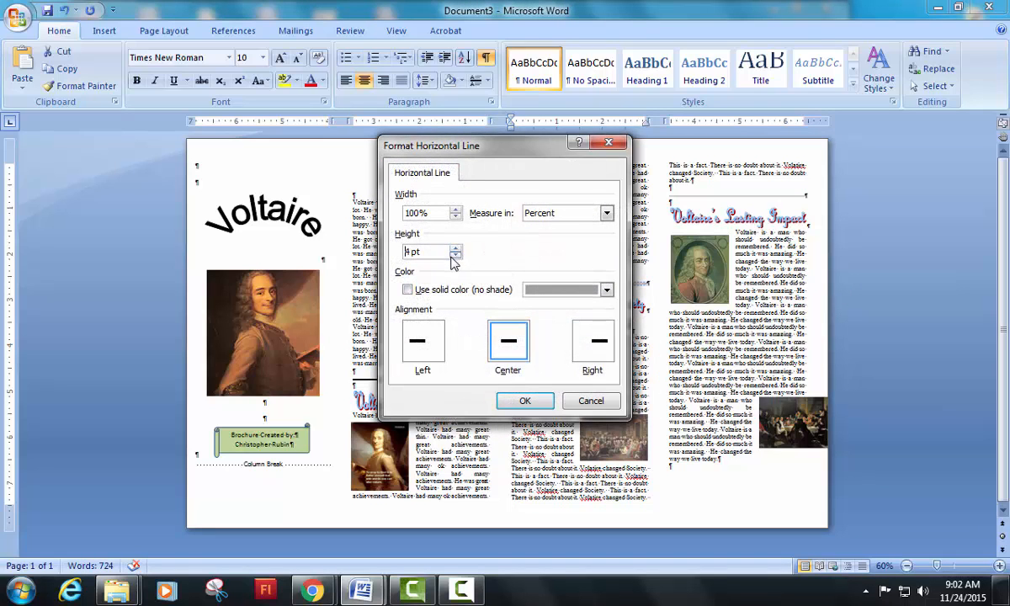
{"action": "left_click", "coordinate": [606, 289]}
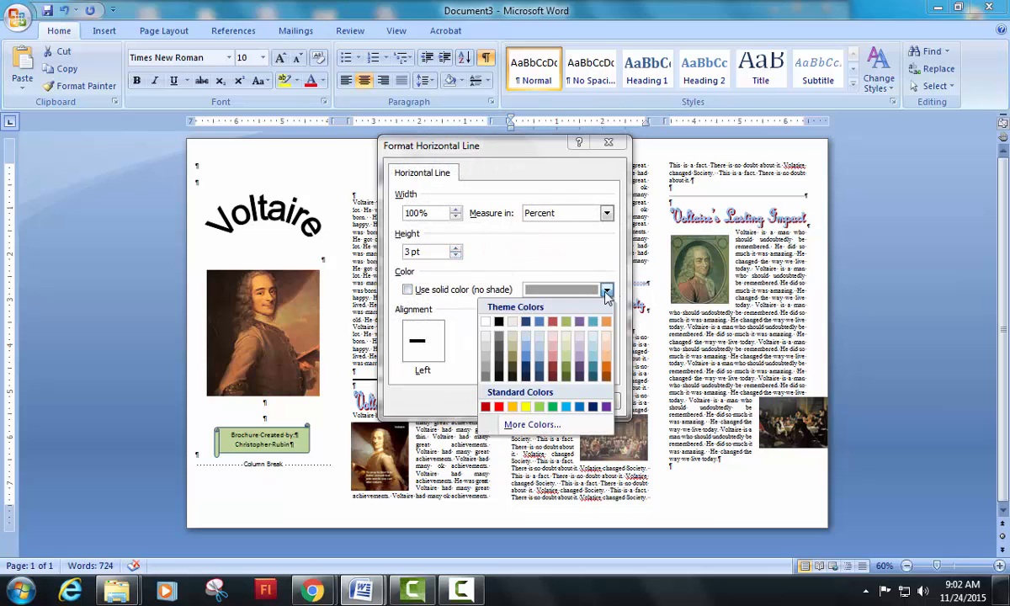
{"action": "left_click", "coordinate": [498, 322]}
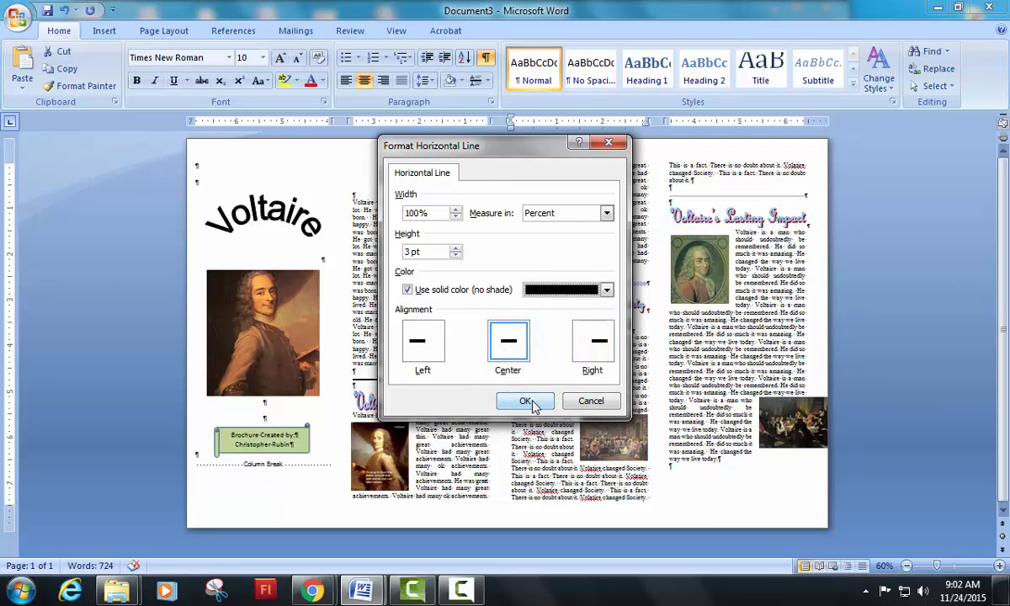
{"action": "left_click", "coordinate": [525, 401]}
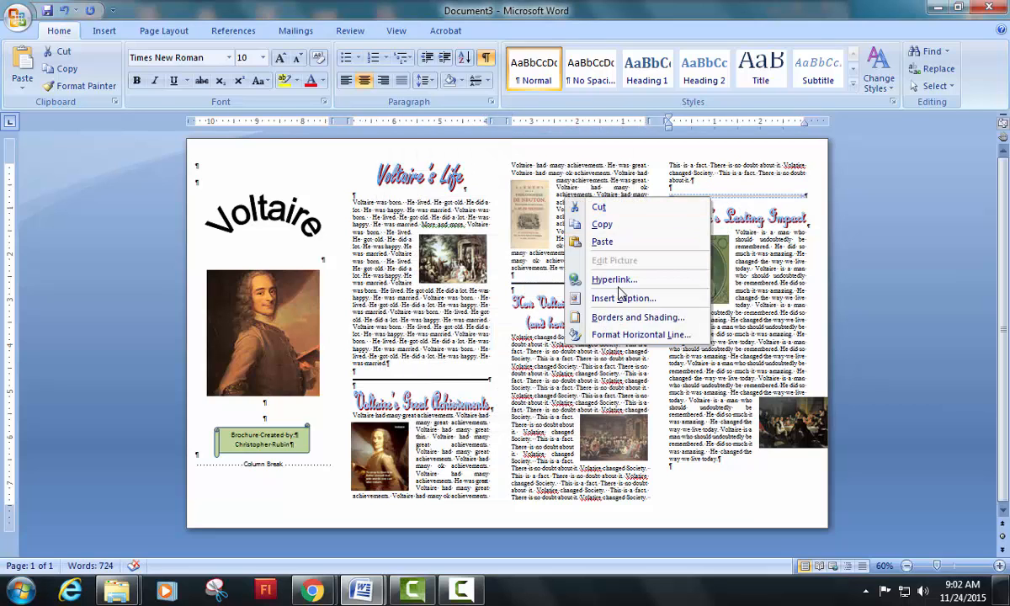
{"action": "left_click", "coordinate": [640, 334]}
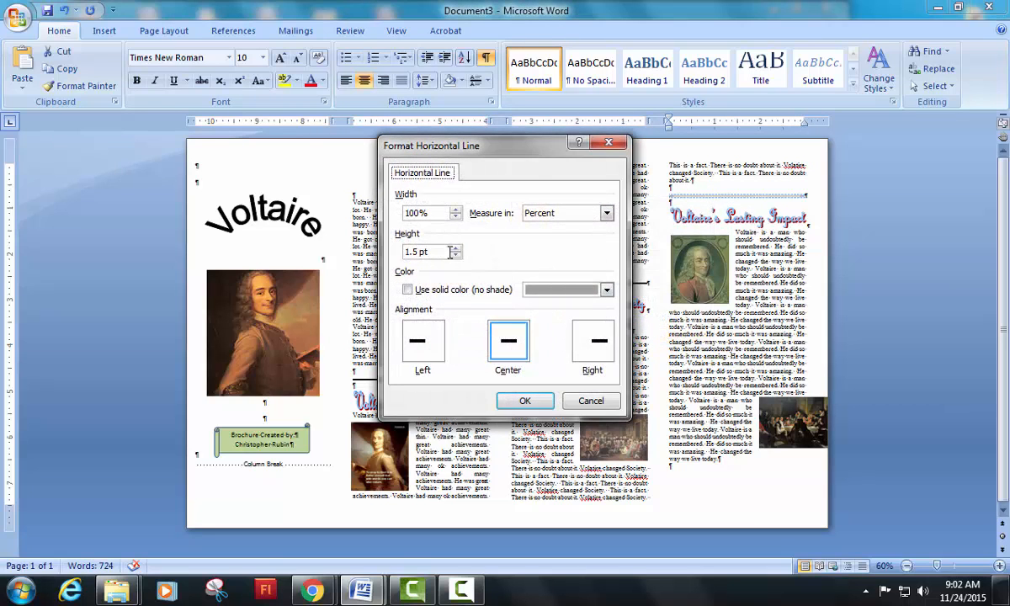
{"action": "left_click", "coordinate": [606, 289]}
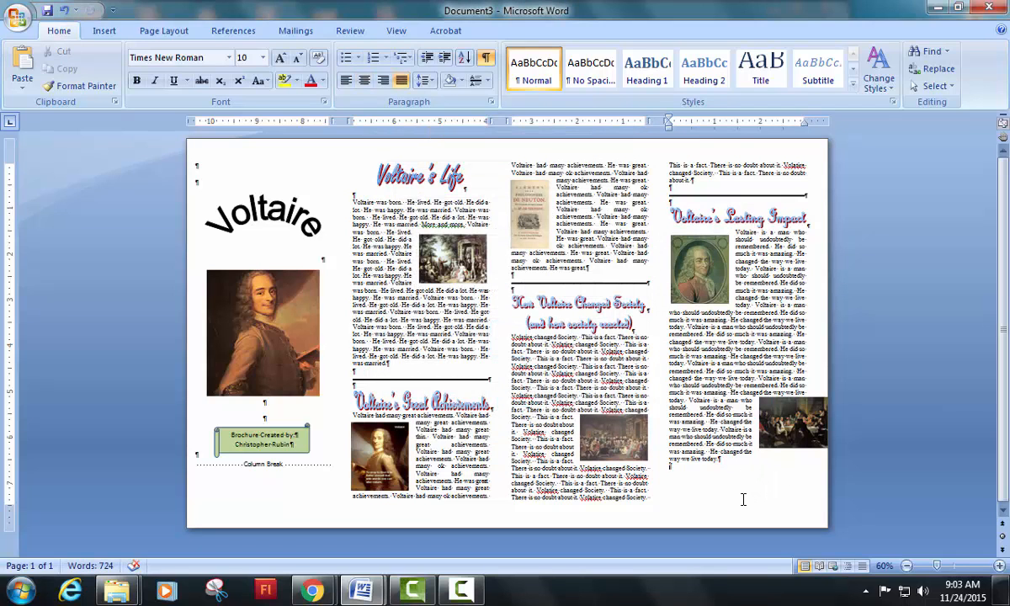
{"action": "mouse_move", "coordinate": [484, 181]}
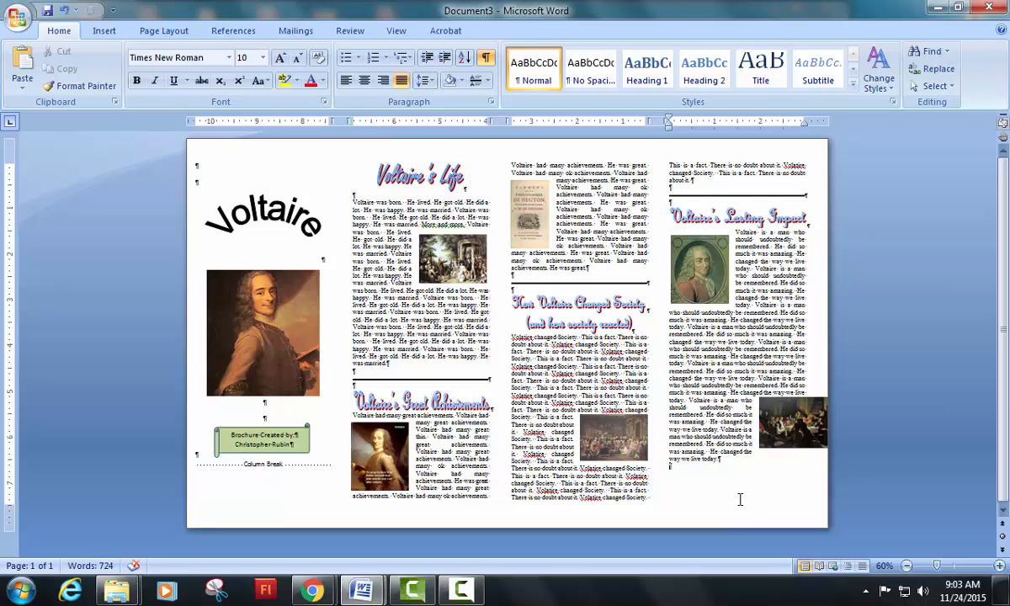
Select a picture in the Lasting Impact column to move it.
{"action": "left_click", "coordinate": [699, 268]}
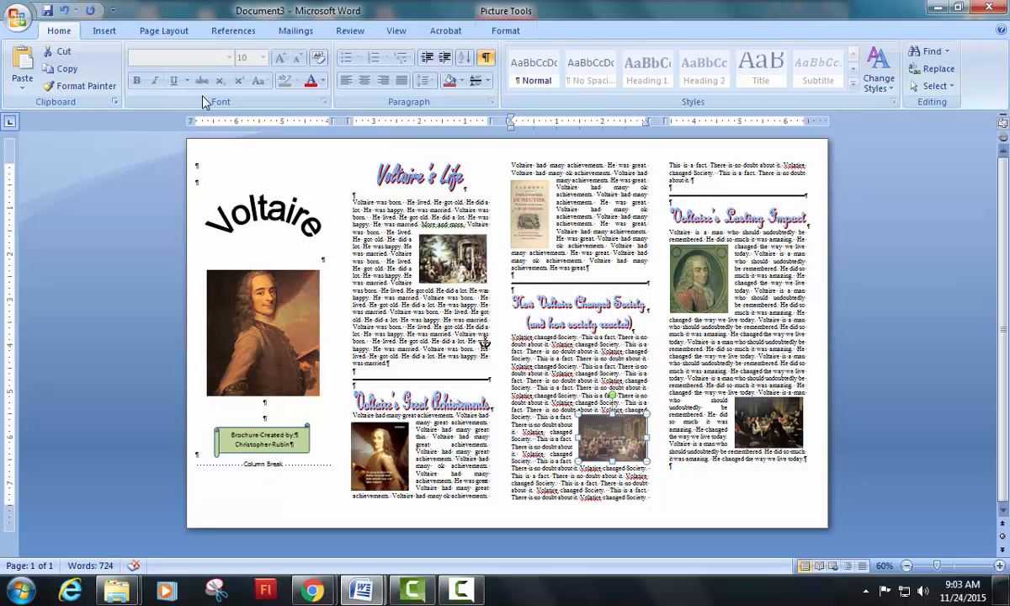
Draw a rounded rectangle over column two, sized 8 inches tall and 3.1 inches wide.
{"action": "left_click", "coordinate": [103, 30]}
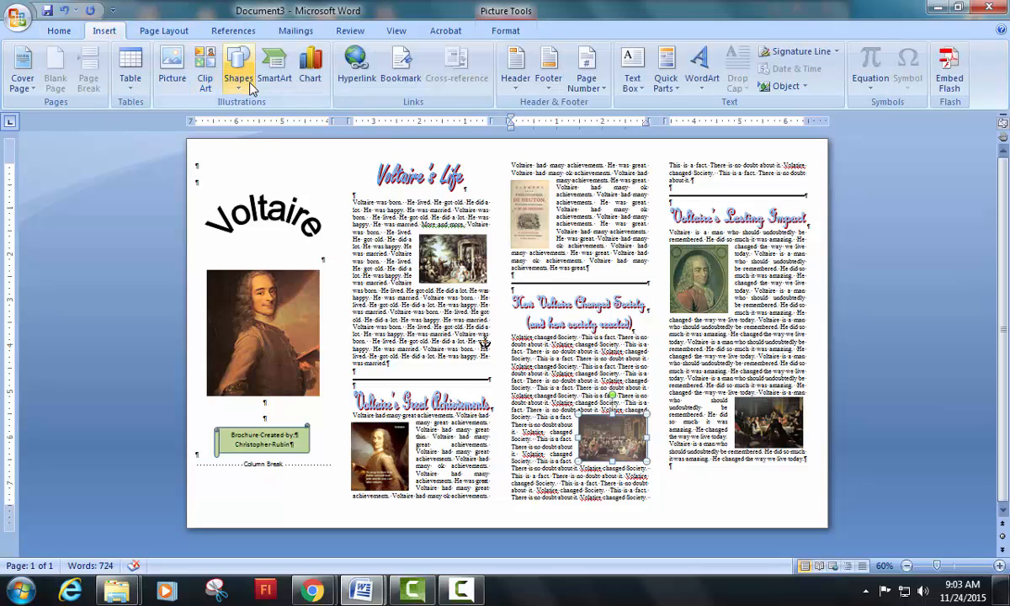
{"action": "left_click", "coordinate": [238, 67]}
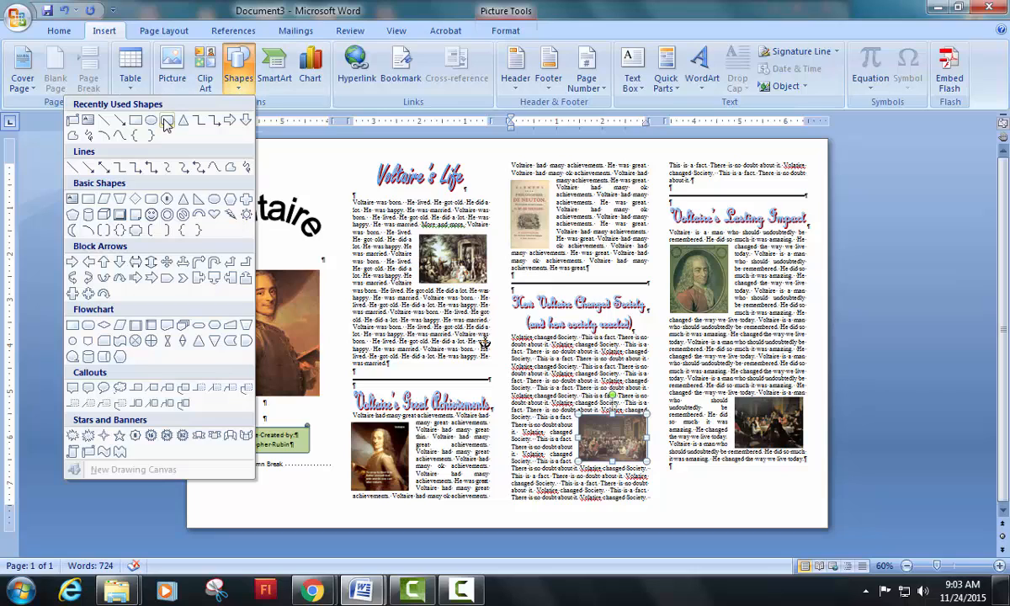
{"action": "mouse_move", "coordinate": [168, 121]}
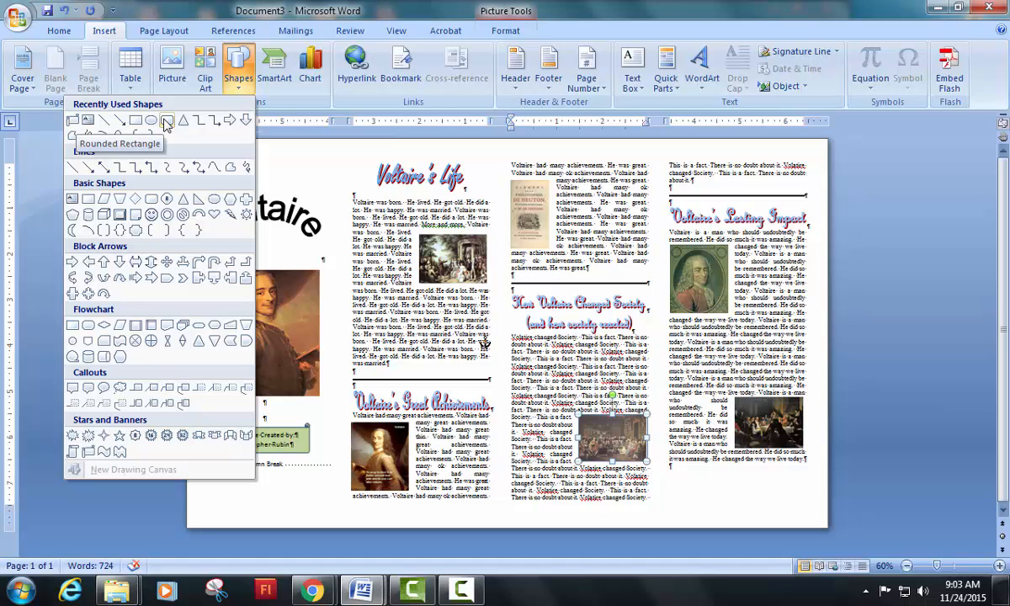
{"action": "mouse_move", "coordinate": [171, 126]}
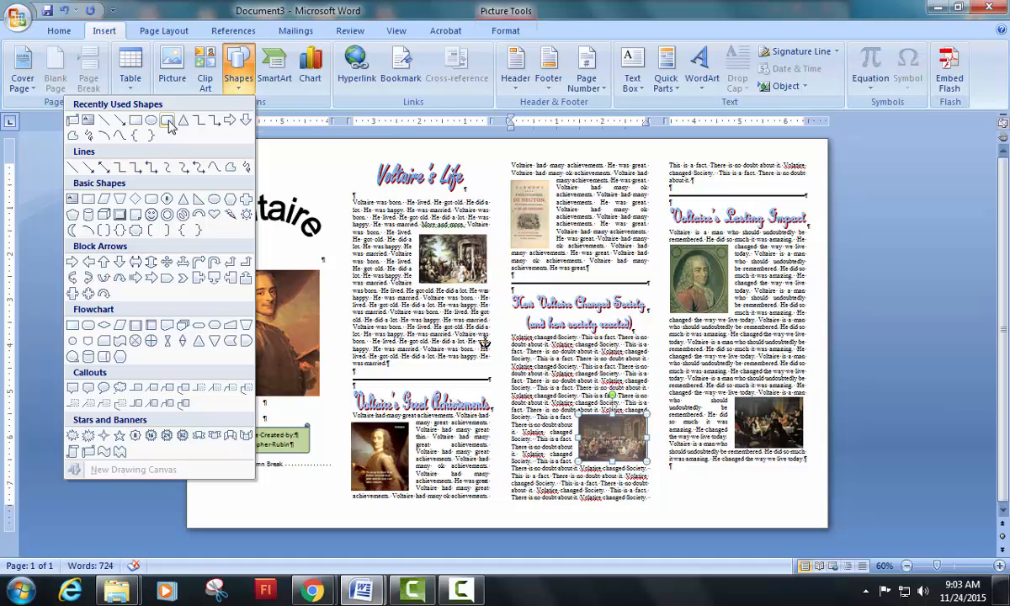
{"action": "mouse_move", "coordinate": [137, 120]}
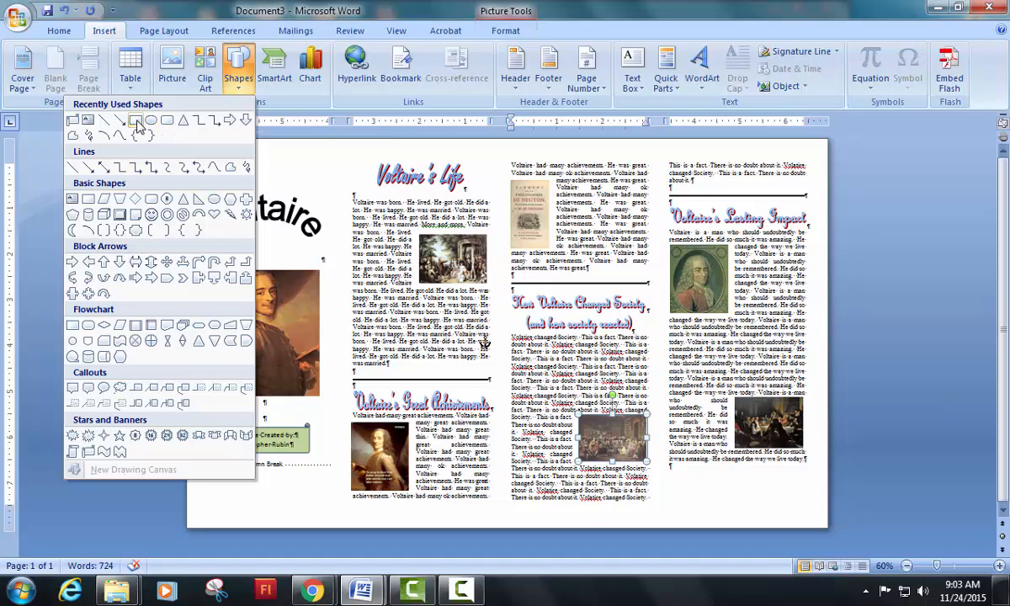
{"action": "mouse_move", "coordinate": [138, 120]}
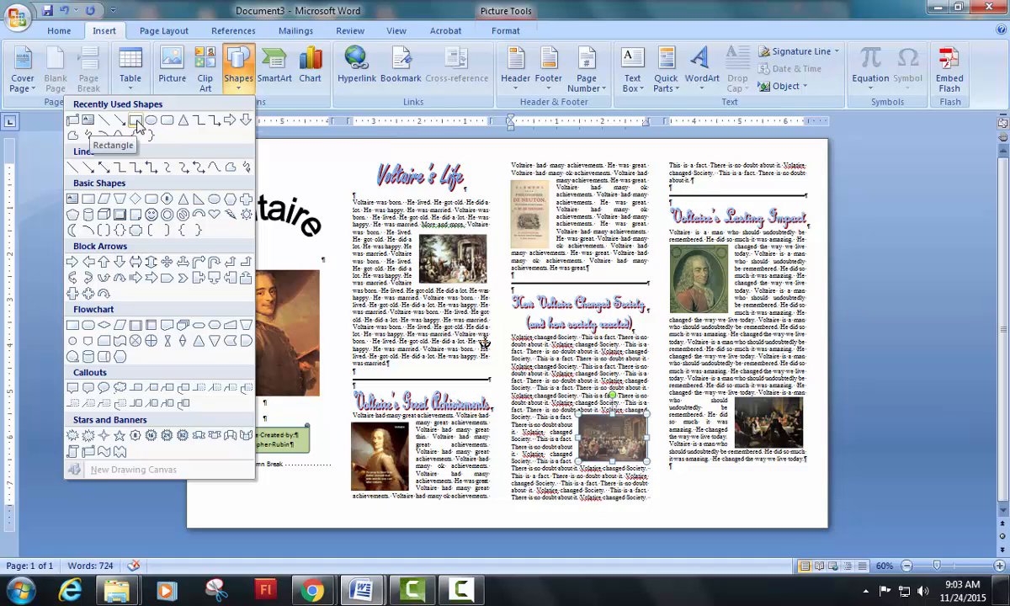
{"action": "left_click", "coordinate": [137, 121]}
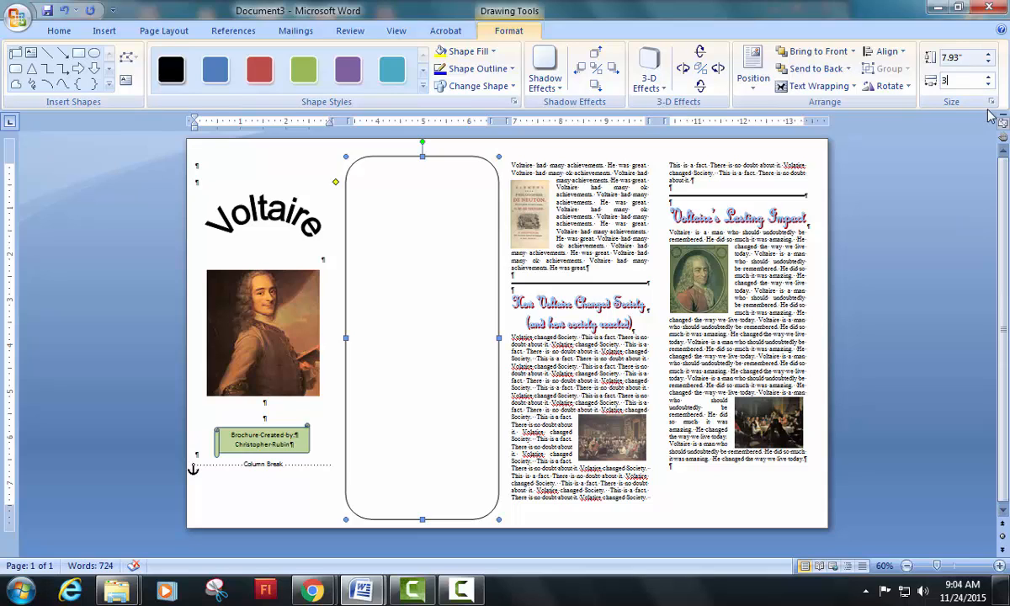
{"action": "type", "text": "3.1\""}
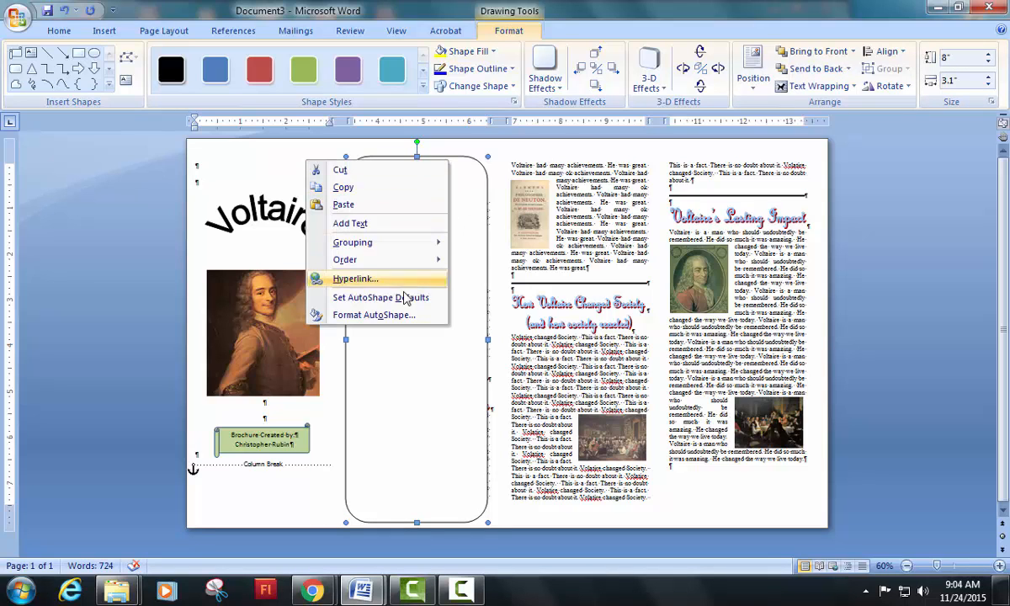
Give the rounded rectangle a light red fill, no outline, and Behind text wrapping.
{"action": "left_click", "coordinate": [374, 313]}
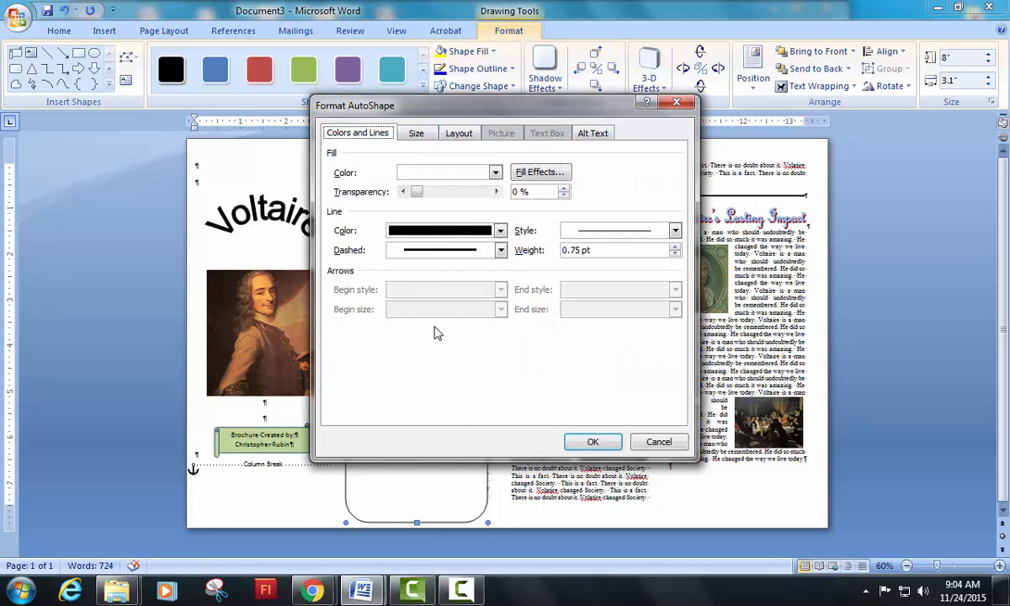
{"action": "left_click", "coordinate": [495, 172]}
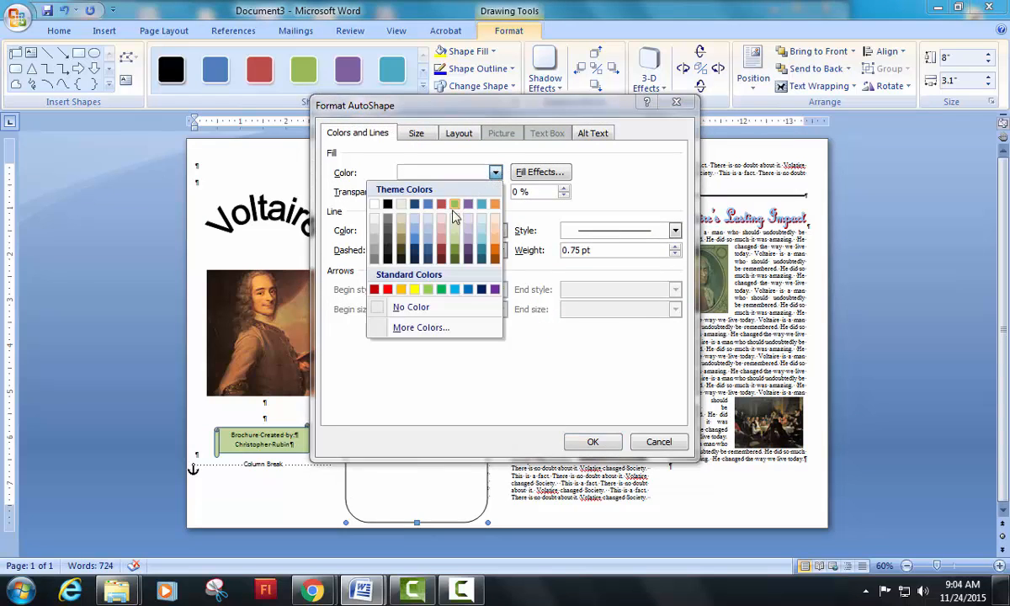
{"action": "mouse_move", "coordinate": [494, 205]}
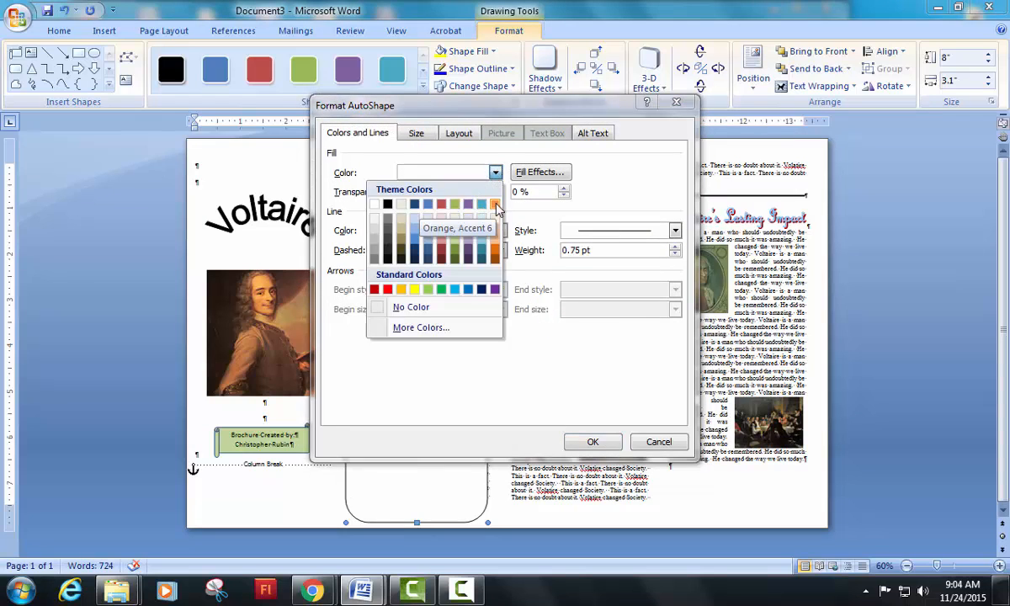
{"action": "mouse_move", "coordinate": [461, 206]}
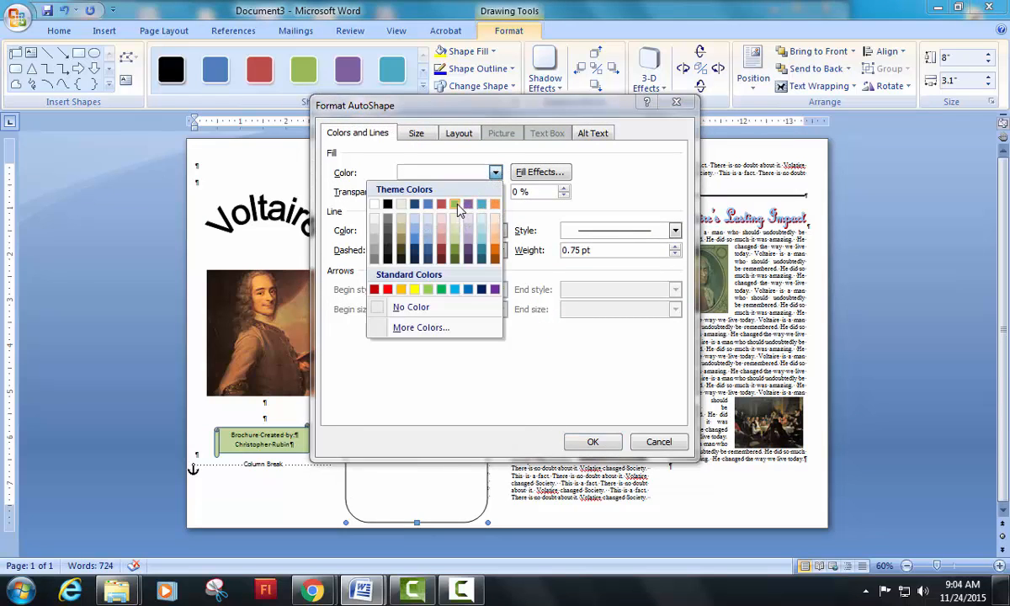
{"action": "mouse_move", "coordinate": [454, 211]}
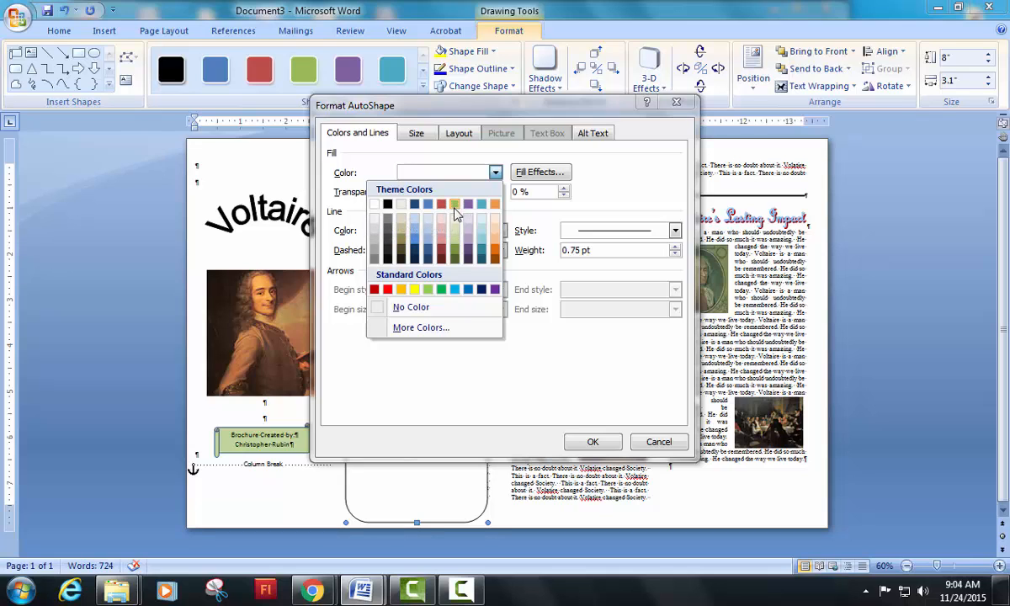
{"action": "left_click", "coordinate": [388, 288]}
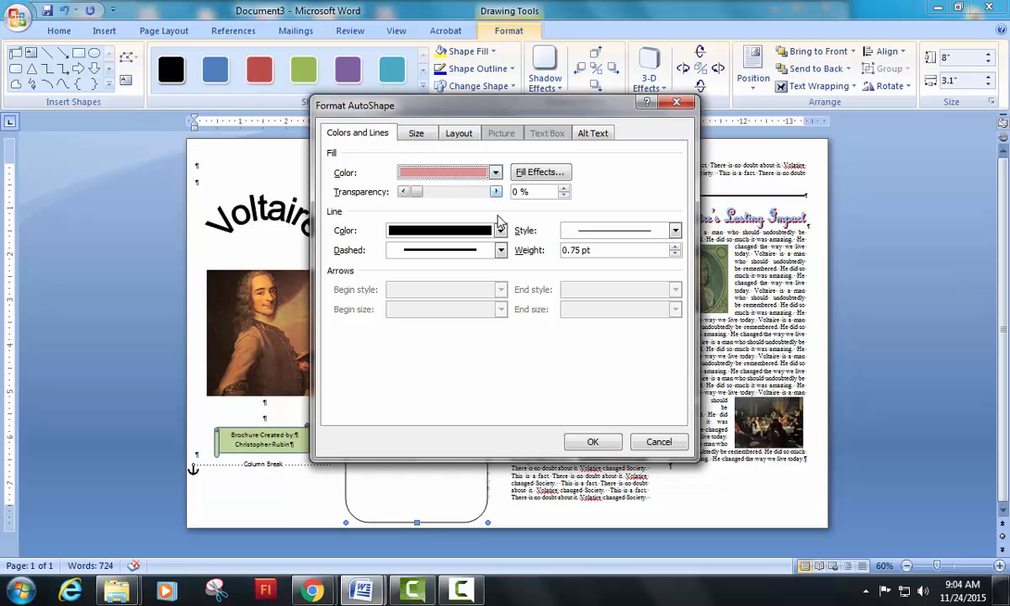
{"action": "left_click", "coordinate": [501, 229]}
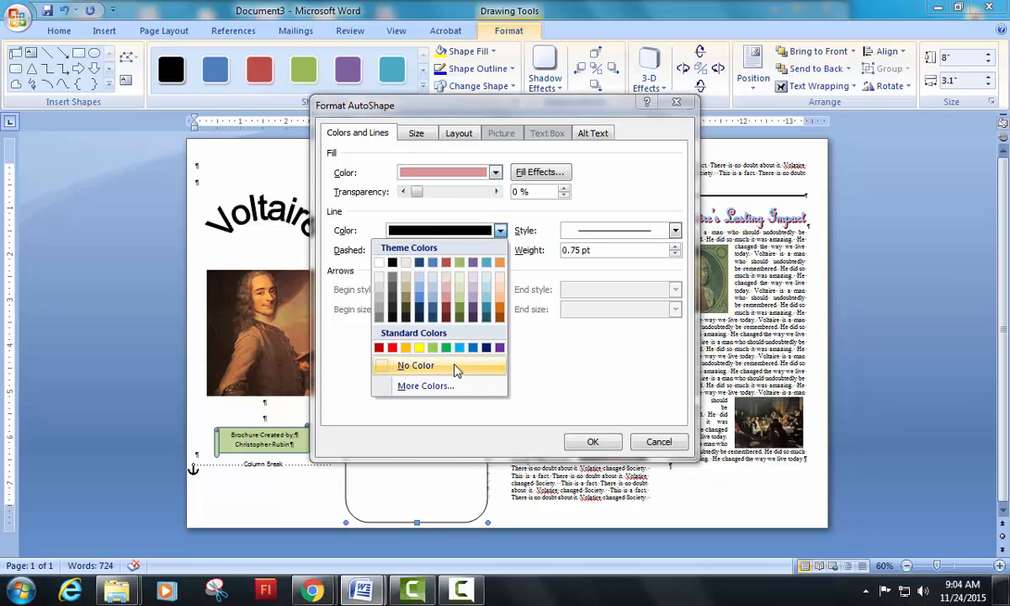
{"action": "left_click", "coordinate": [415, 365]}
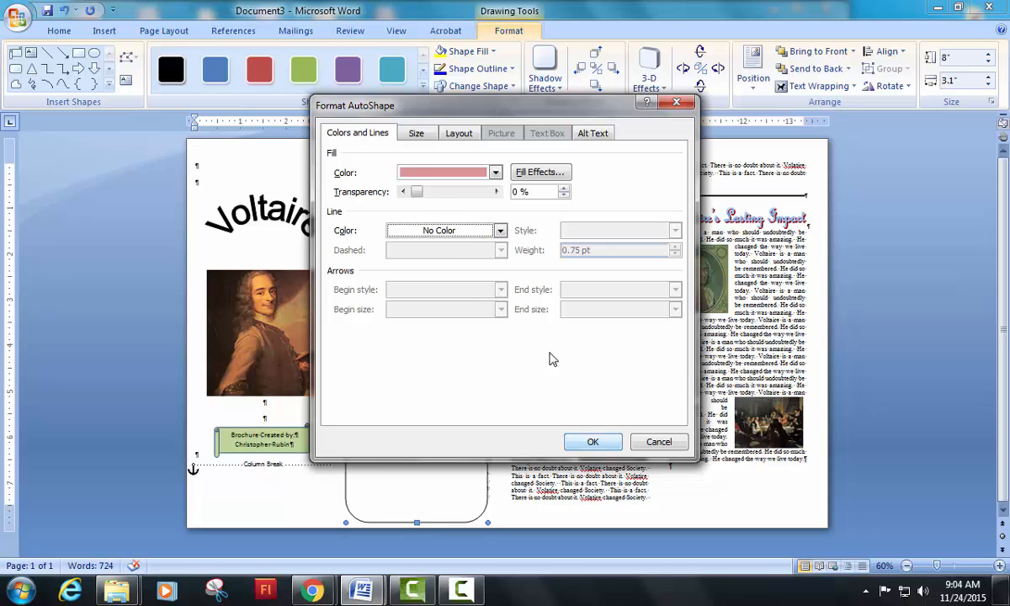
{"action": "left_click", "coordinate": [459, 132]}
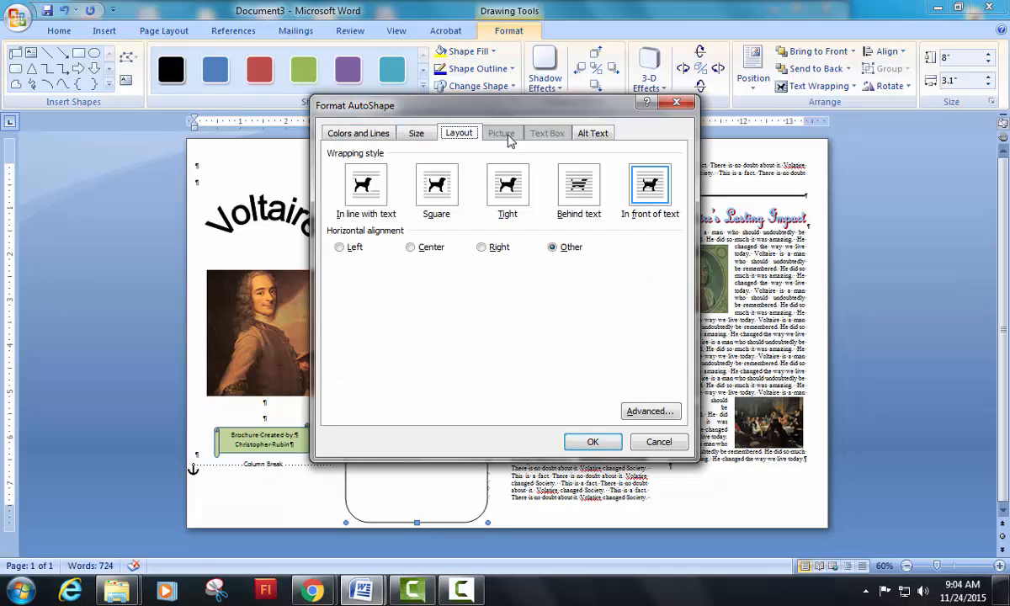
{"action": "mouse_move", "coordinate": [358, 133]}
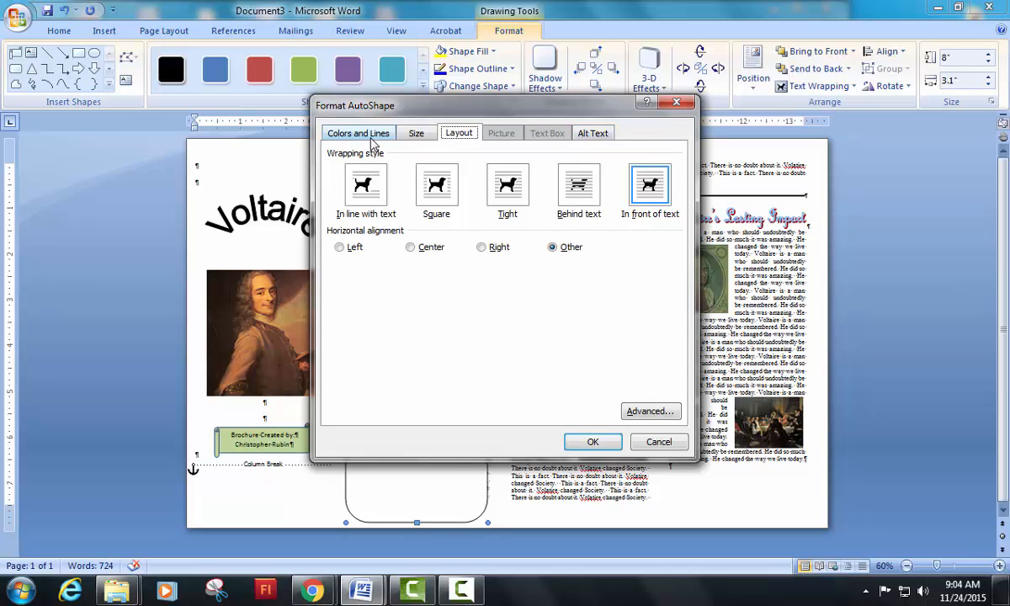
{"action": "left_click", "coordinate": [579, 183]}
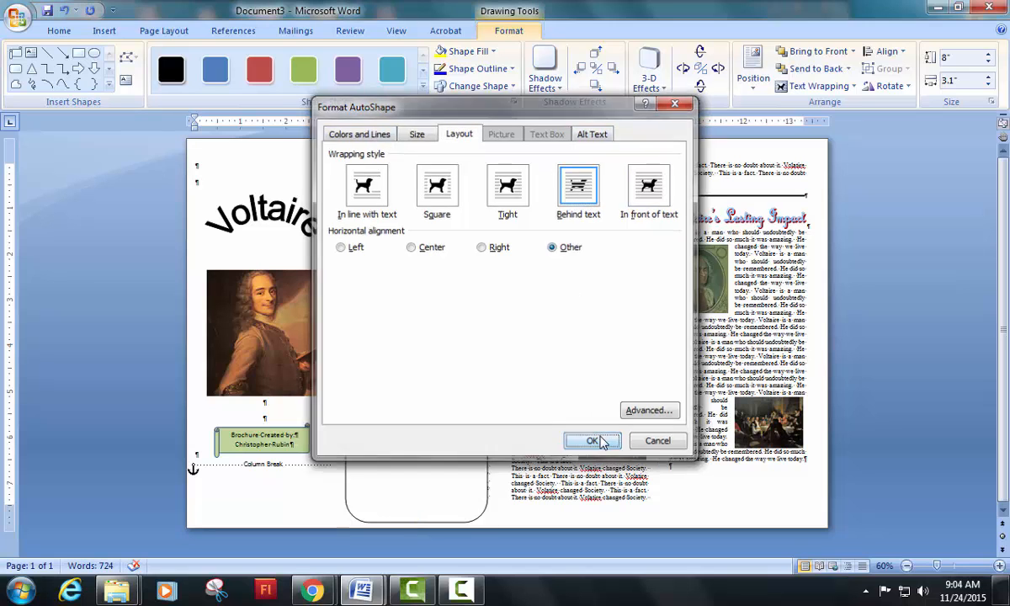
{"action": "left_click", "coordinate": [592, 440]}
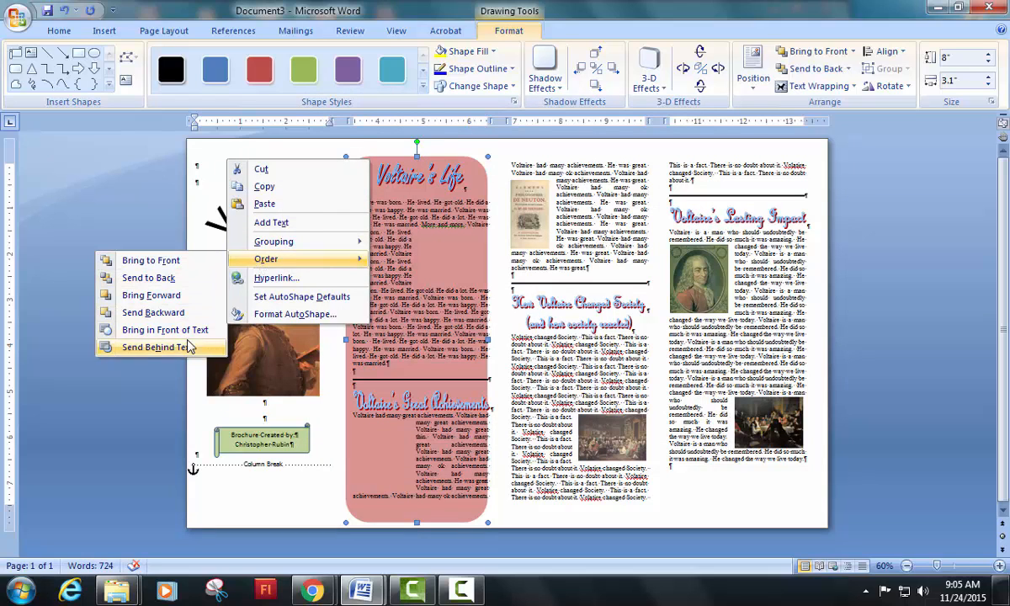
Send the pink rounded rectangle behind the column text.
{"action": "left_click", "coordinate": [160, 348]}
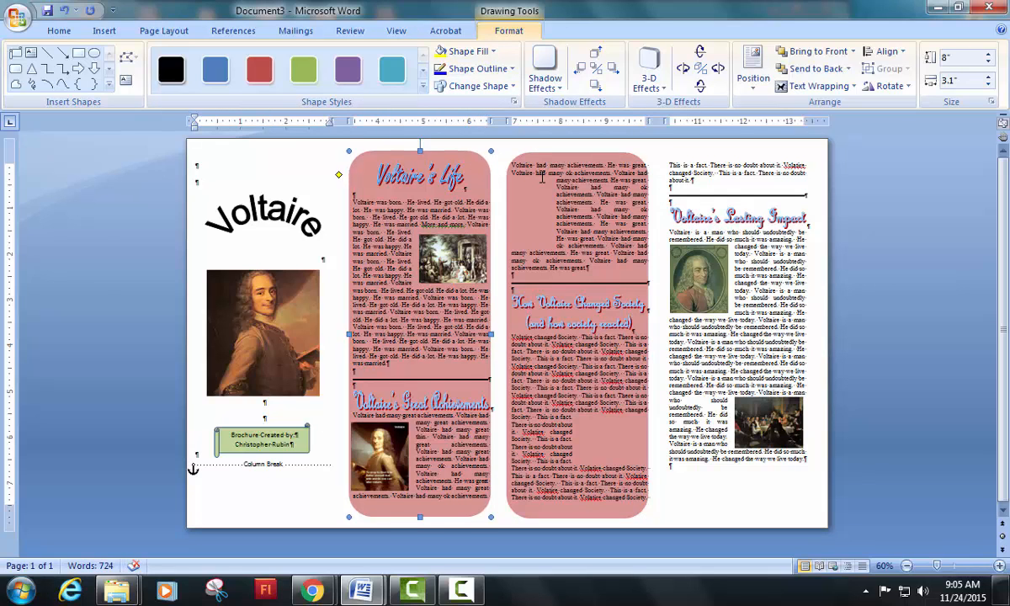
Select the second column's pink background so it can be duplicated.
{"action": "left_click", "coordinate": [578, 155]}
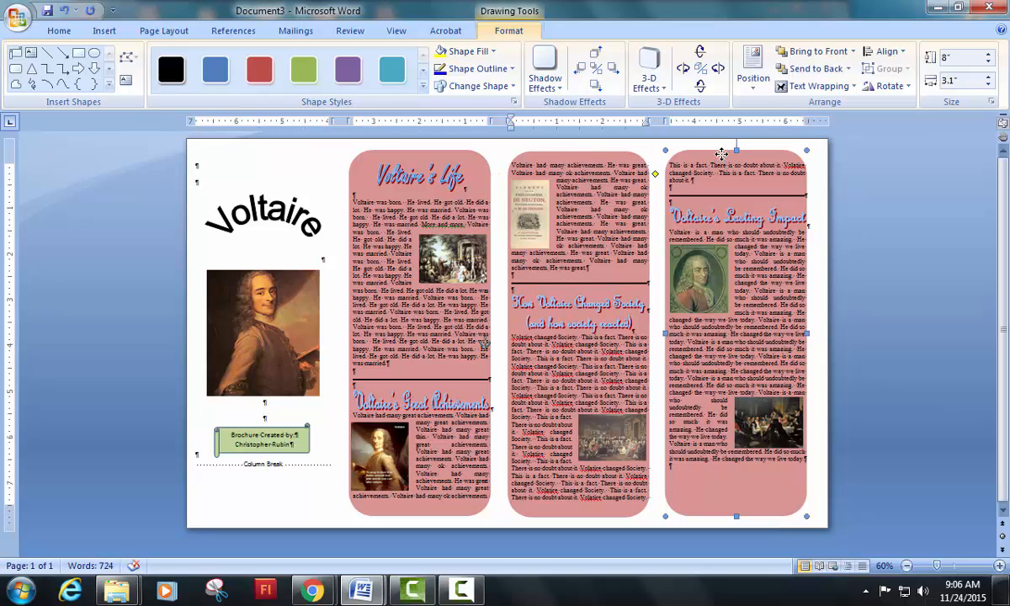
{"action": "mouse_move", "coordinate": [690, 488]}
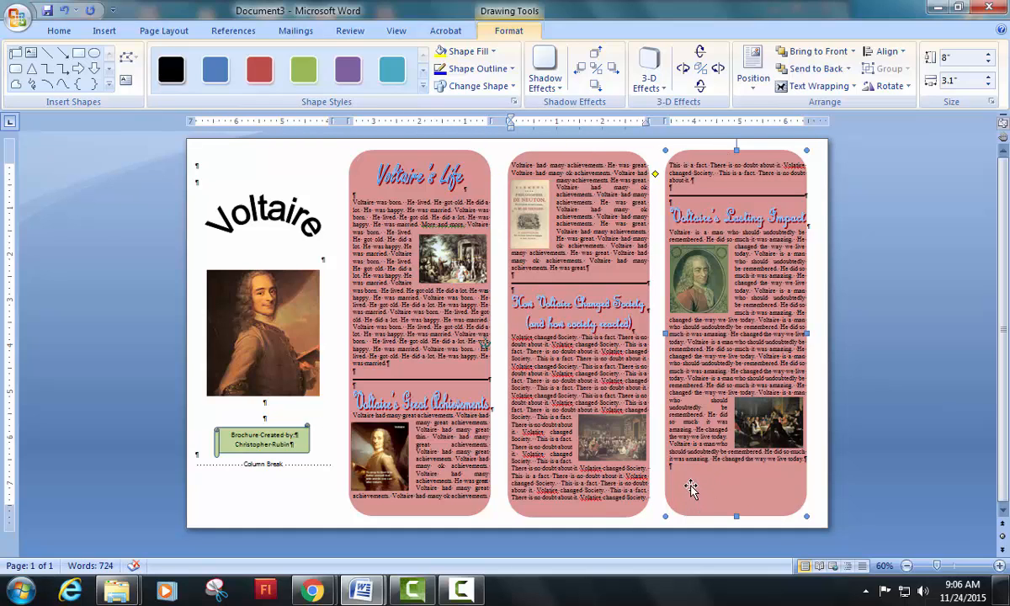
{"action": "mouse_move", "coordinate": [442, 156]}
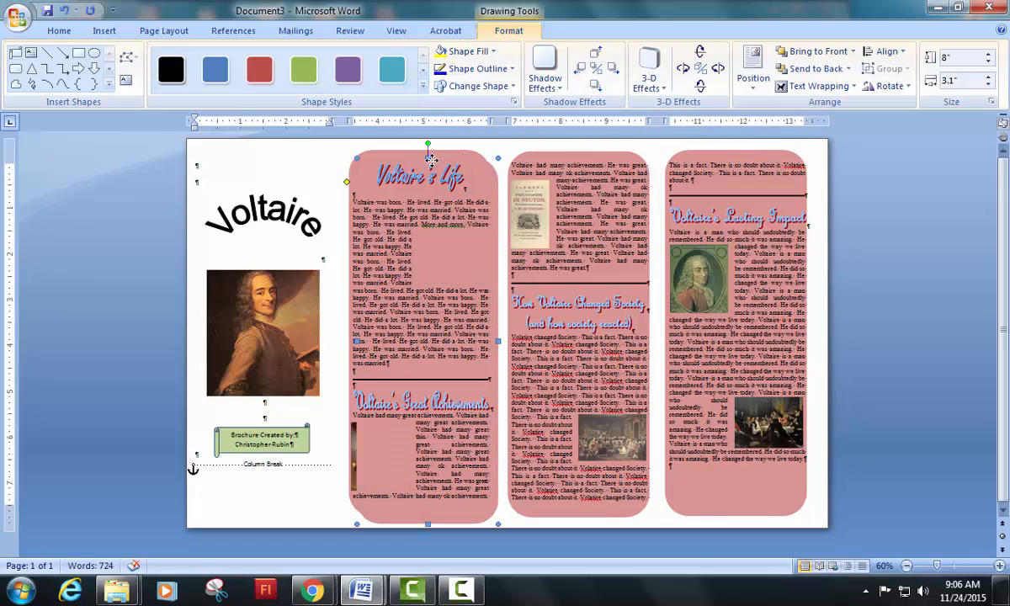
Duplicate a pink background over column one and send it behind the title and portrait.
{"action": "left_click", "coordinate": [261, 337]}
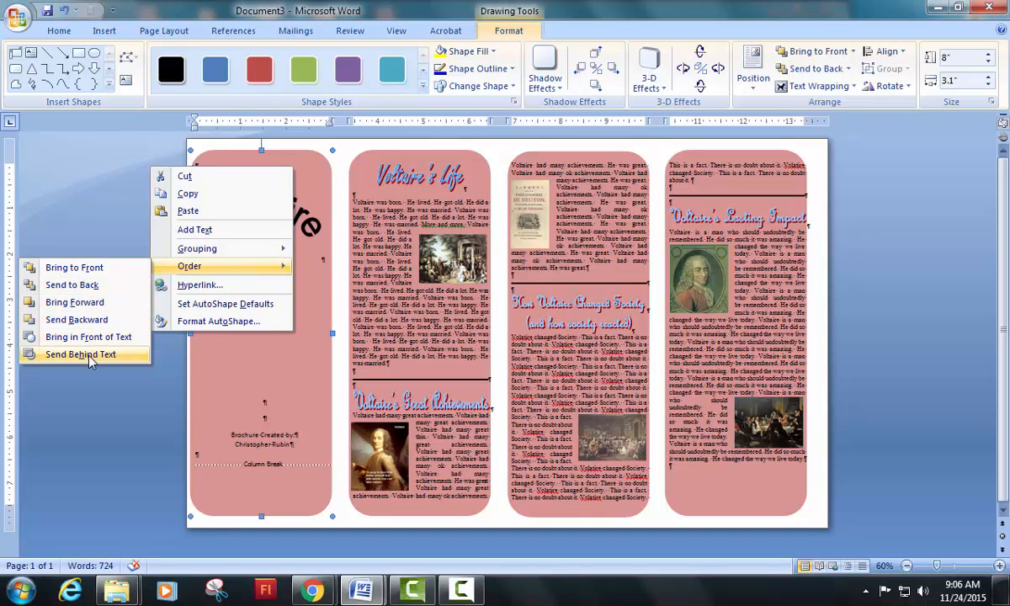
{"action": "left_click", "coordinate": [80, 354]}
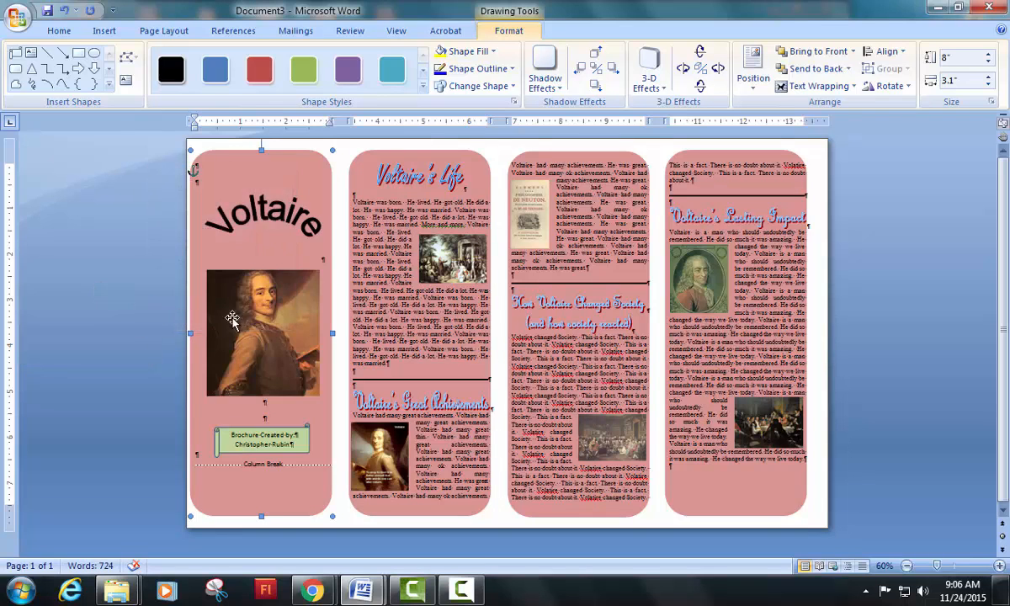
{"action": "mouse_move", "coordinate": [328, 177]}
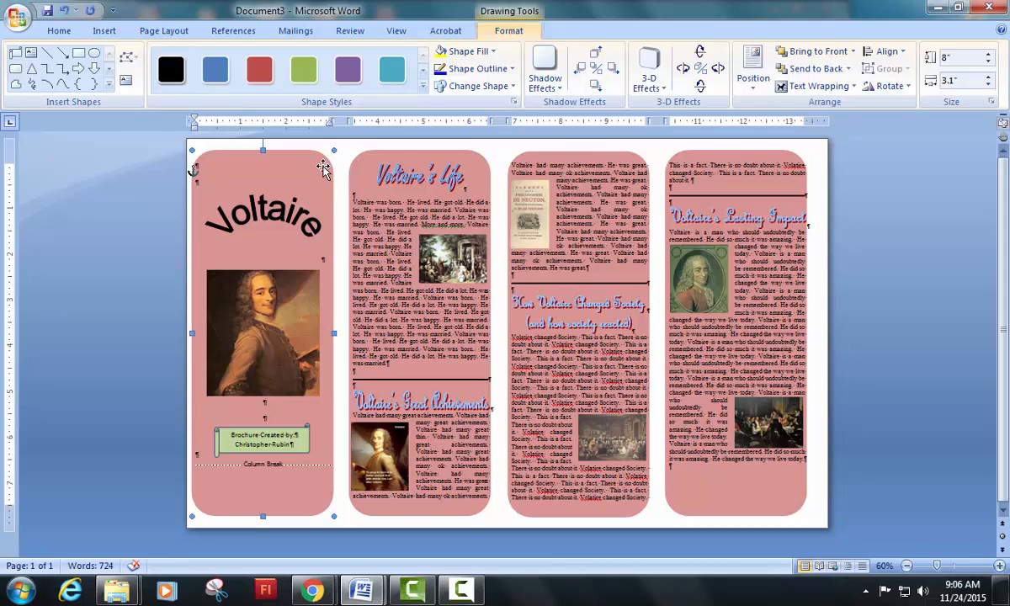
{"action": "mouse_move", "coordinate": [303, 168]}
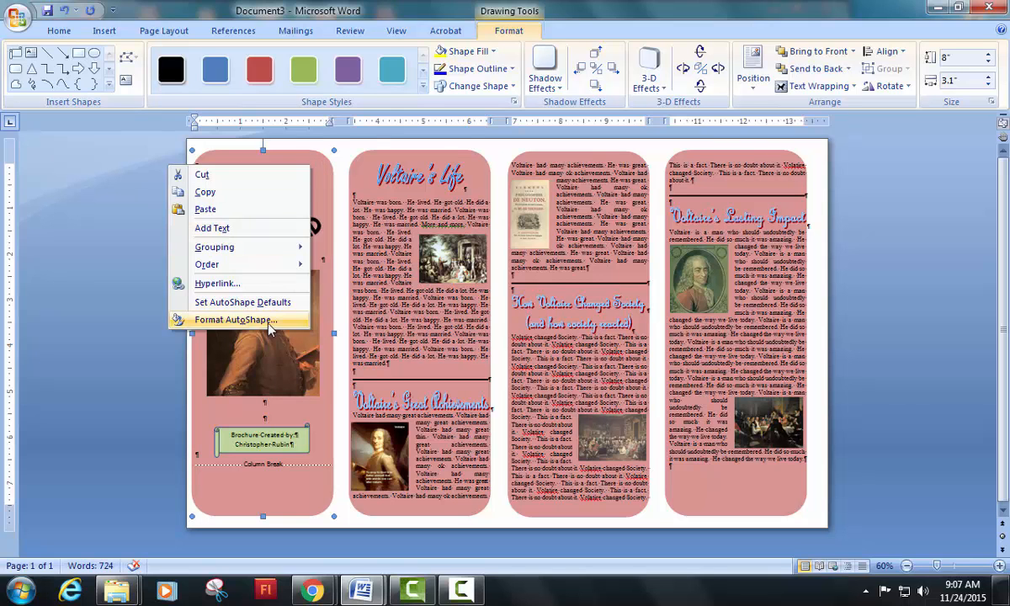
Fill the first column's background green, the third lavender and the fourth peach.
{"action": "left_click", "coordinate": [236, 319]}
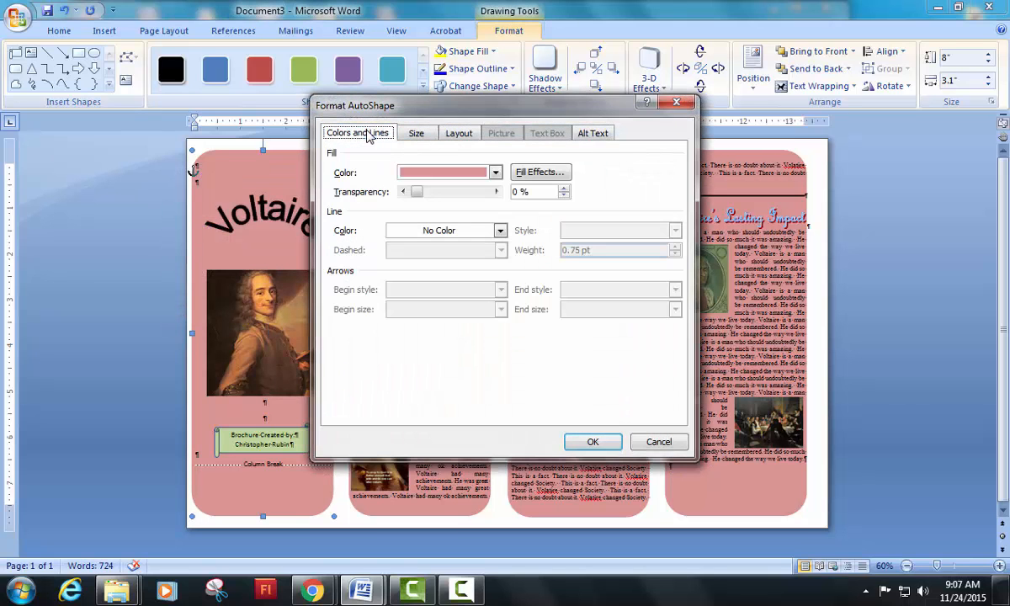
{"action": "left_click", "coordinate": [495, 171]}
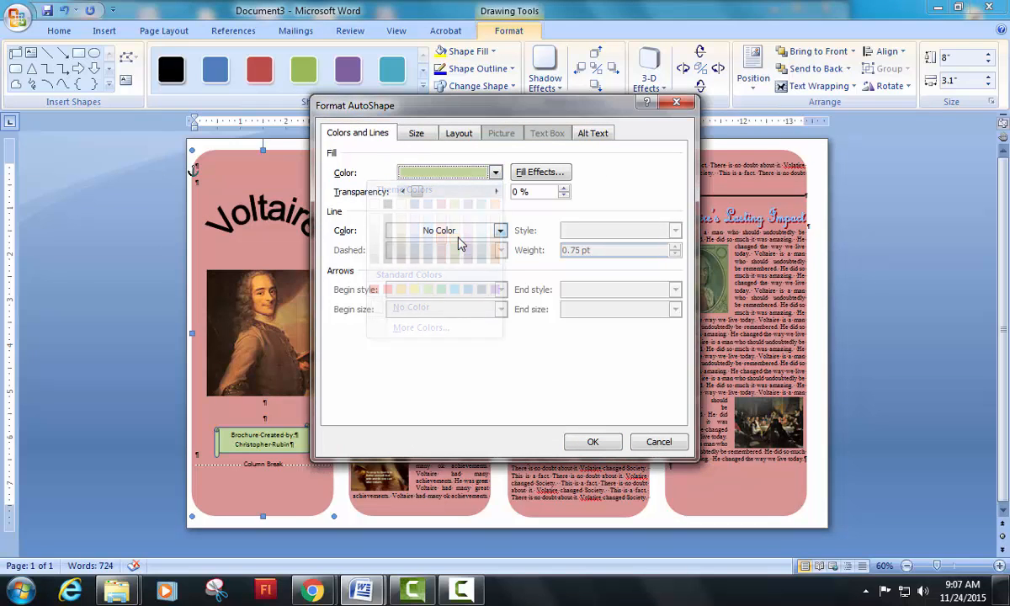
{"action": "left_click", "coordinate": [592, 441]}
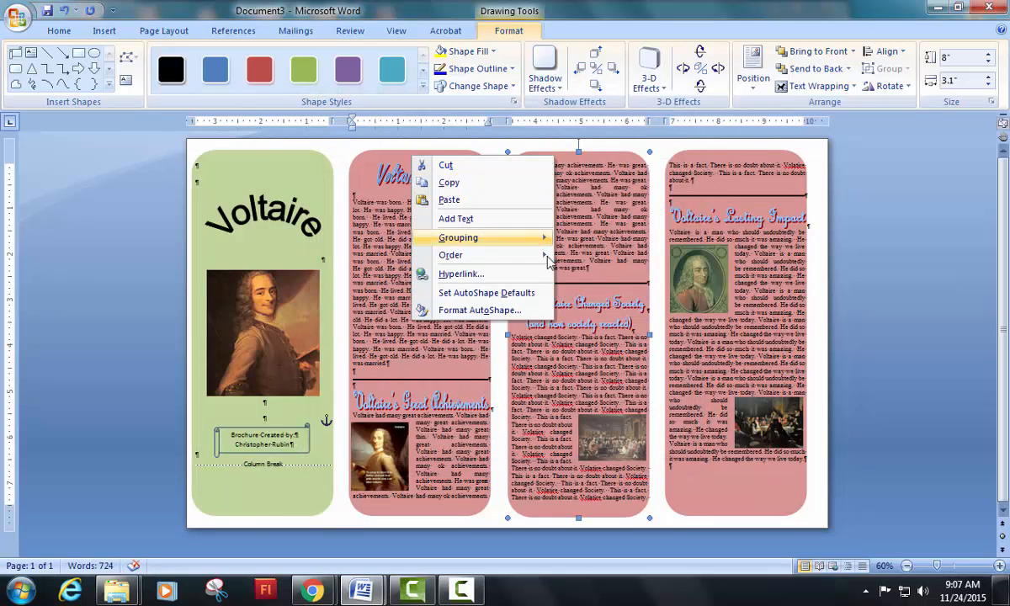
{"action": "left_click", "coordinate": [480, 309]}
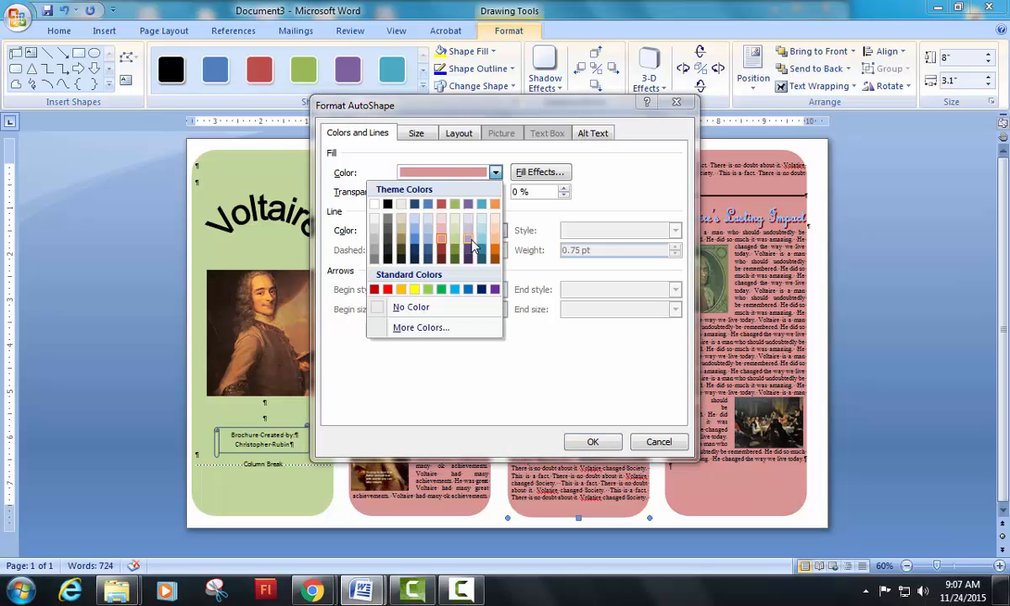
{"action": "left_click", "coordinate": [659, 441]}
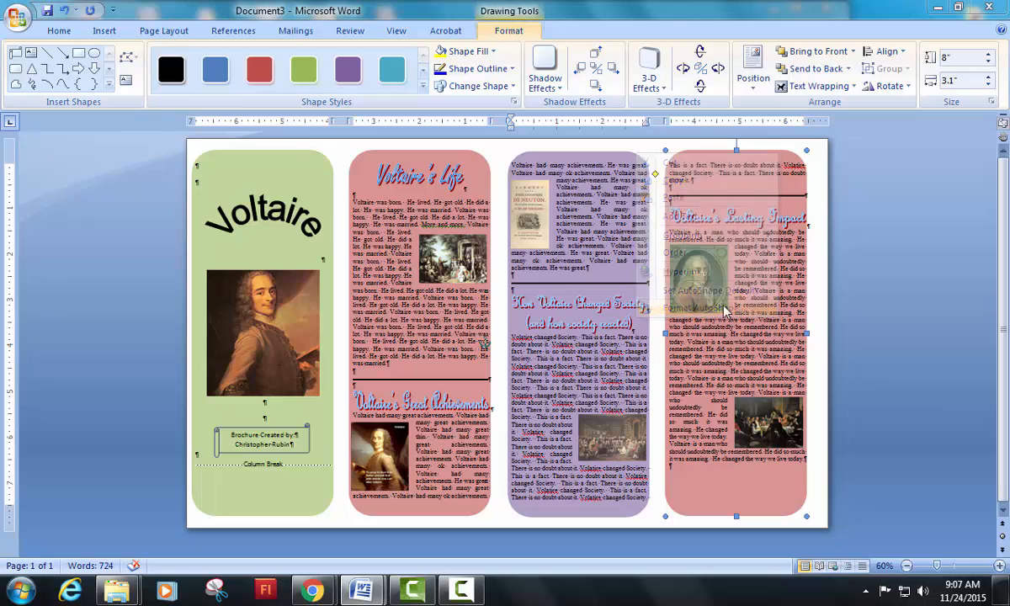
{"action": "left_click", "coordinate": [495, 171]}
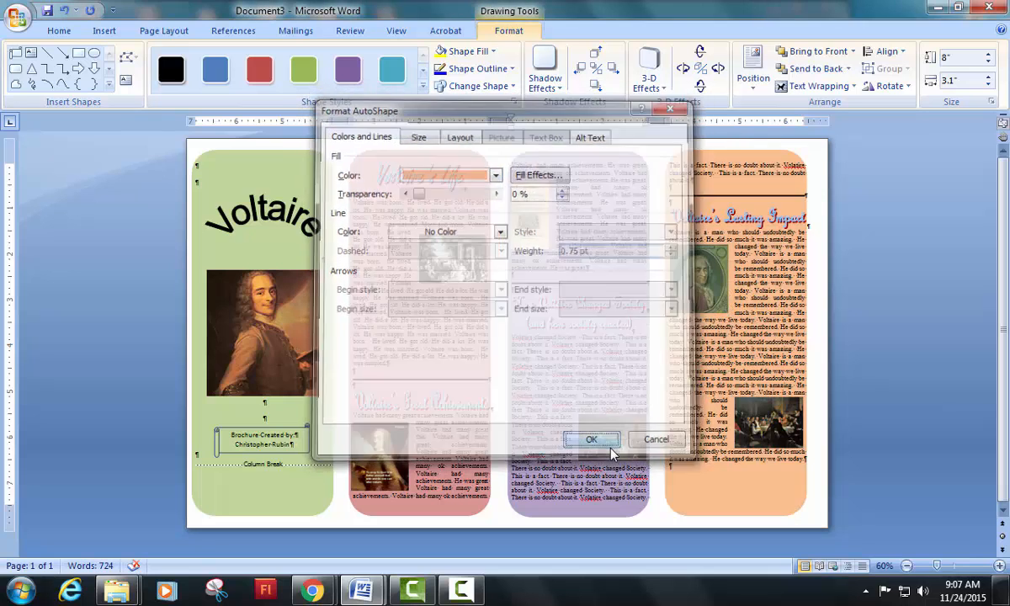
{"action": "left_click", "coordinate": [591, 439]}
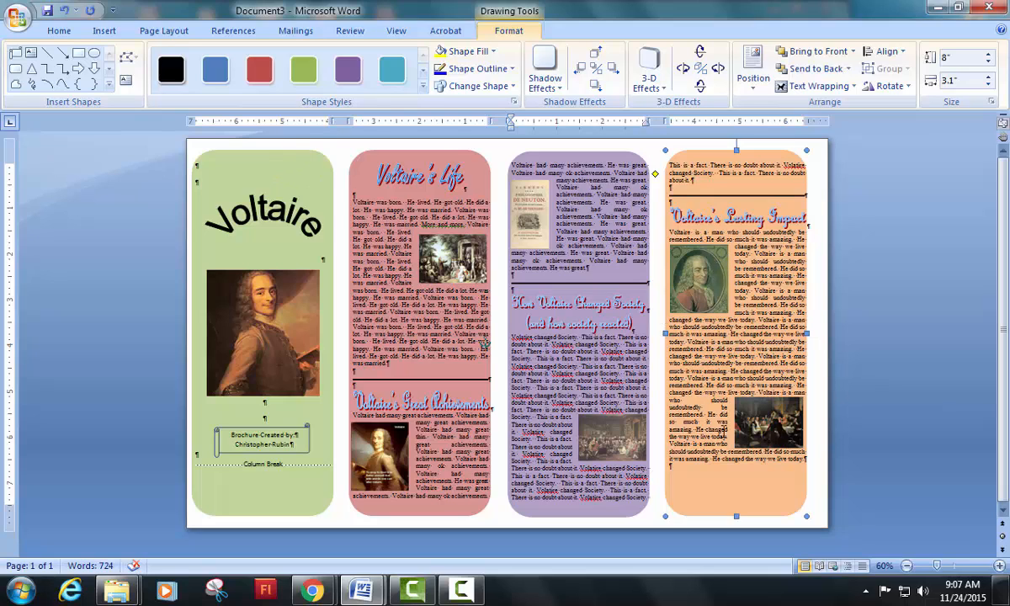
{"action": "mouse_move", "coordinate": [673, 472]}
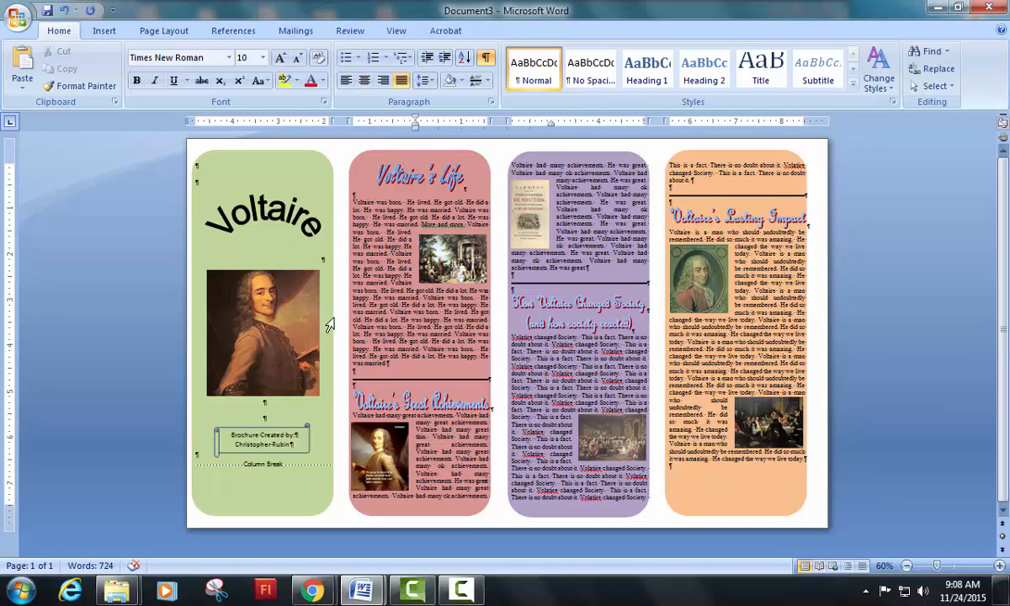
{"action": "mouse_move", "coordinate": [240, 209]}
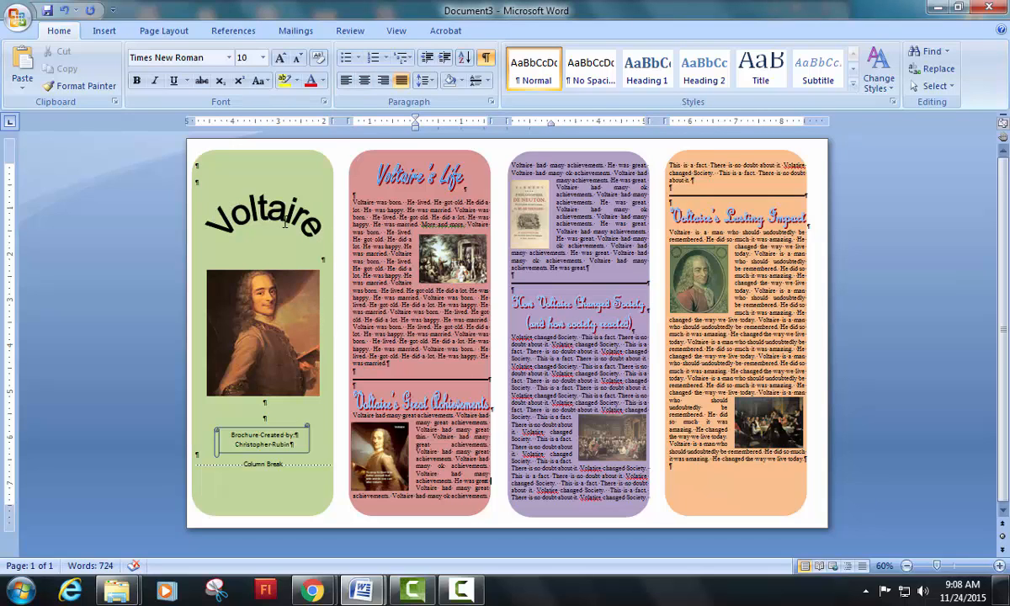
{"action": "mouse_move", "coordinate": [453, 265]}
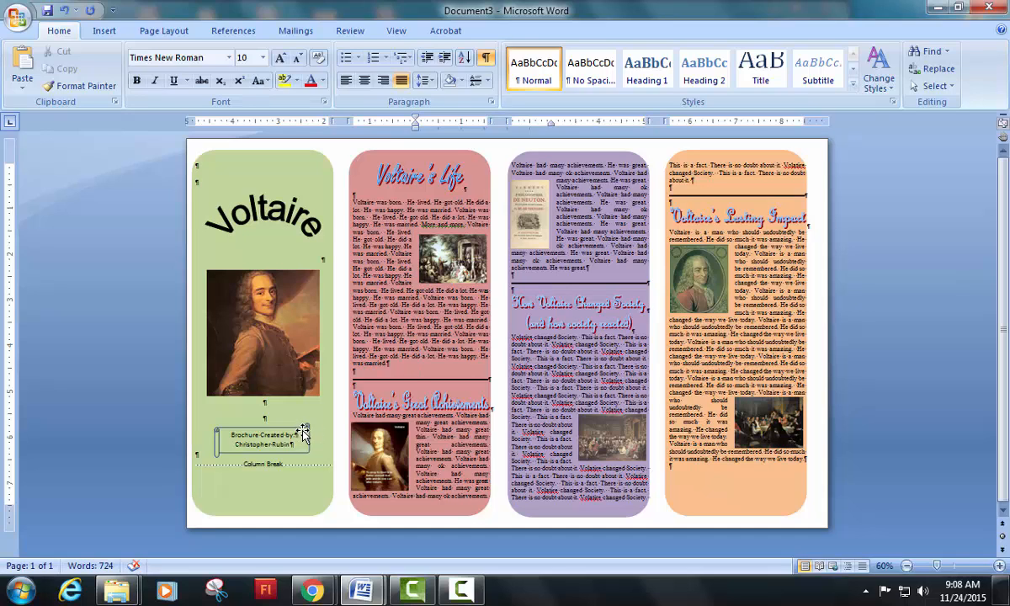
Open Format AutoShape for the credits scroll and show its fill colour choices.
{"action": "right_click", "coordinate": [301, 432]}
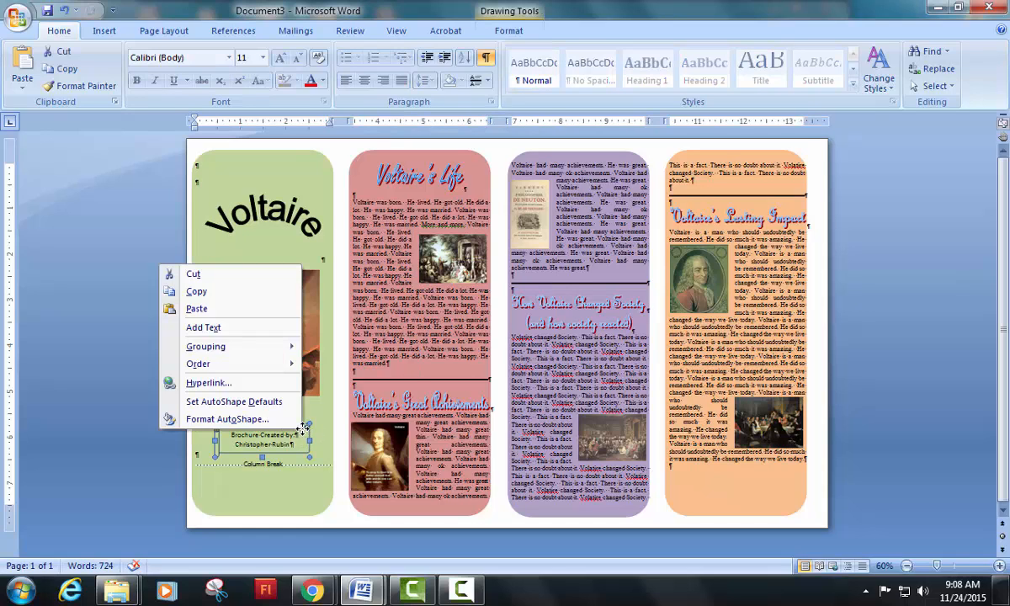
{"action": "left_click", "coordinate": [227, 419]}
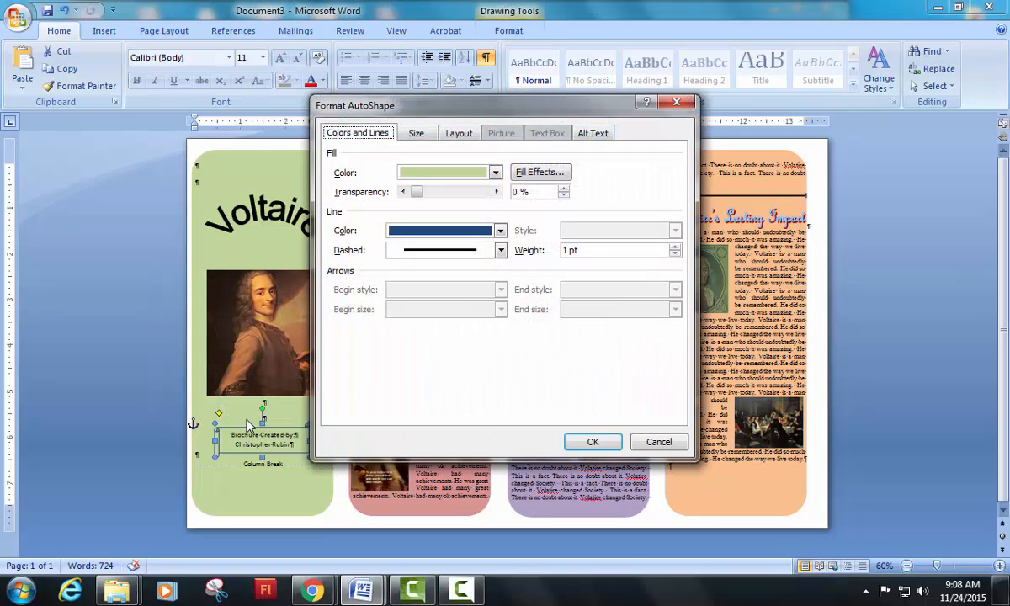
{"action": "left_click", "coordinate": [495, 172]}
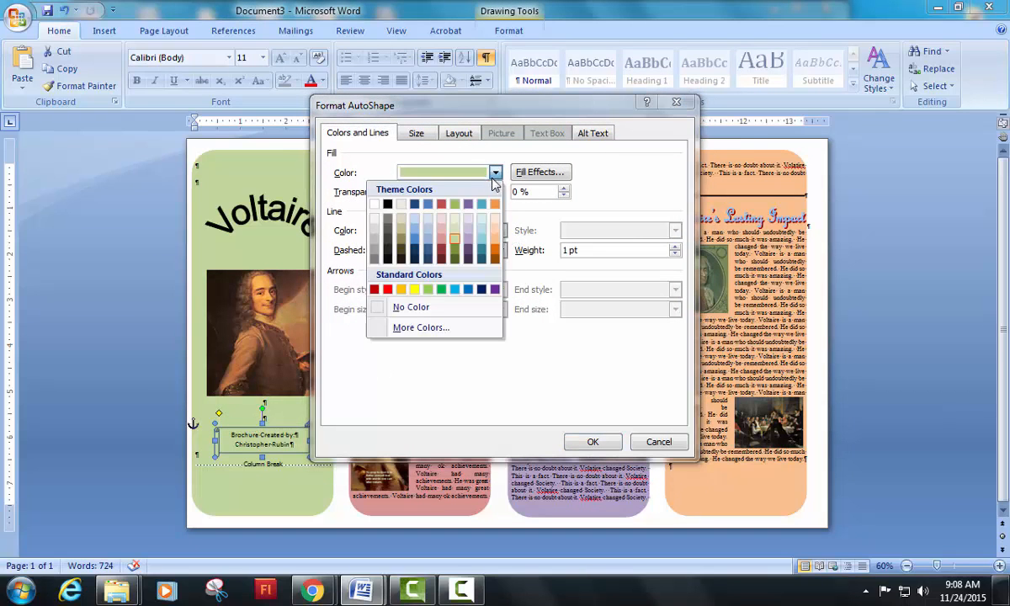
{"action": "mouse_move", "coordinate": [404, 244]}
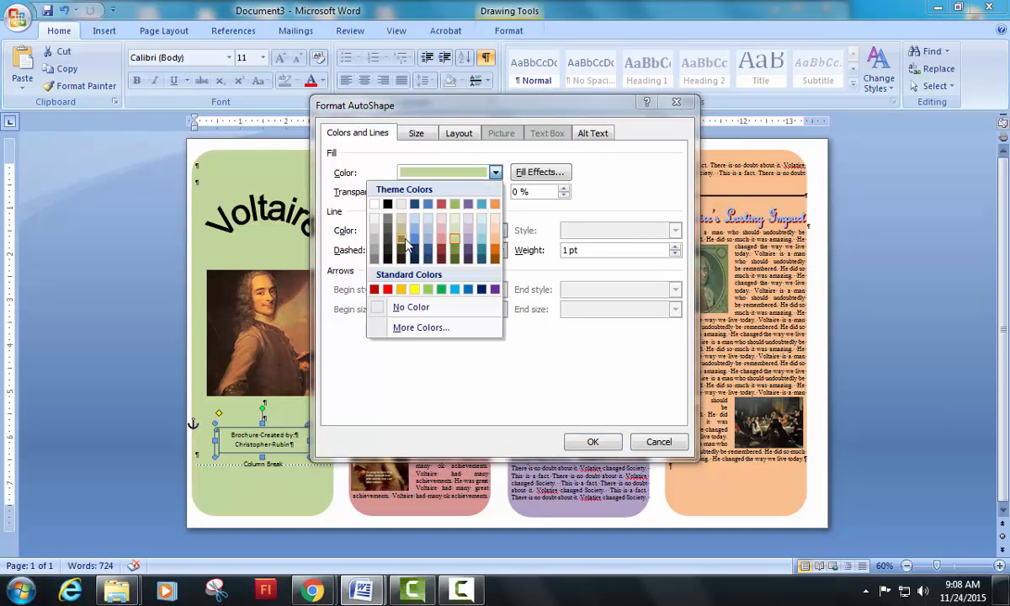
{"action": "mouse_move", "coordinate": [401, 224]}
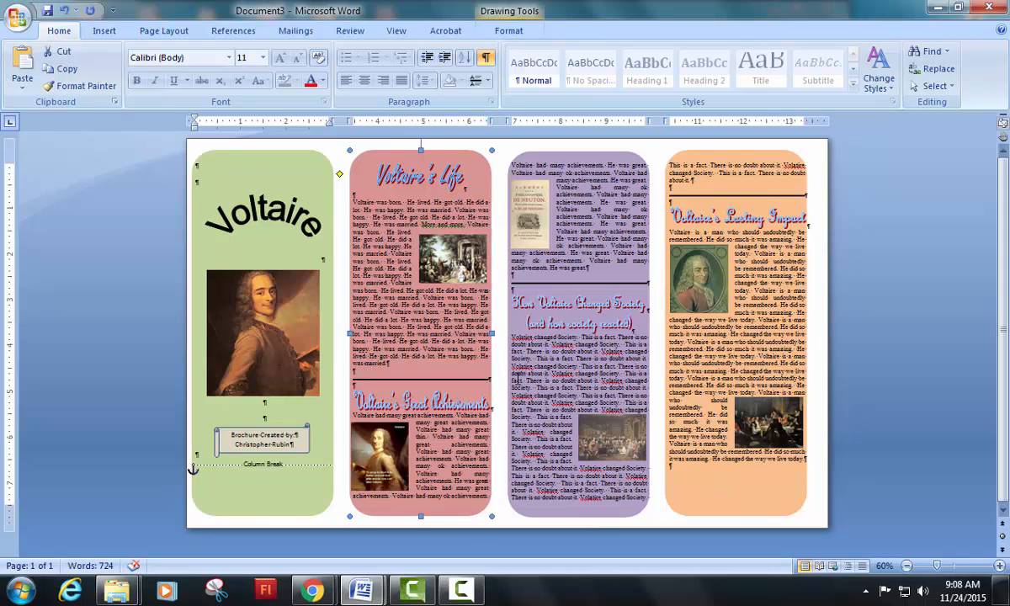
{"action": "mouse_move", "coordinate": [650, 276]}
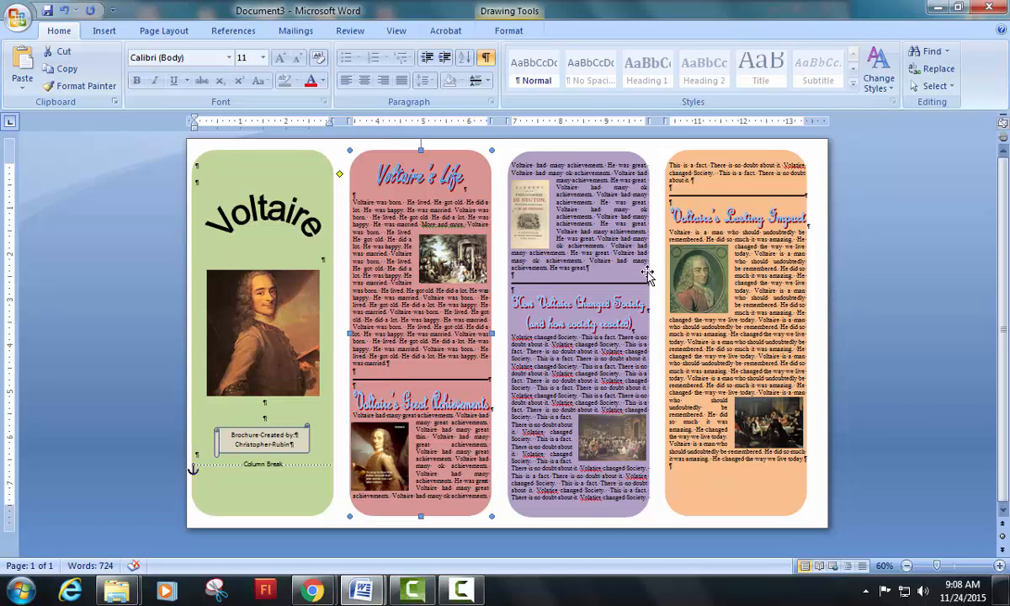